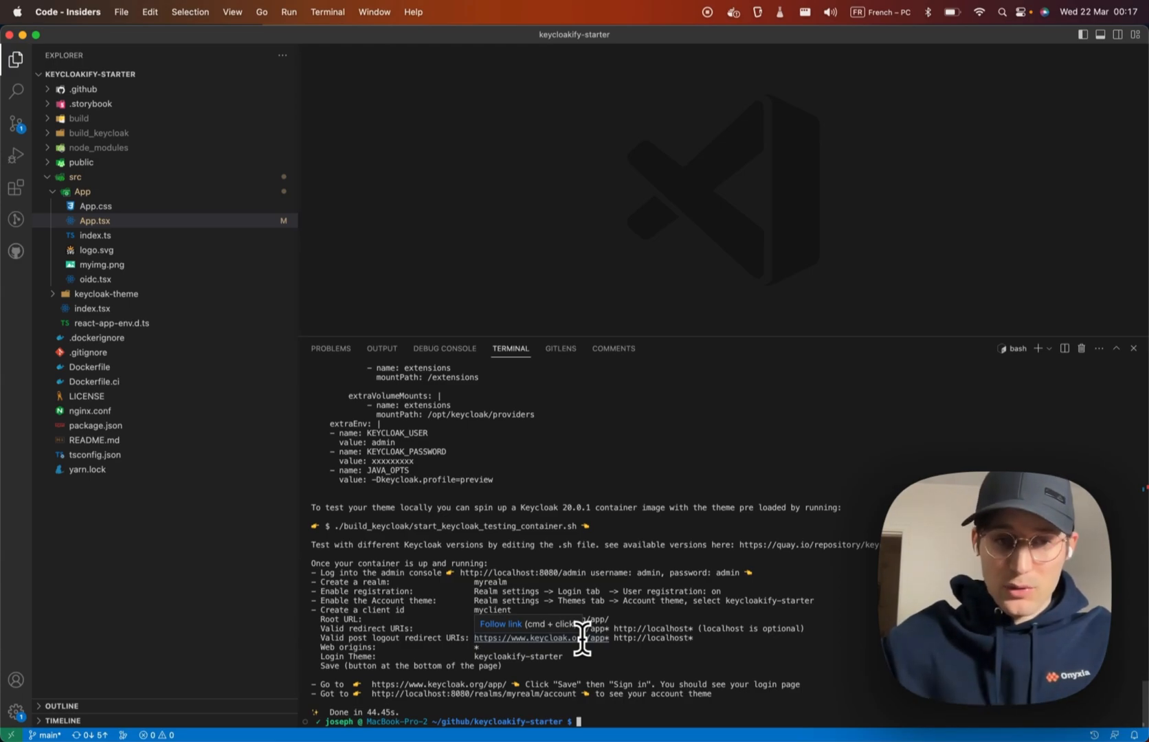
{"action": "mouse_move", "coordinate": [334, 532]}
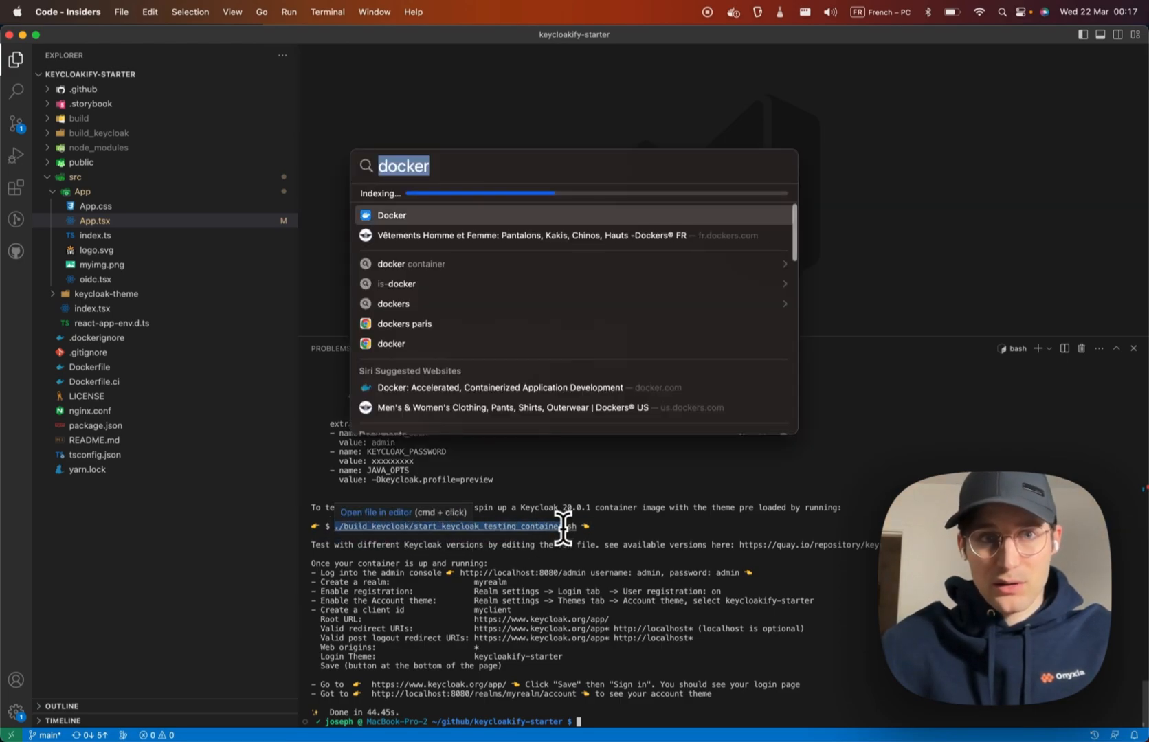
- Refresh past the 401 error and sign in to the Admin Console as admin
{"action": "key", "text": "Escape"}
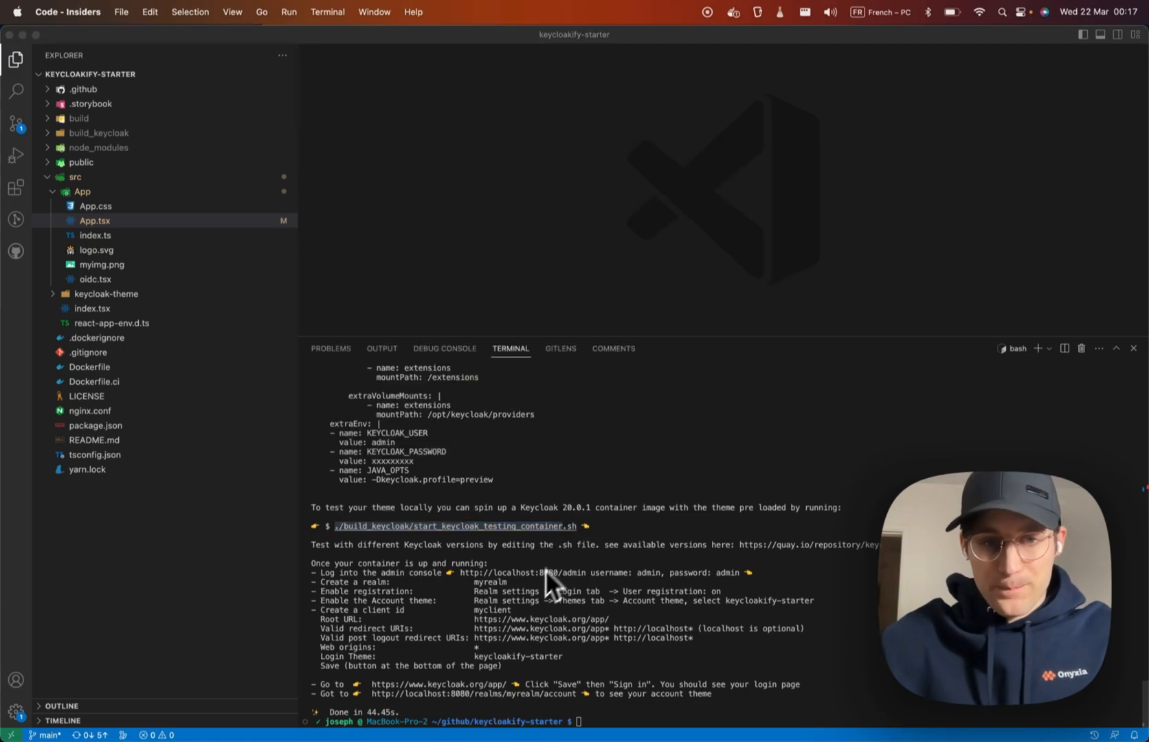
{"action": "mouse_move", "coordinate": [333, 527]}
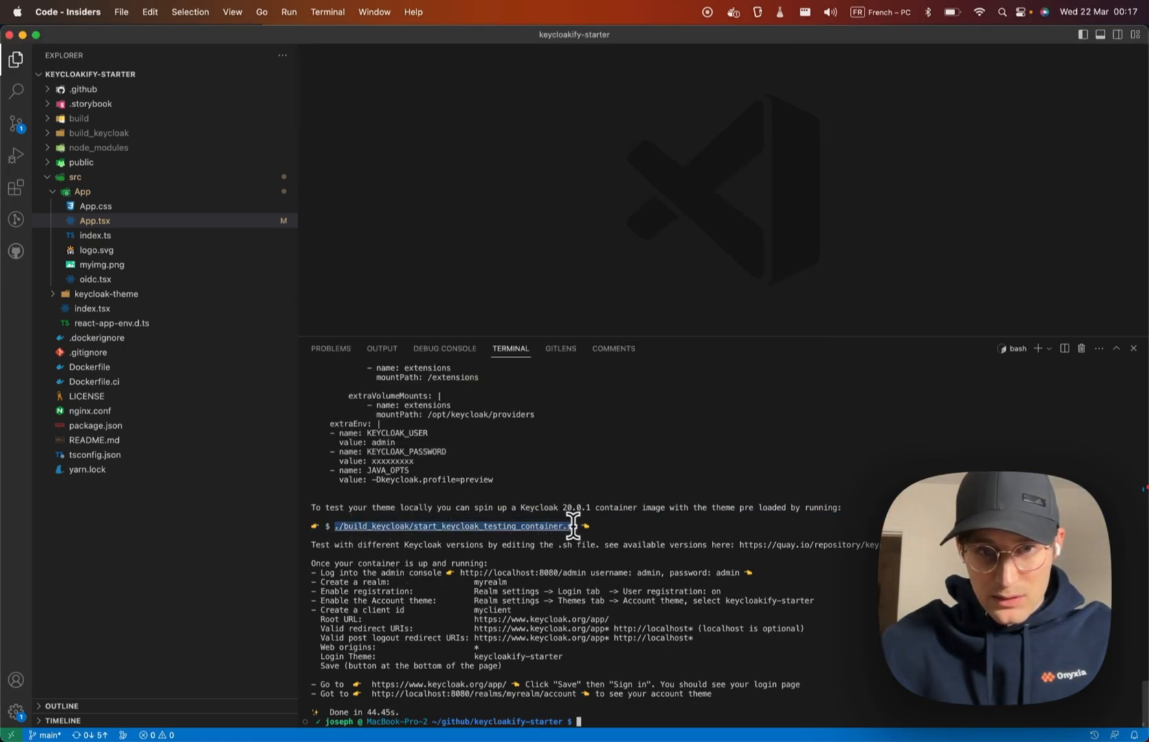
{"action": "right_click", "coordinate": [575, 525]}
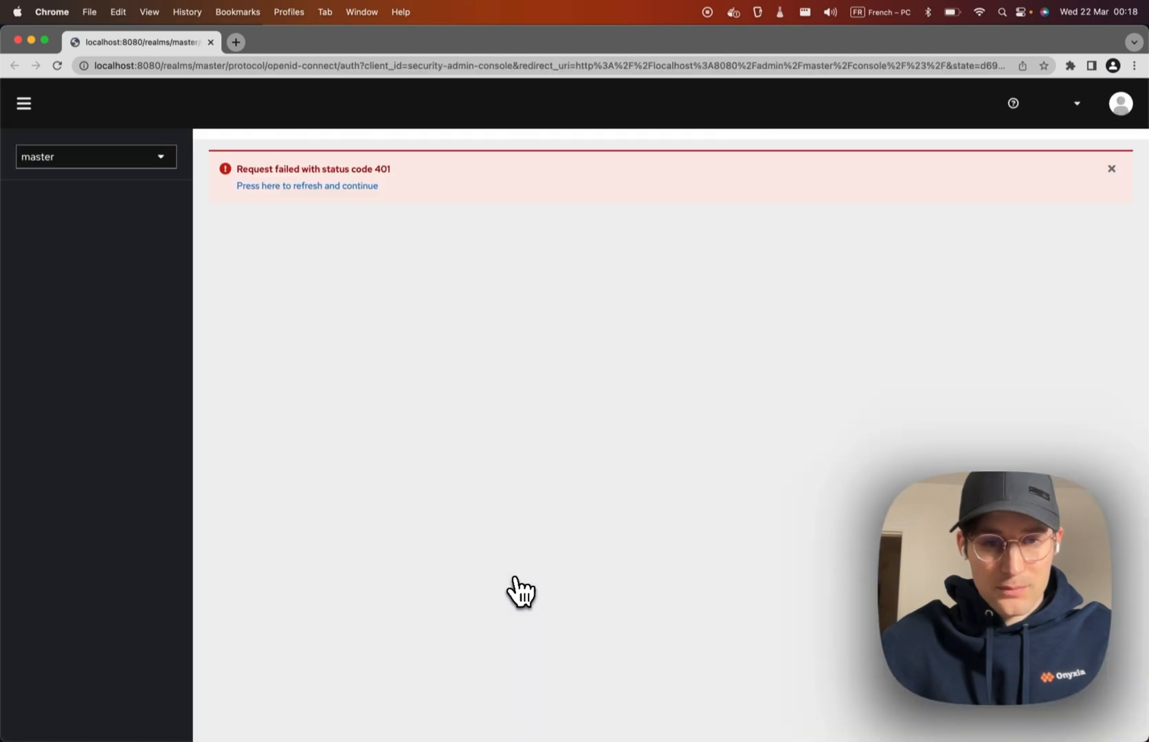
{"action": "left_click", "coordinate": [307, 185]}
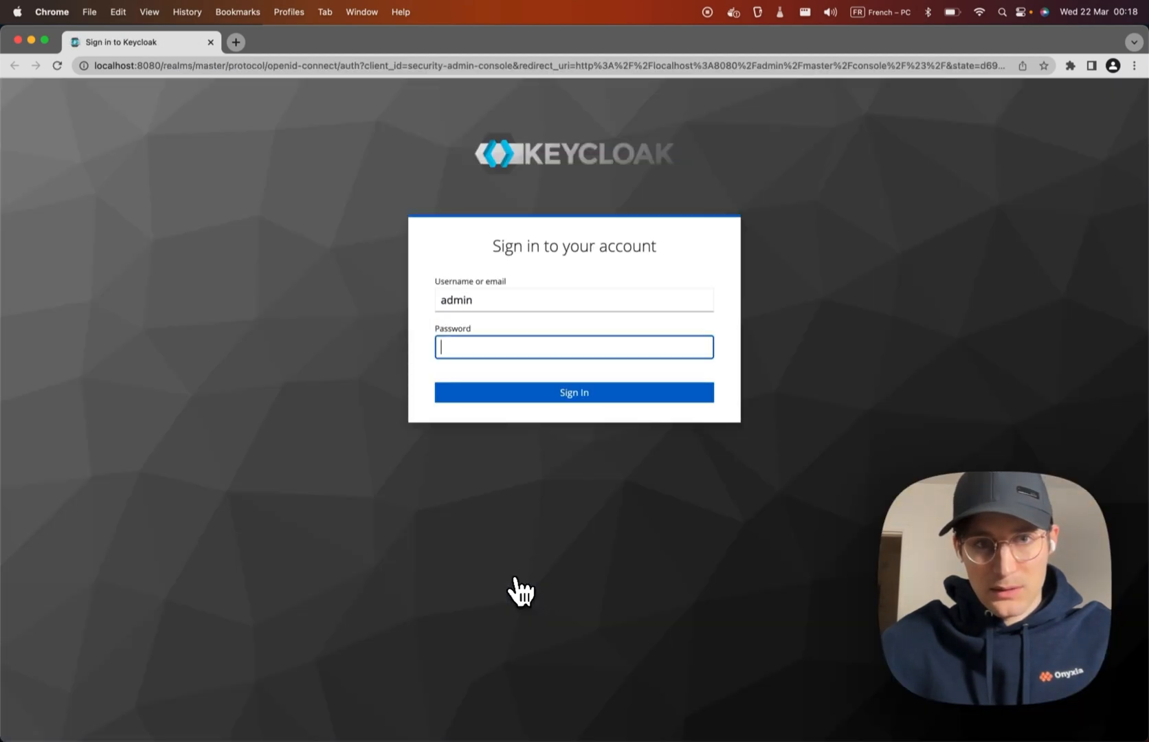
{"action": "type", "text": "admin"}
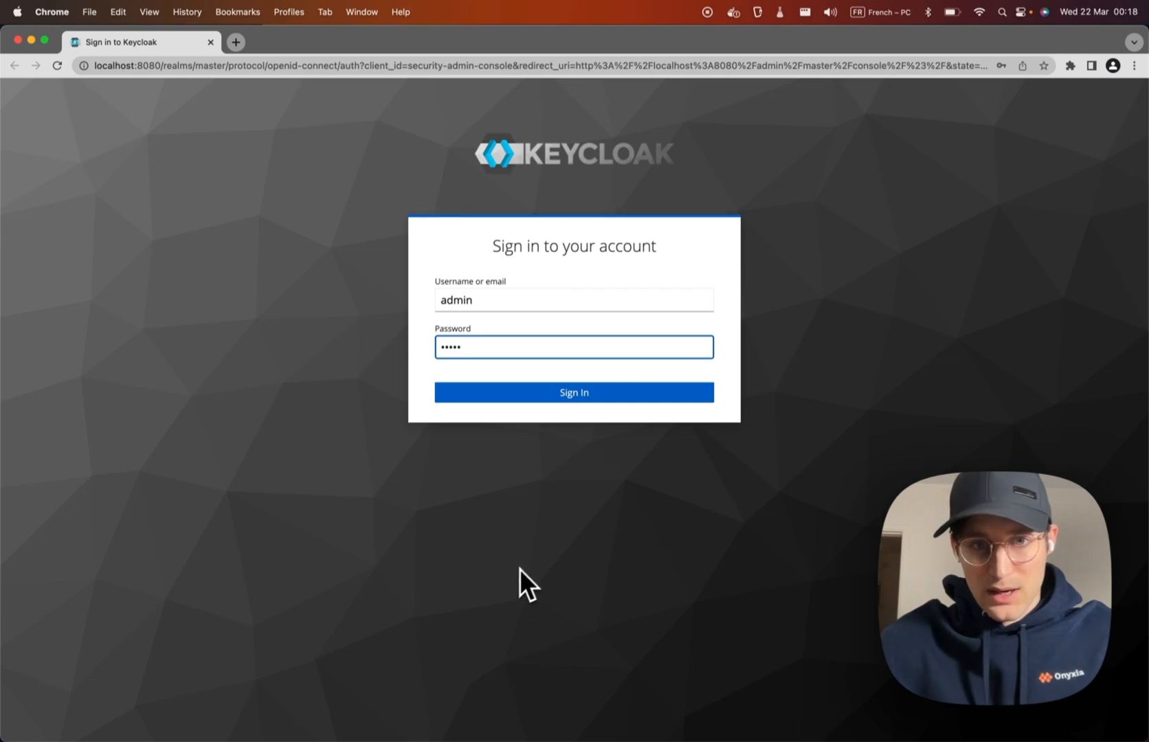
{"action": "left_click", "coordinate": [574, 392]}
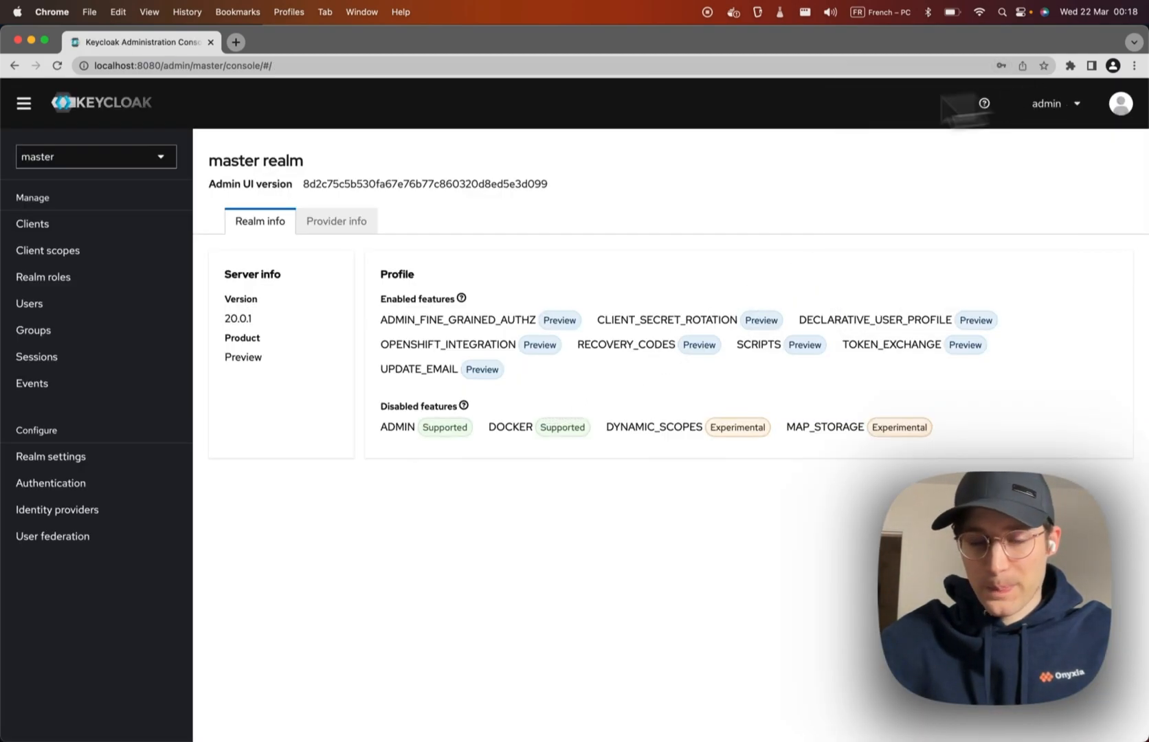
- Create a realm named 'myrealm' from the realm dropdown
{"action": "left_click", "coordinate": [95, 156]}
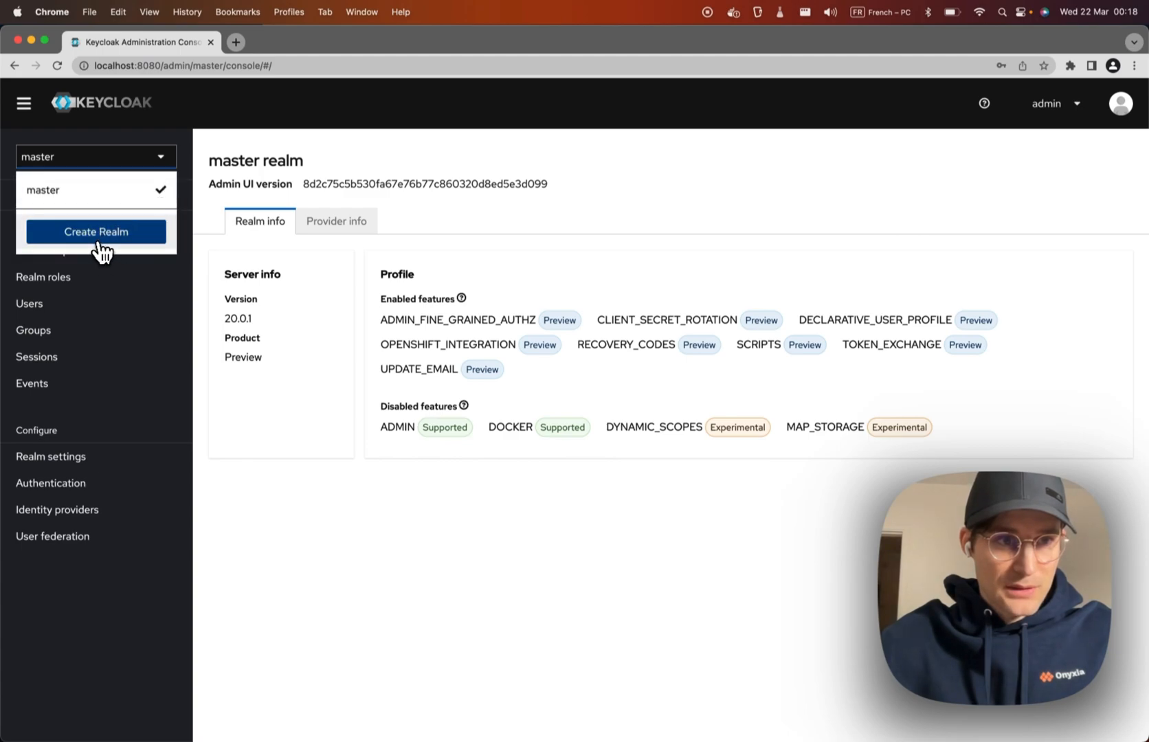
{"action": "mouse_move", "coordinate": [275, 311]}
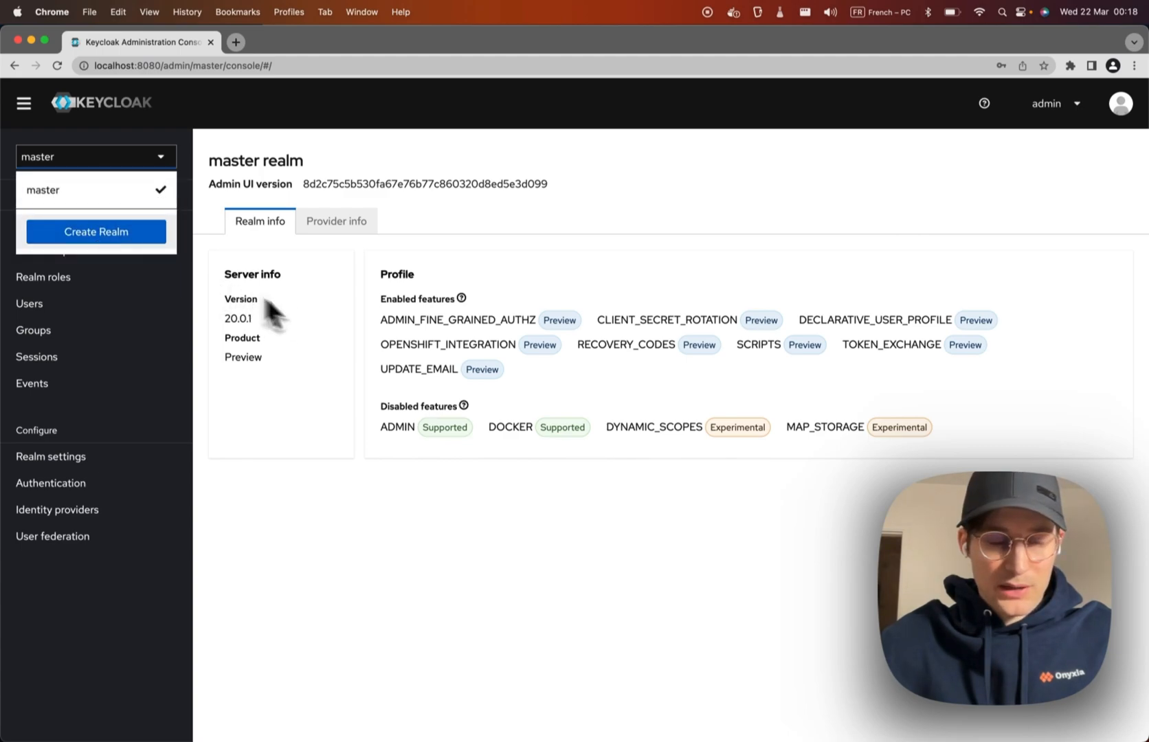
{"action": "left_click", "coordinate": [95, 231]}
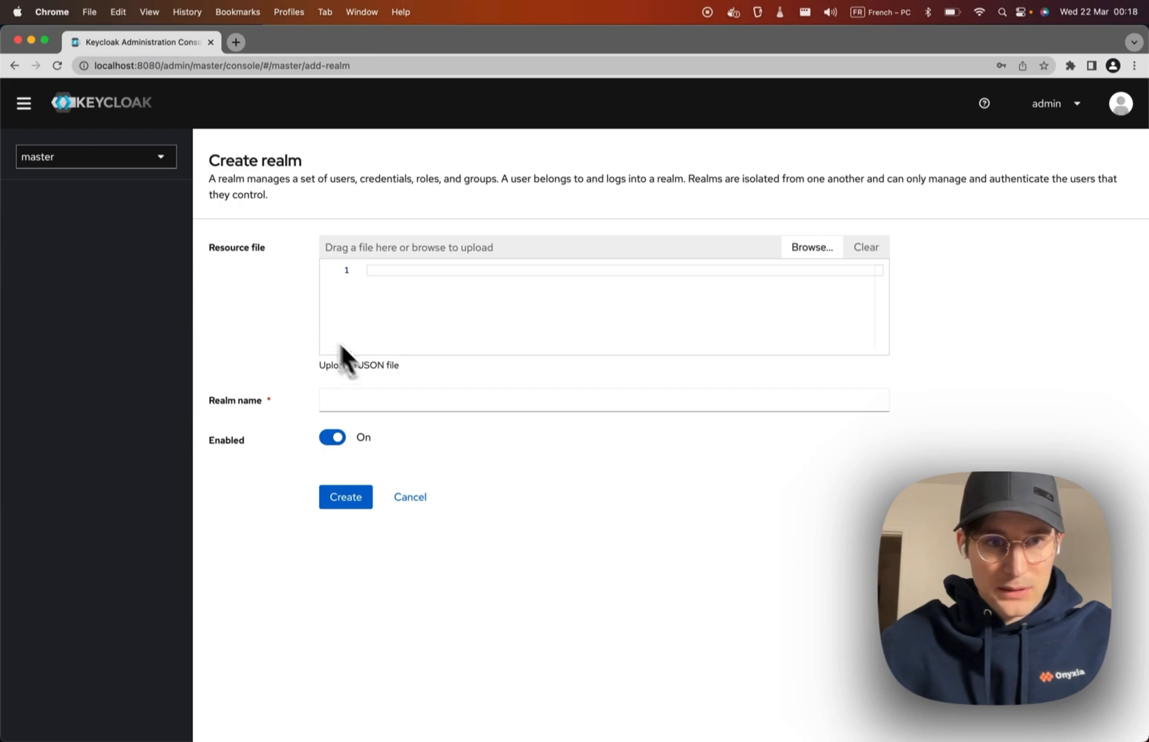
{"action": "type", "text": "myrealm"}
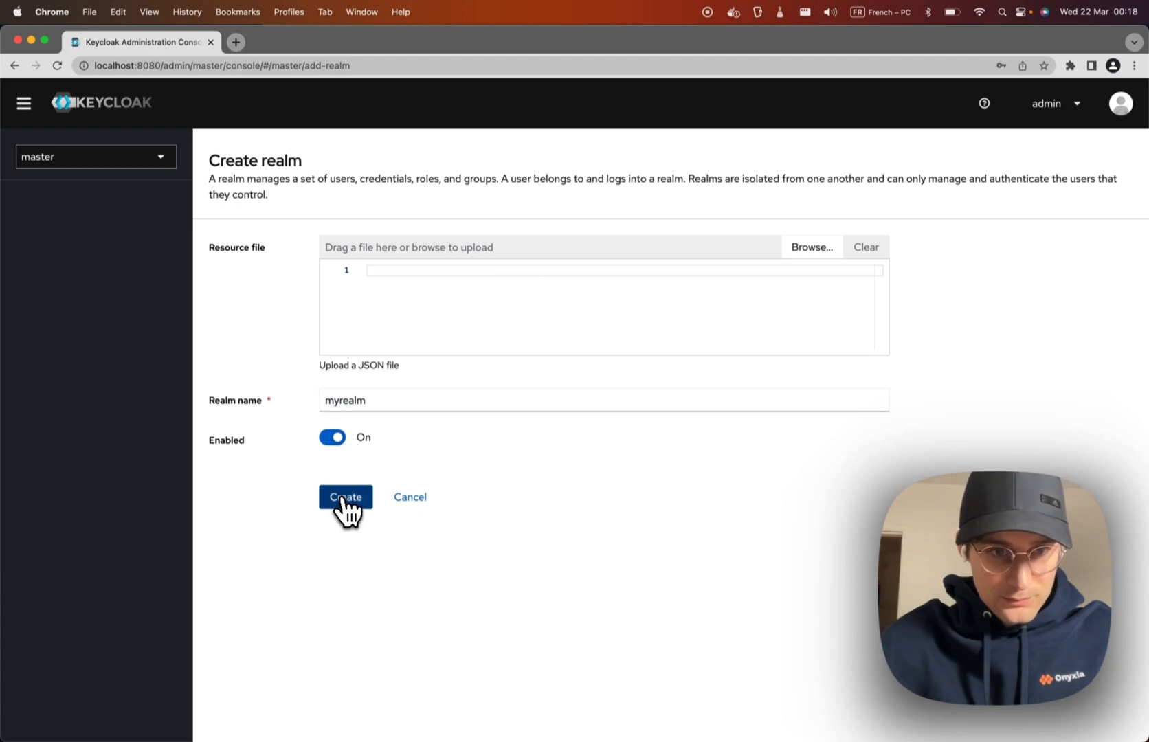
{"action": "left_click", "coordinate": [344, 497]}
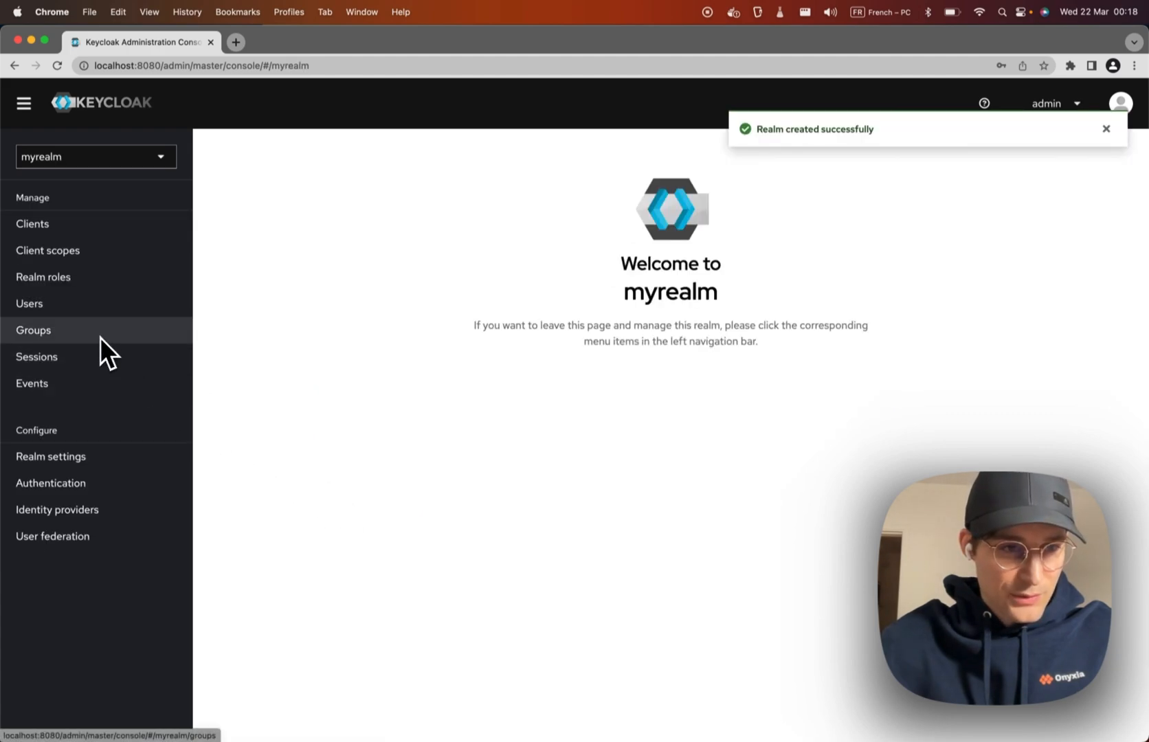
- Switch User registration on in myrealm's Realm settings Login tab
{"action": "left_click", "coordinate": [50, 456]}
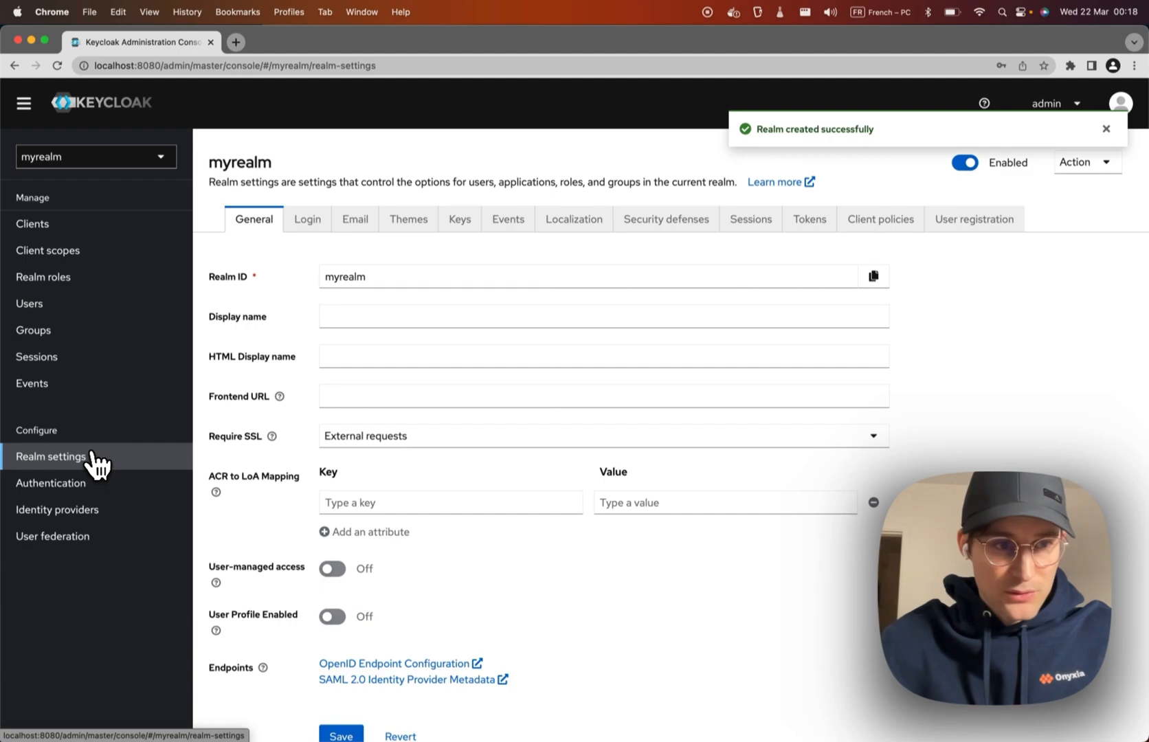
{"action": "left_click", "coordinate": [307, 220]}
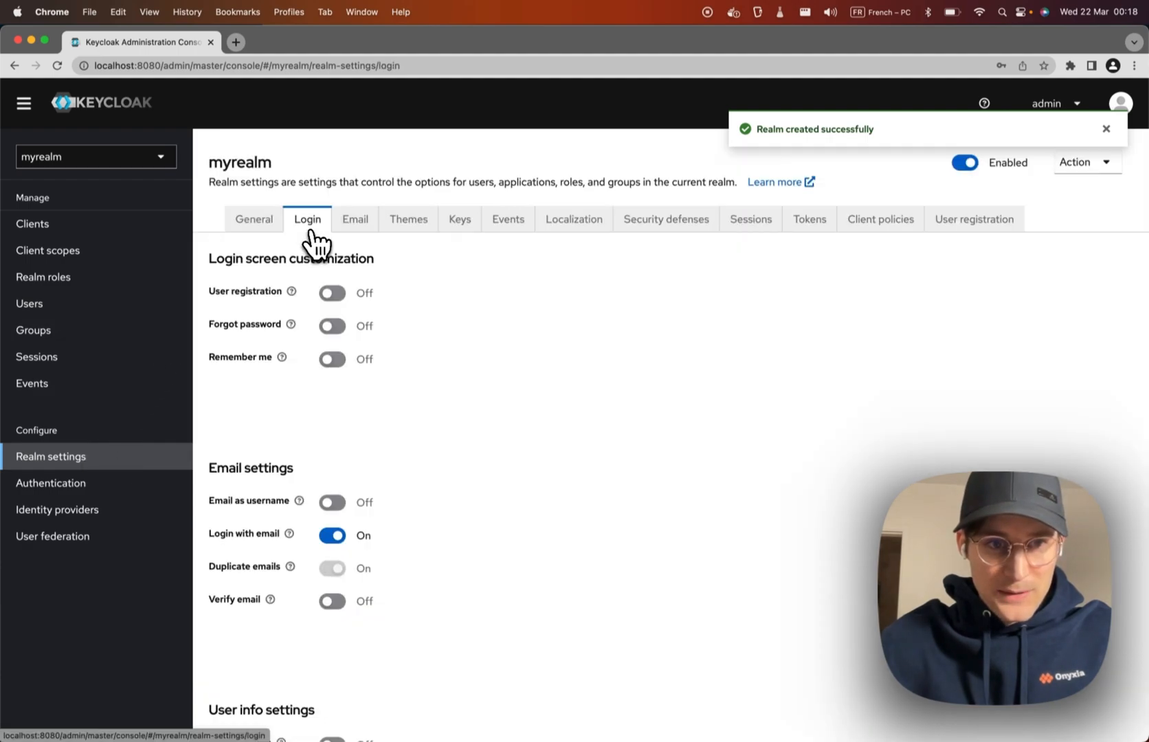
{"action": "mouse_move", "coordinate": [336, 303]}
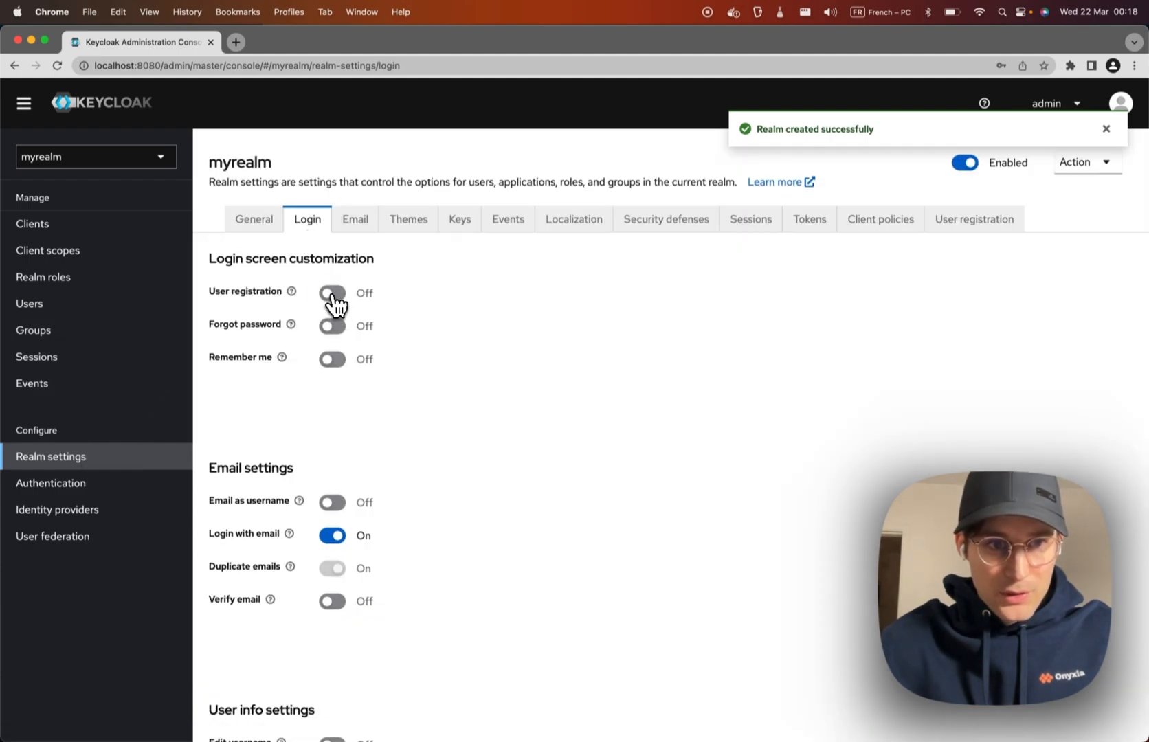
{"action": "left_click", "coordinate": [331, 292]}
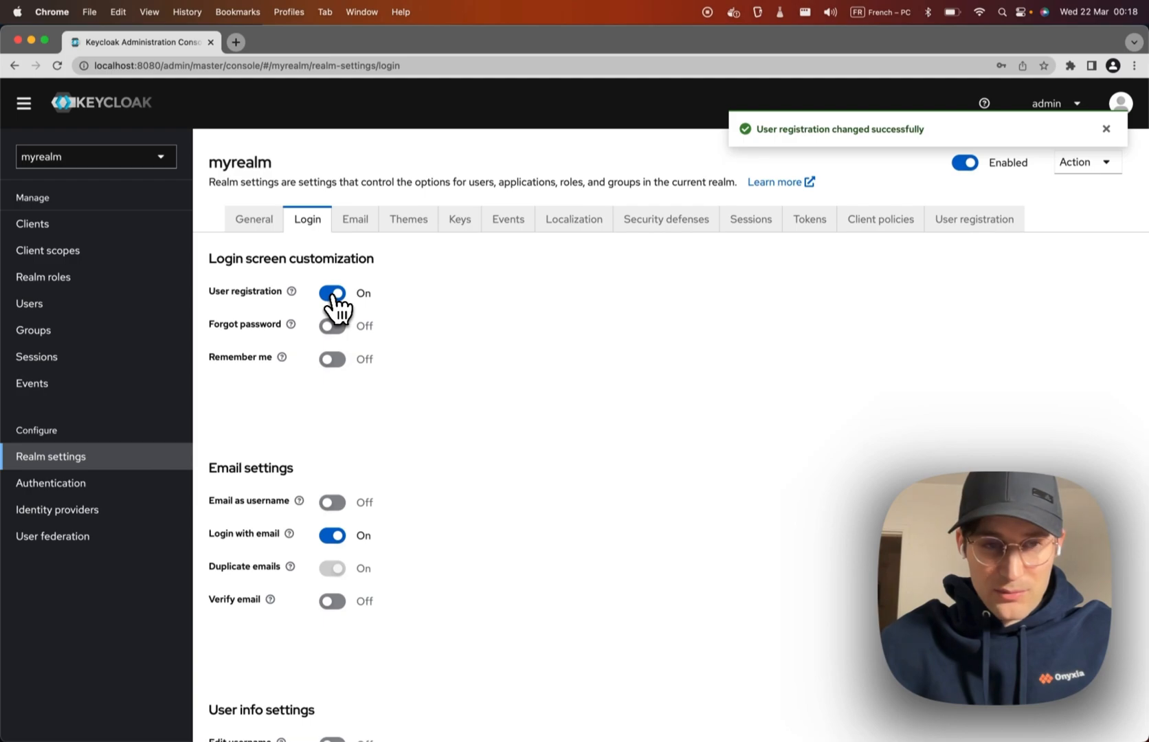
{"action": "mouse_move", "coordinate": [423, 309]}
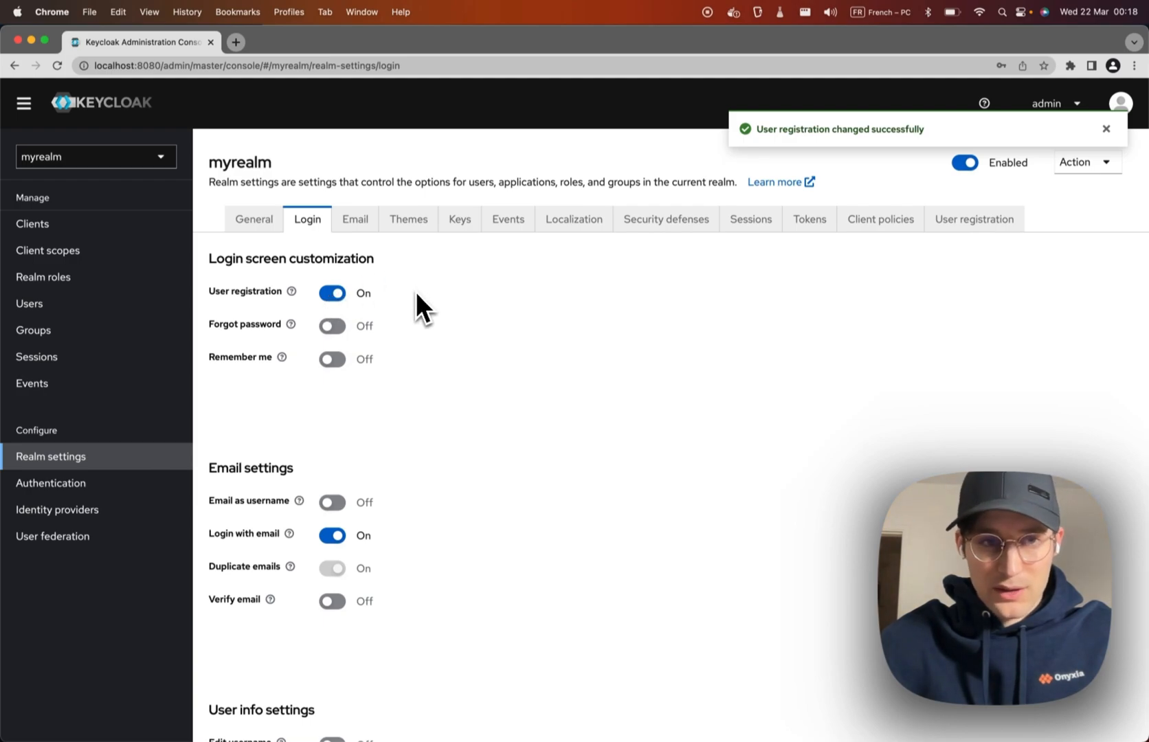
{"action": "left_click", "coordinate": [408, 219]}
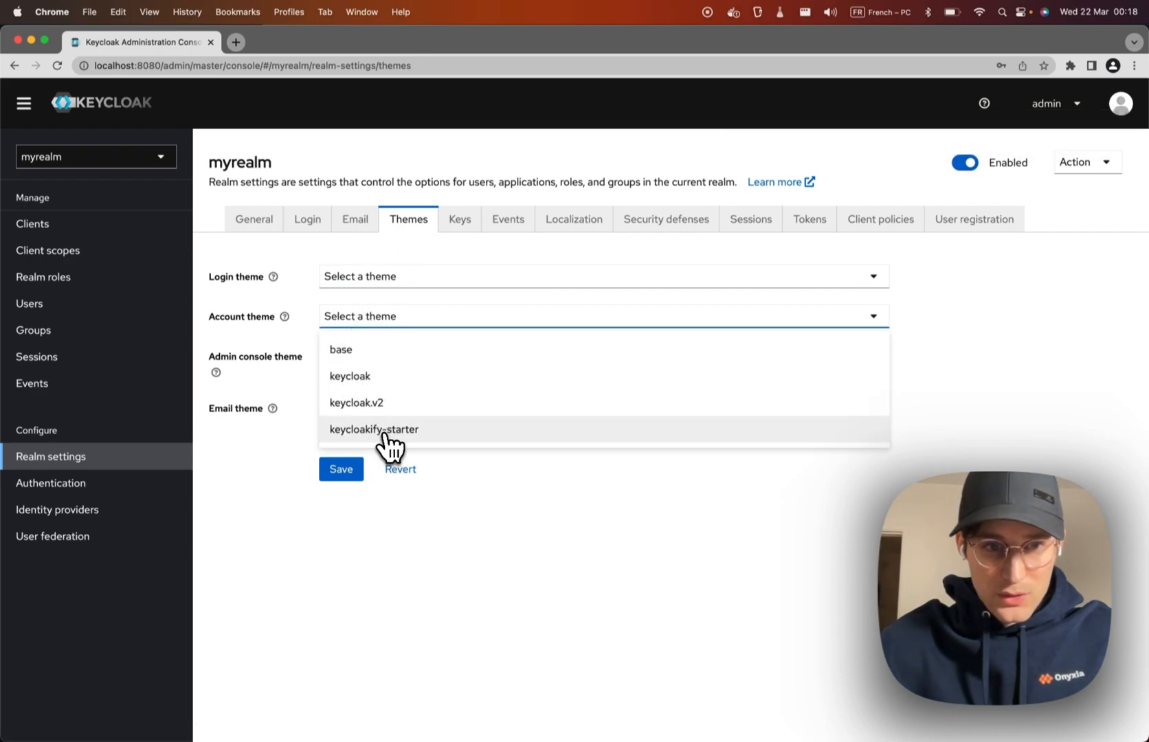
- Save keycloakify-starter as myrealm's account theme
{"action": "left_click", "coordinate": [374, 429]}
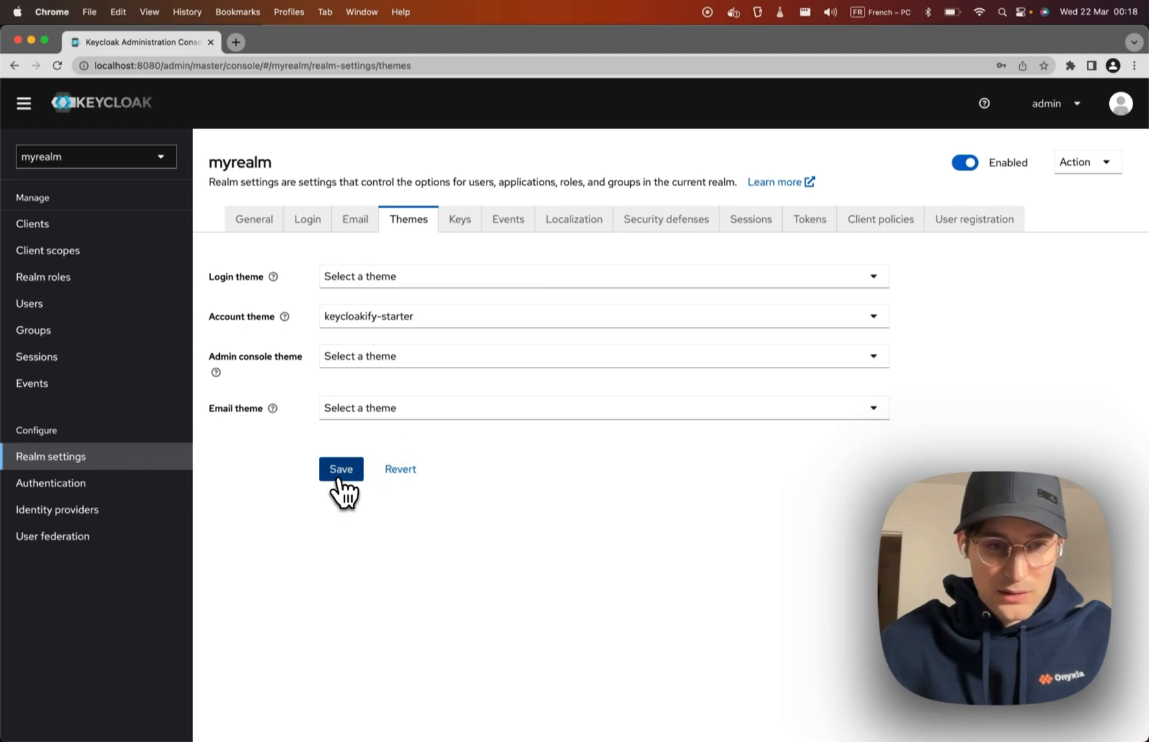
{"action": "left_click", "coordinate": [340, 469]}
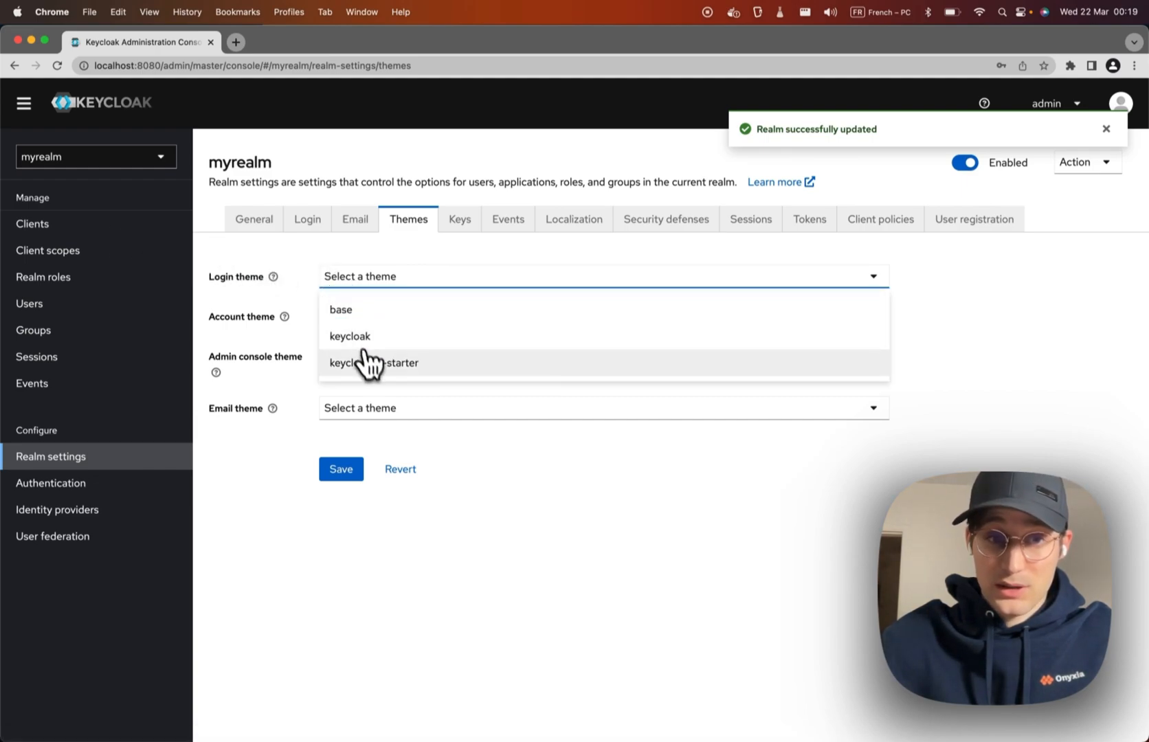
{"action": "left_click", "coordinate": [374, 363]}
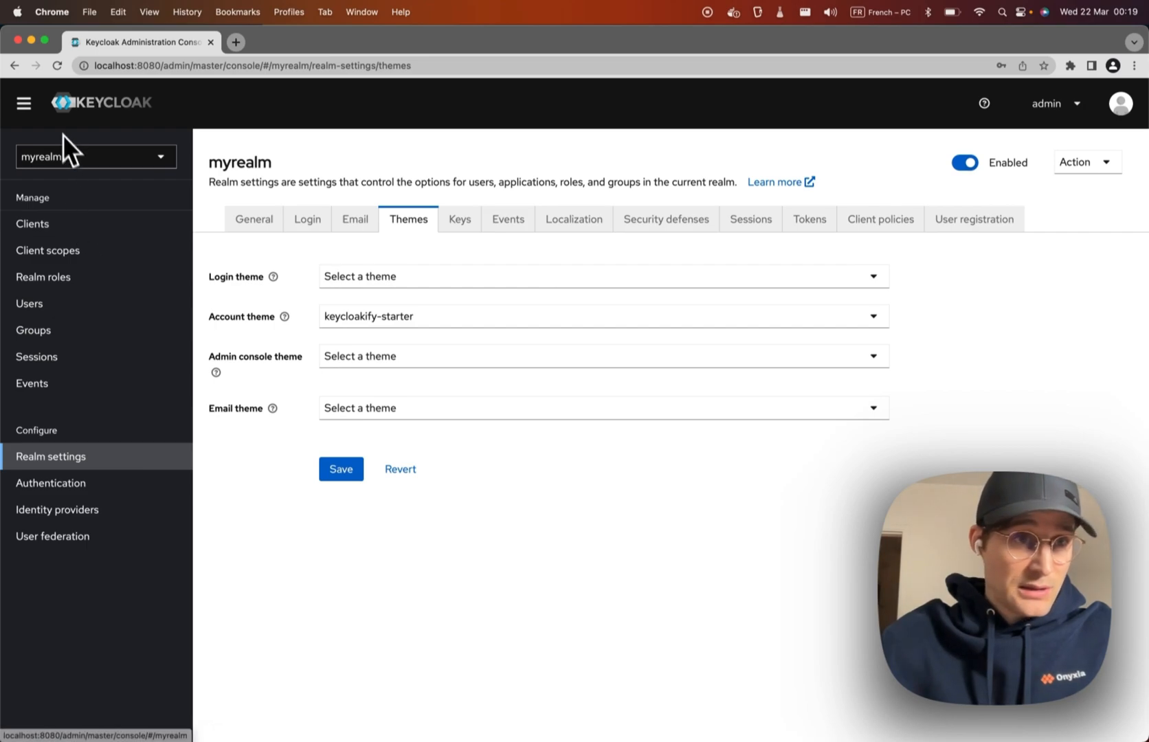
{"action": "mouse_move", "coordinate": [32, 224]}
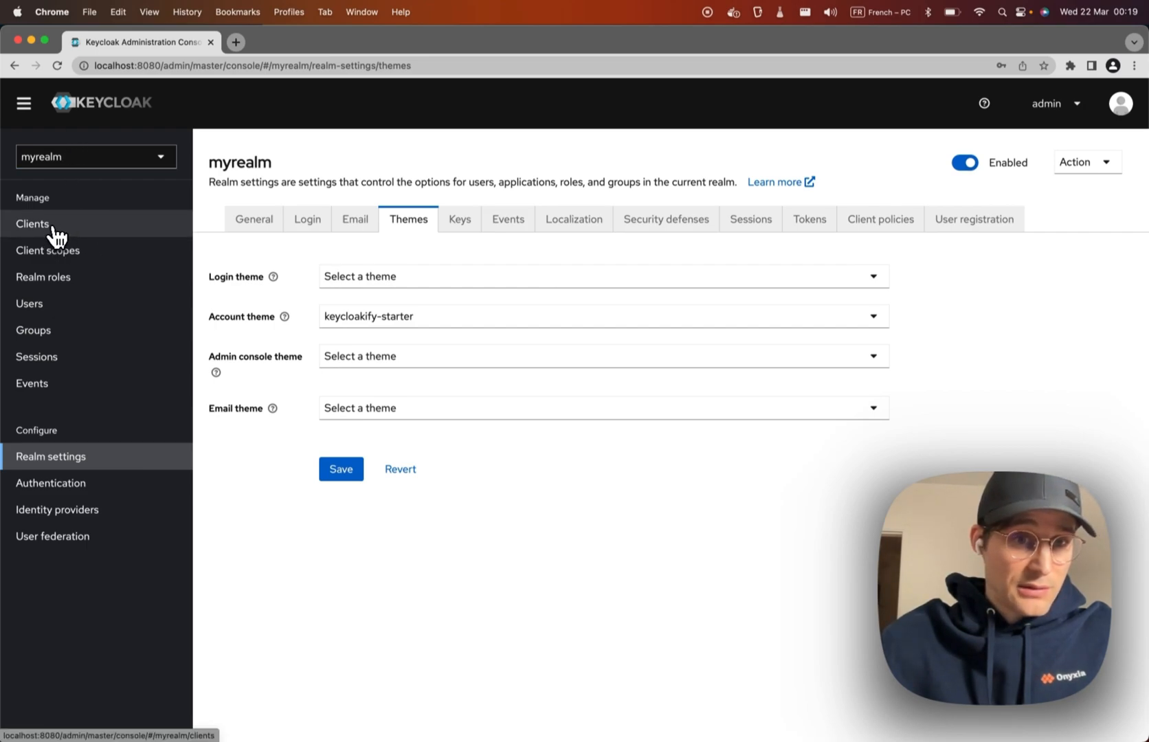
- Create client 'myclient' with Standard flow and Direct access grants enabled
{"action": "left_click", "coordinate": [32, 224]}
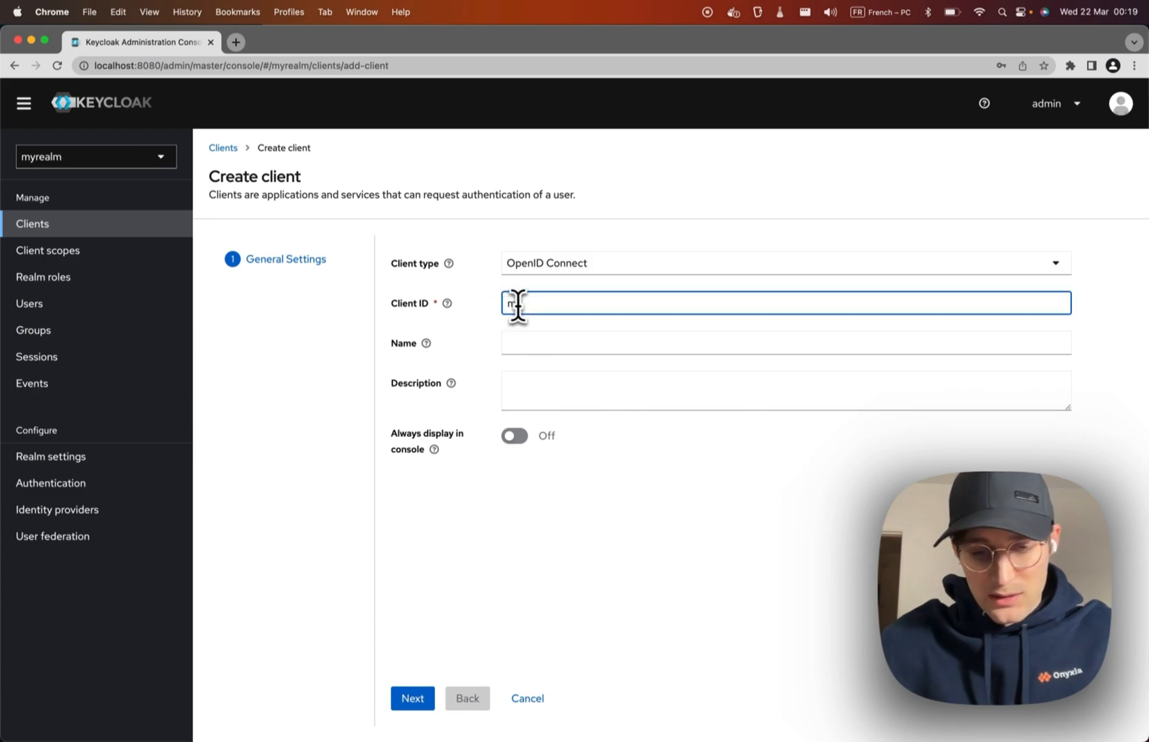
{"action": "type", "text": "myclient"}
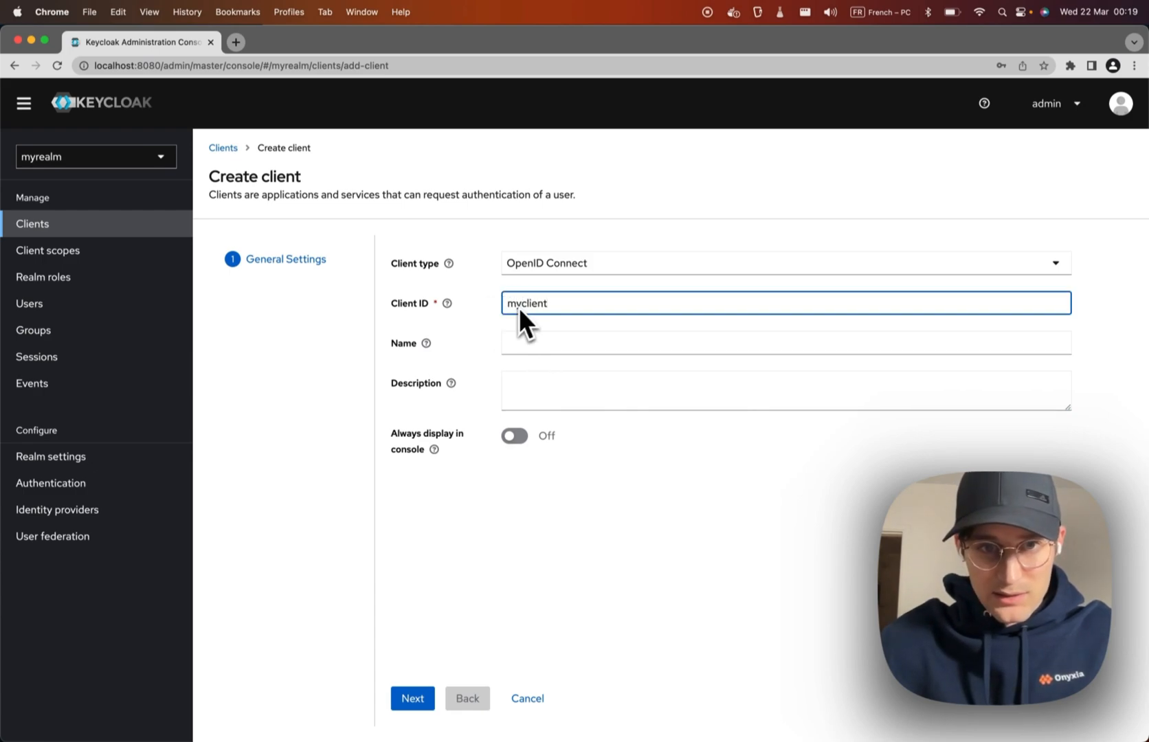
{"action": "left_click", "coordinate": [412, 697]}
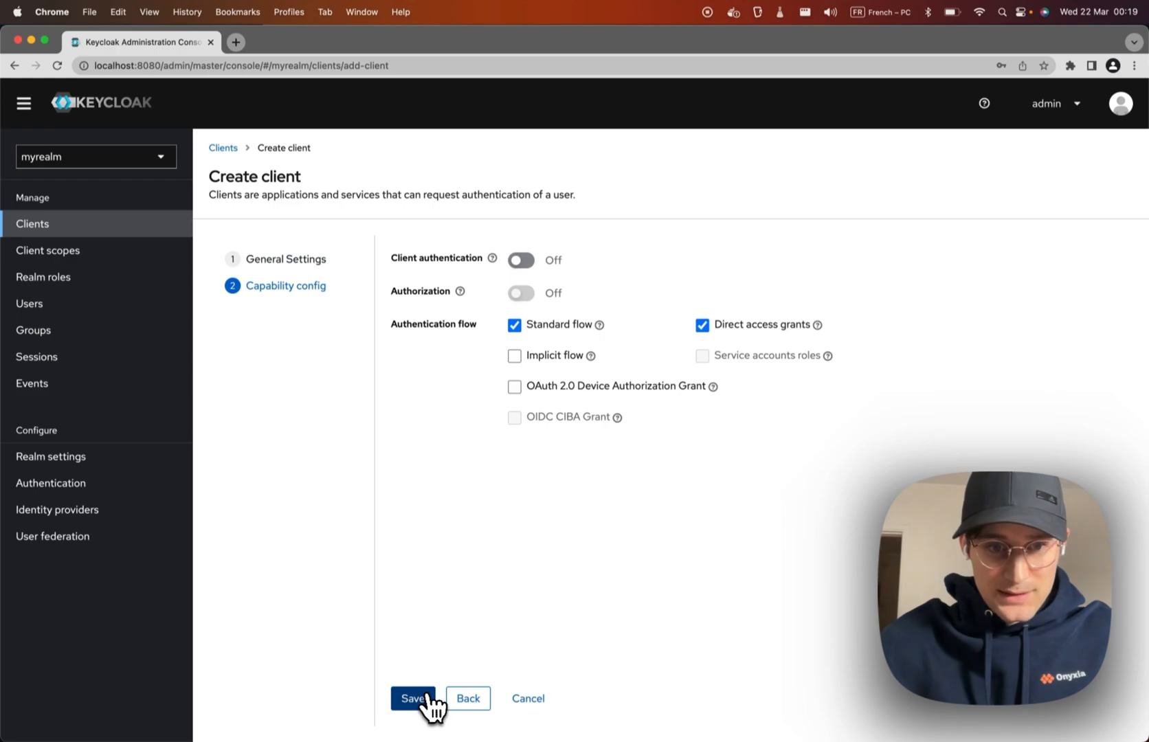
{"action": "left_click", "coordinate": [413, 698]}
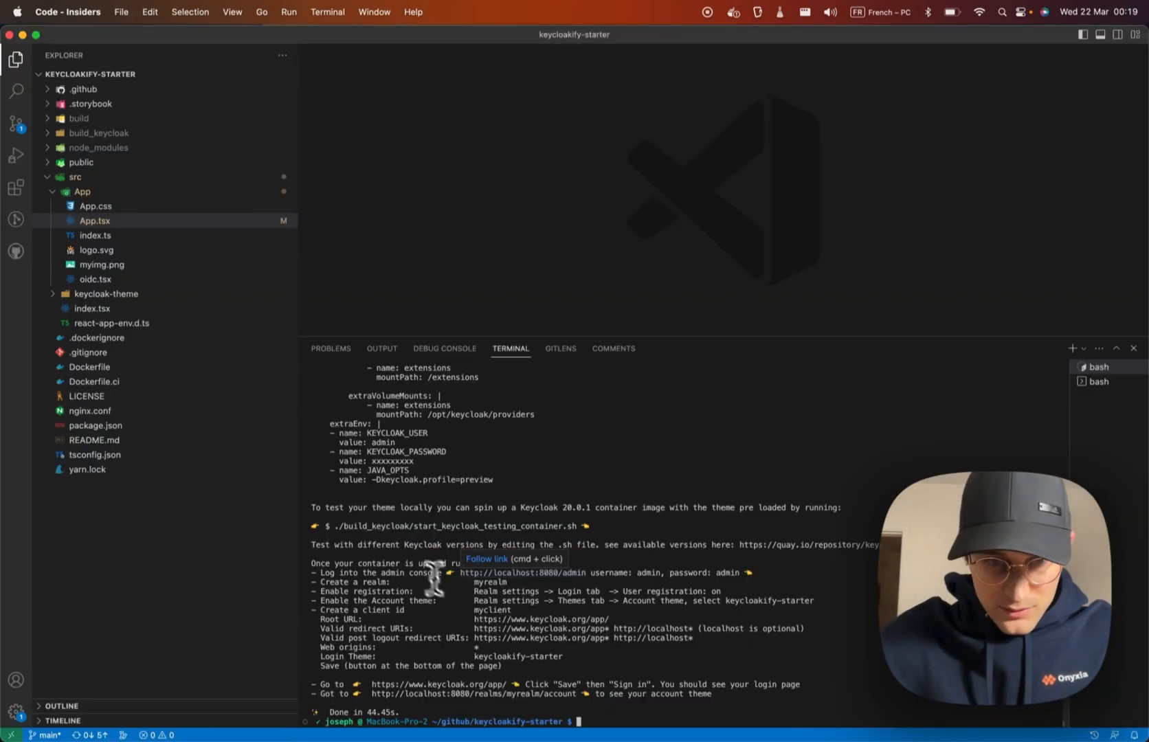
{"action": "mouse_move", "coordinate": [476, 620]}
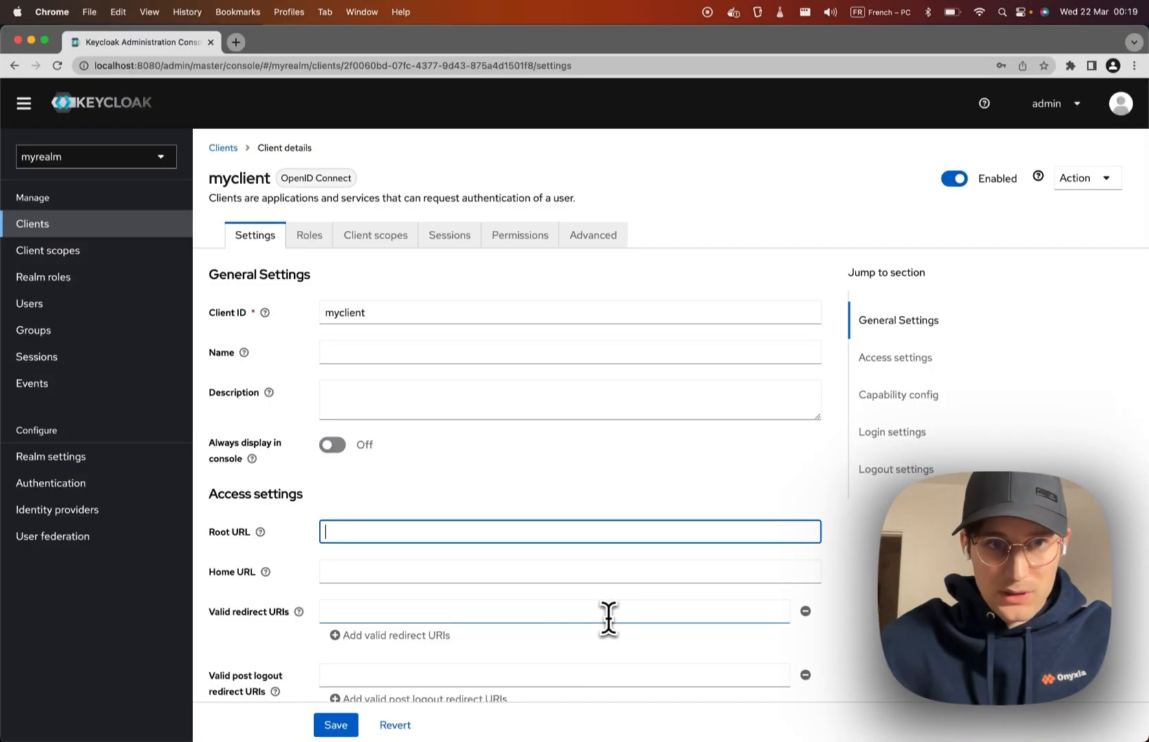
{"action": "type", "text": "https://www.keycloak.org/app/"}
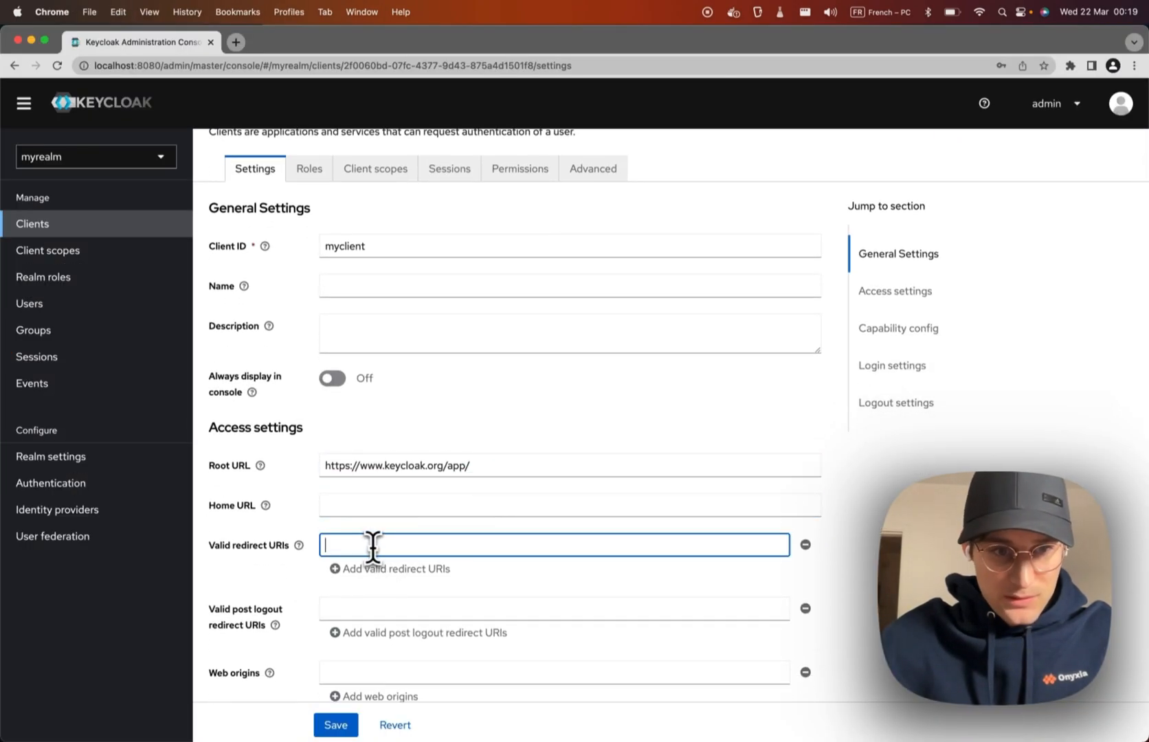
{"action": "type", "text": "https://www.keycloak.org/app*"}
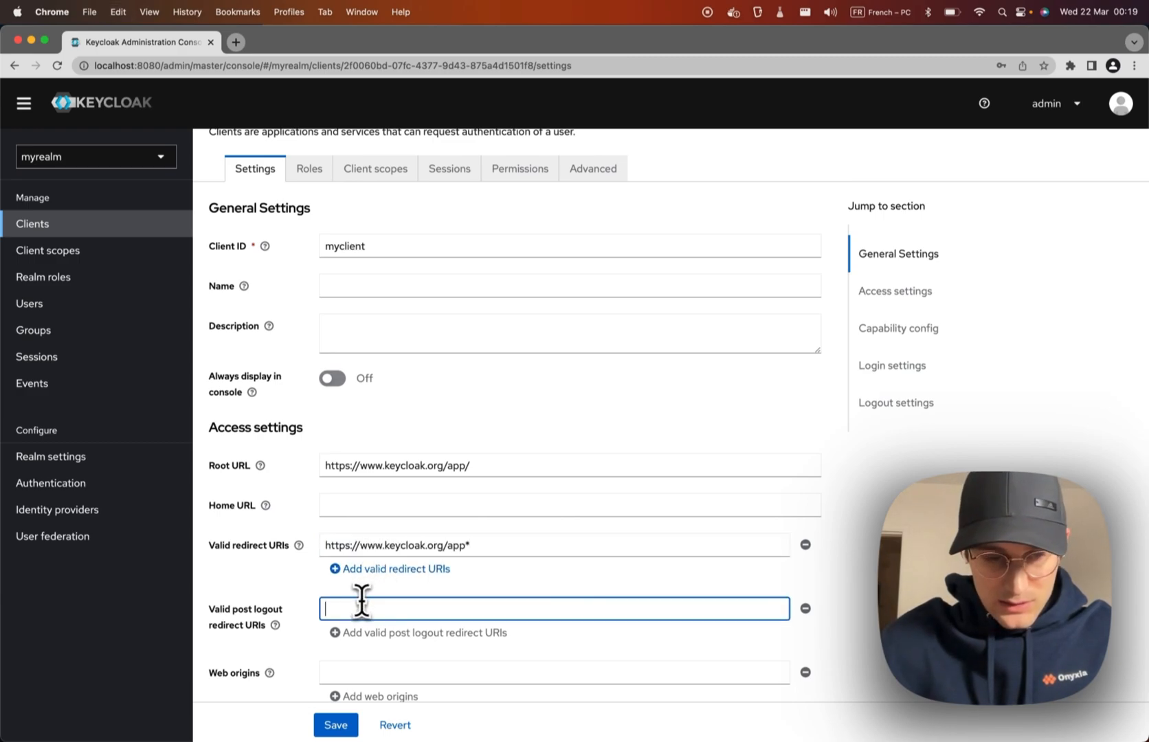
{"action": "type", "text": "https://www.keycloak.org/app*"}
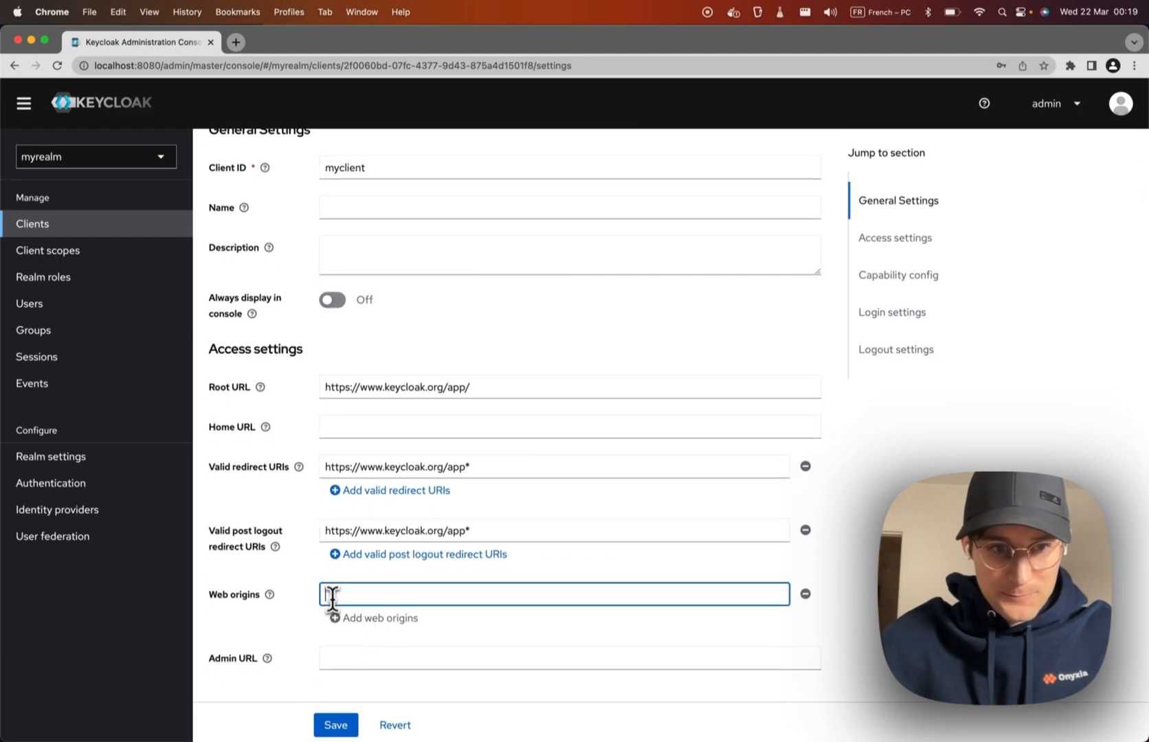
{"action": "scroll", "scroll_direction": "down", "scroll_amount": 3}
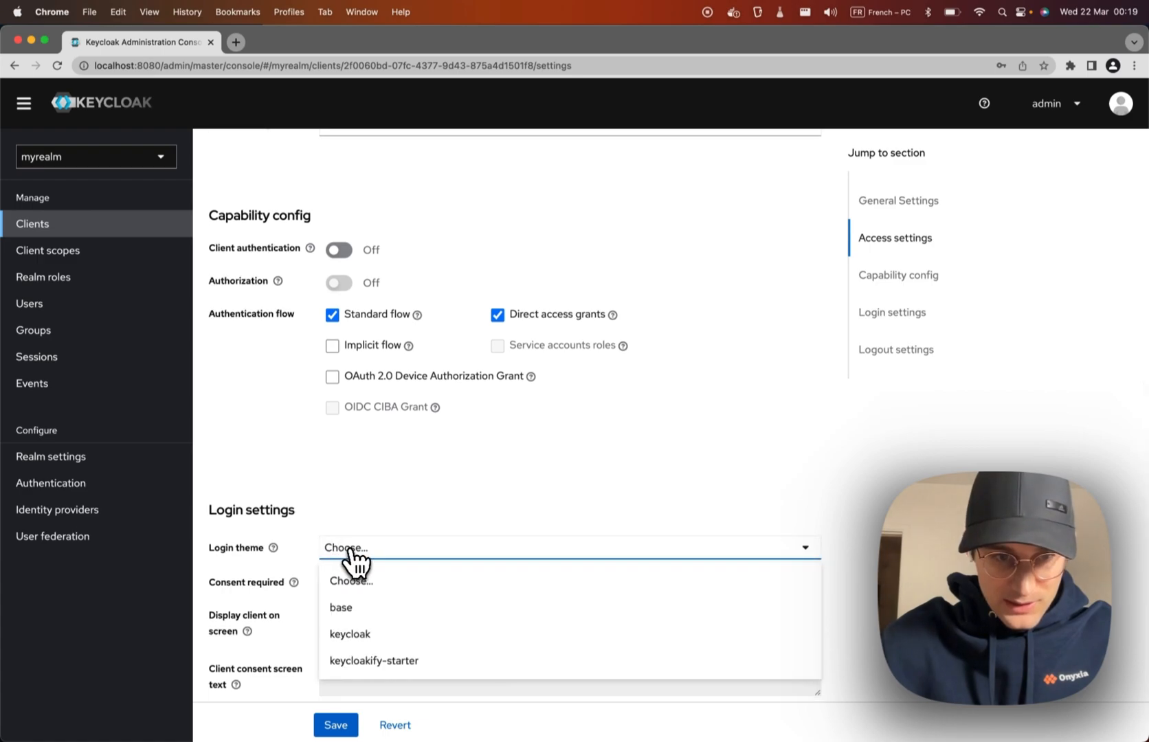
- Save keycloakify-starter as the login theme and open the keycloak.org/app test site
{"action": "left_click", "coordinate": [374, 660]}
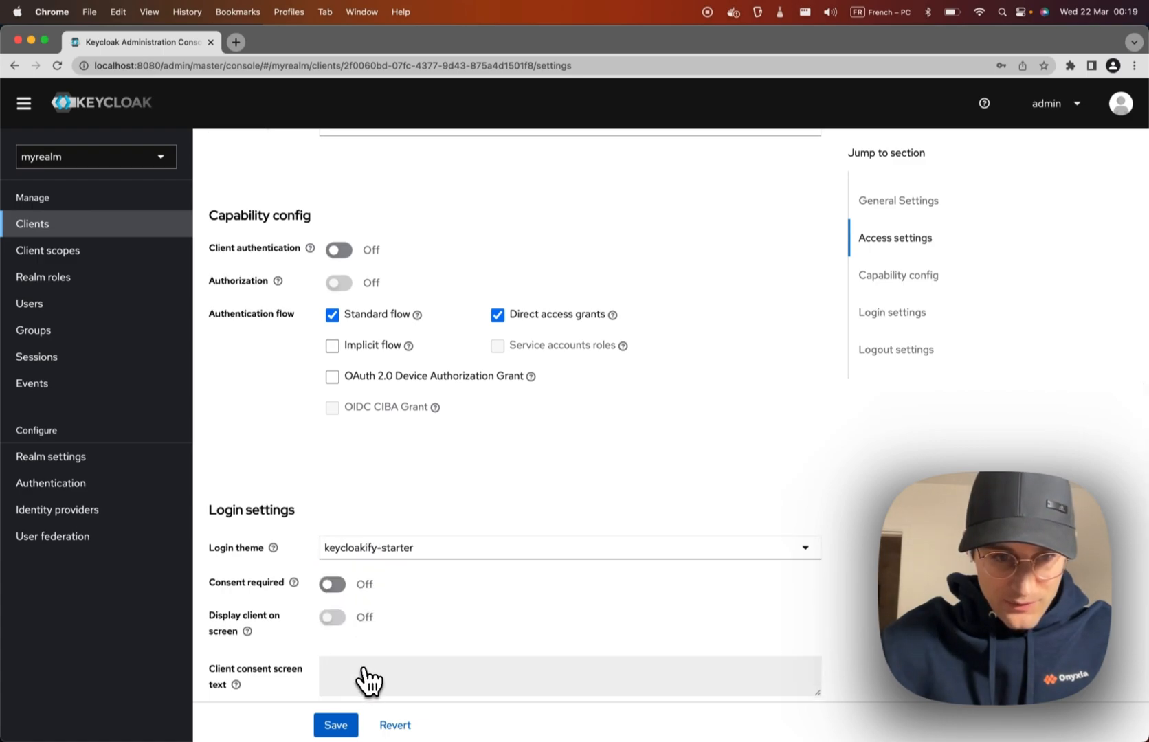
{"action": "mouse_move", "coordinate": [256, 564]}
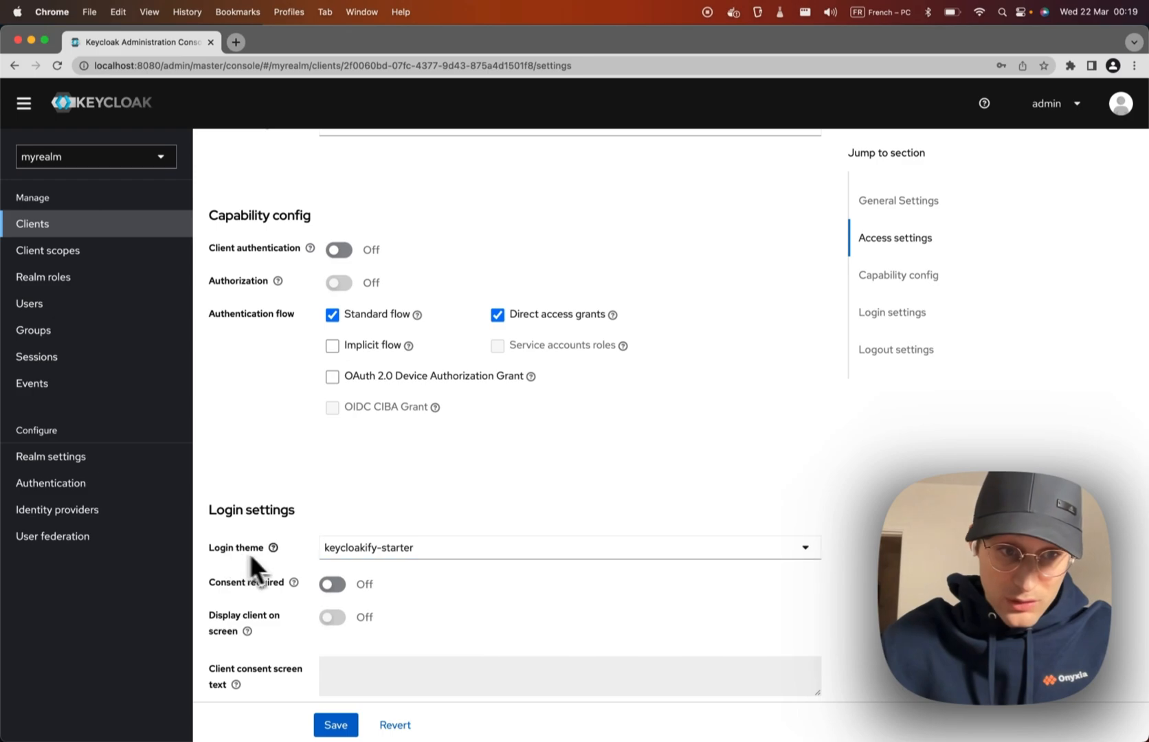
{"action": "left_click", "coordinate": [334, 724]}
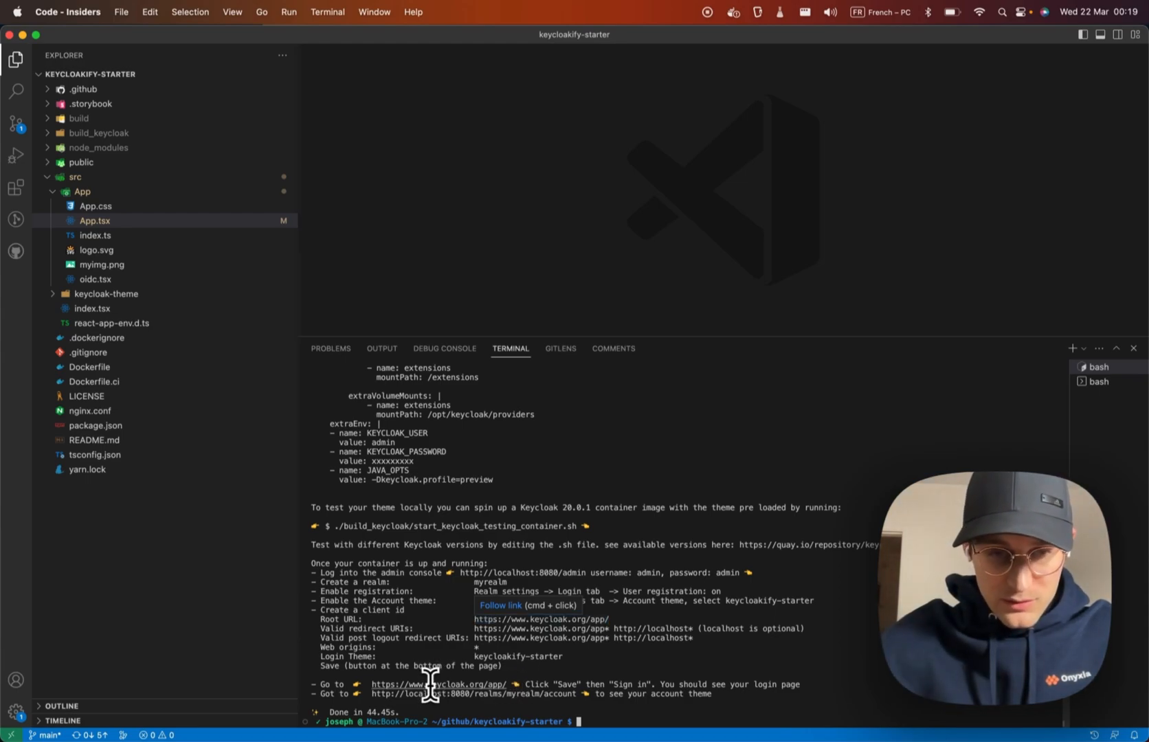
{"action": "left_click", "coordinate": [430, 684]}
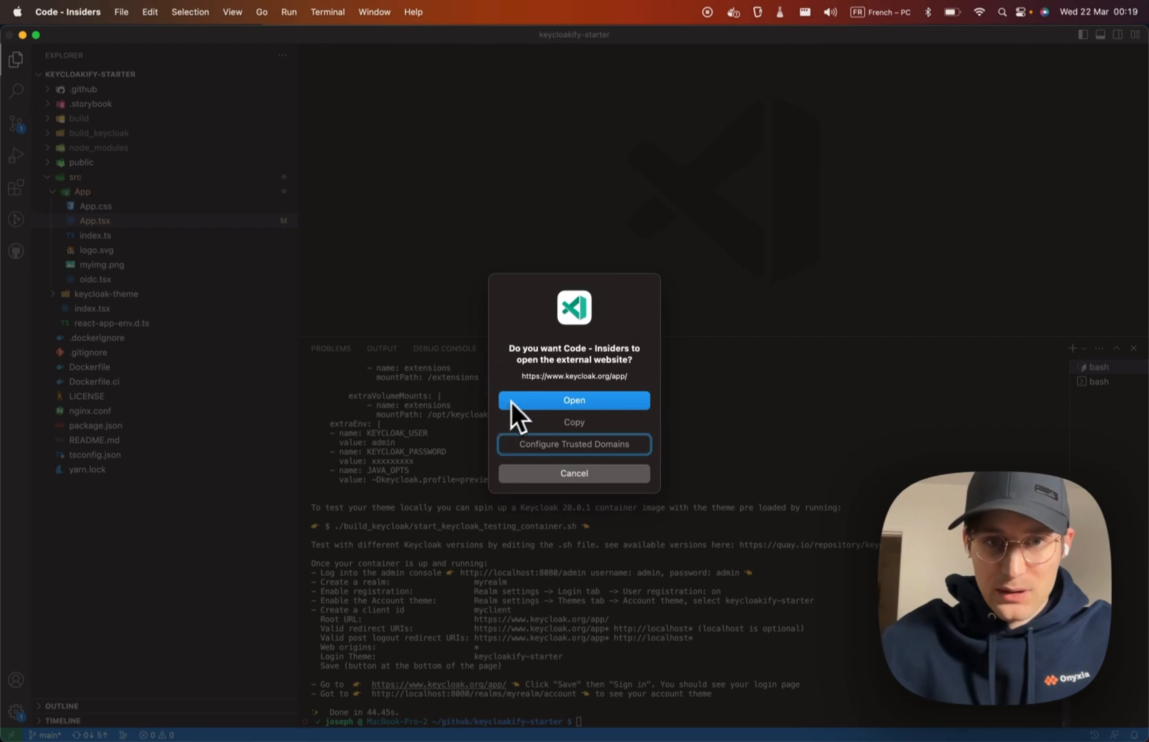
{"action": "left_click", "coordinate": [574, 400]}
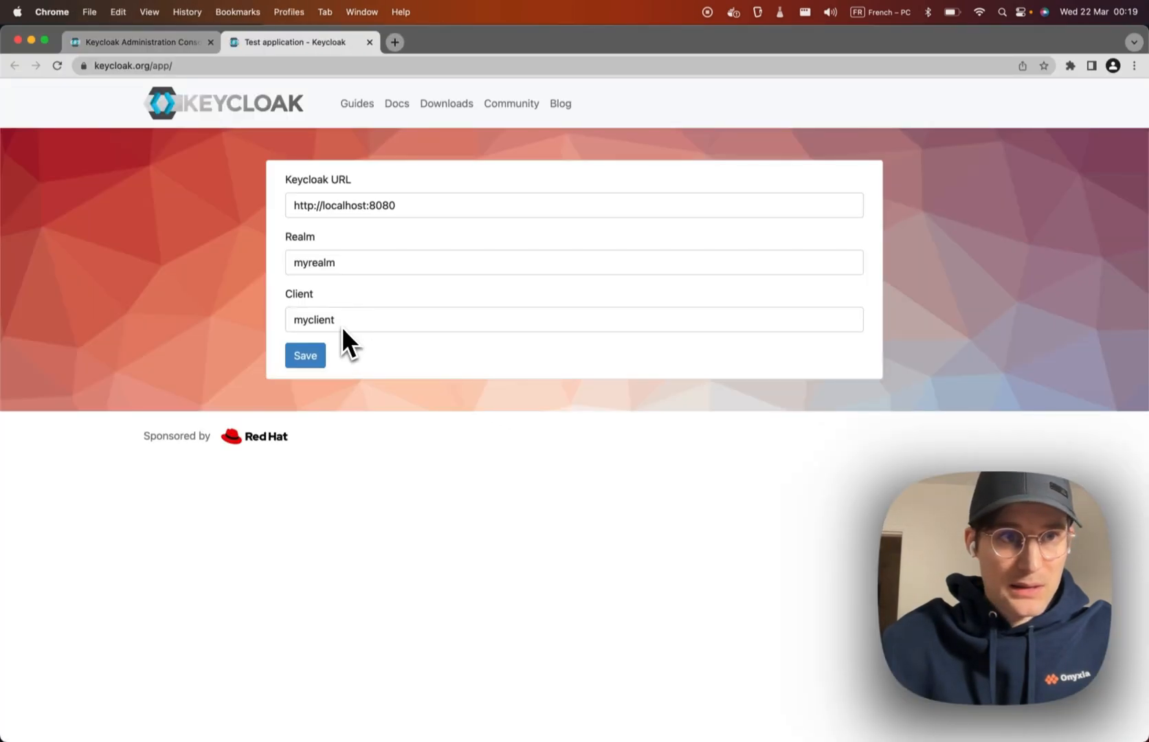
- Save the myrealm/myclient test app configuration and sign in through myrealm
{"action": "left_click", "coordinate": [305, 355]}
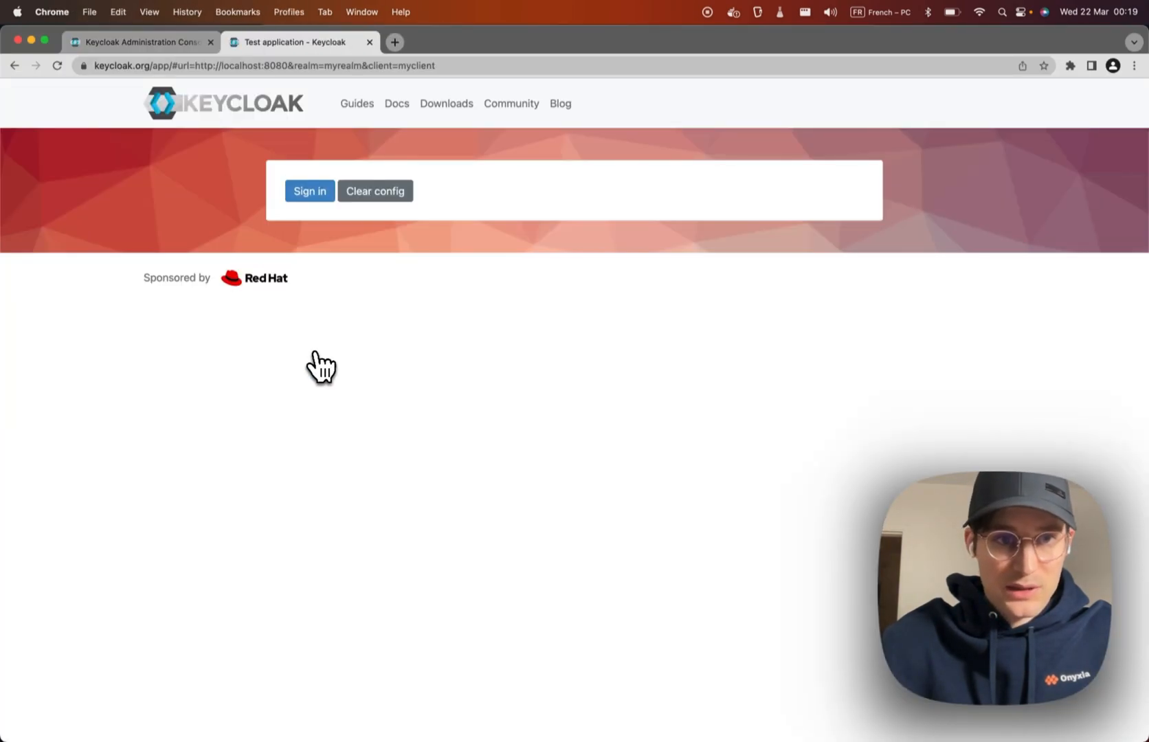
{"action": "left_click", "coordinate": [309, 191]}
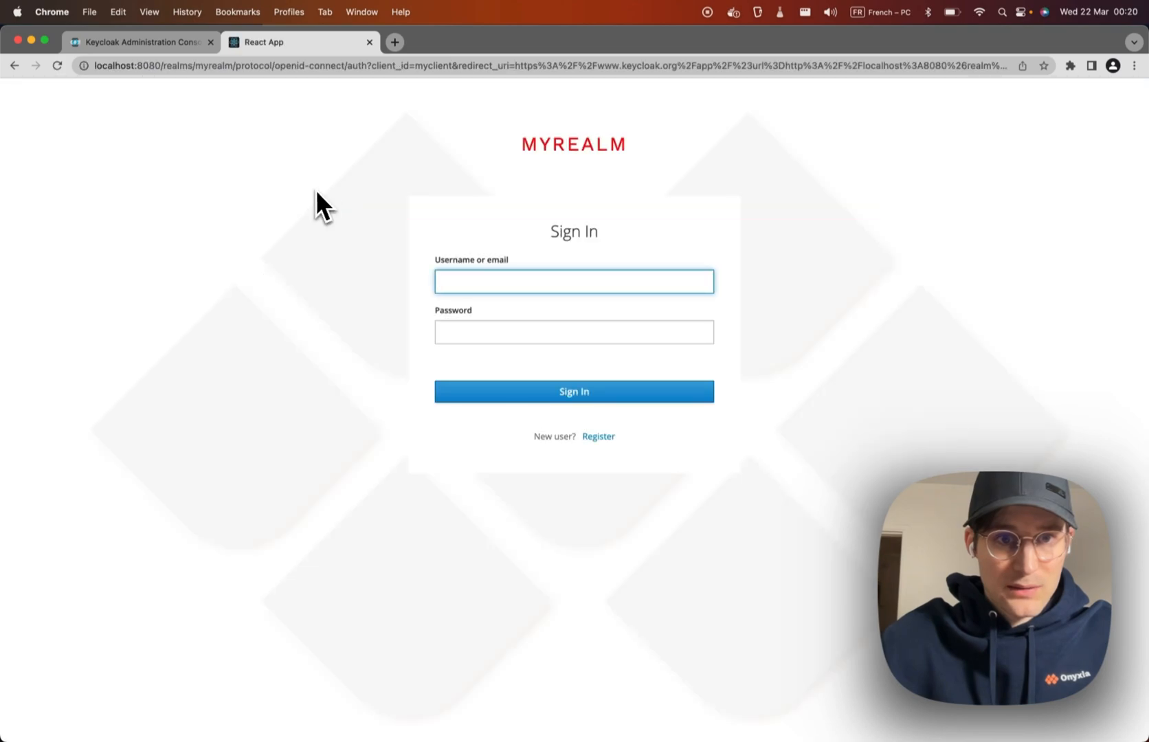
{"action": "mouse_move", "coordinate": [365, 378]}
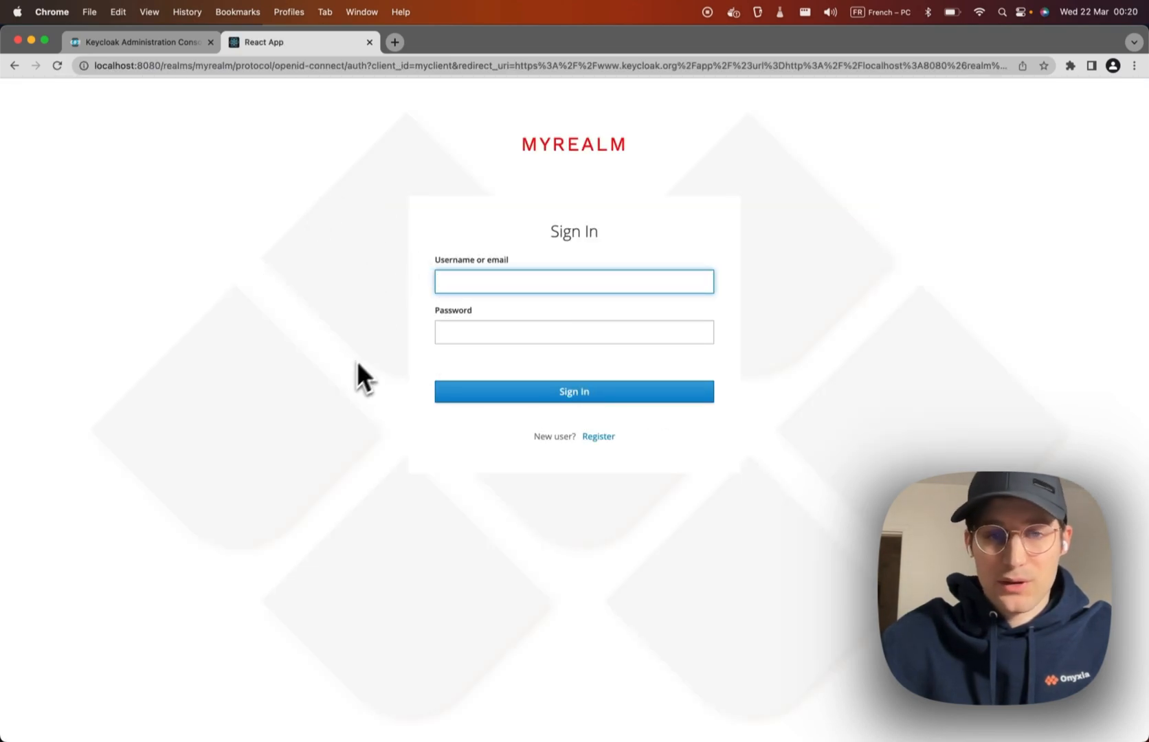
{"action": "mouse_move", "coordinate": [641, 160]}
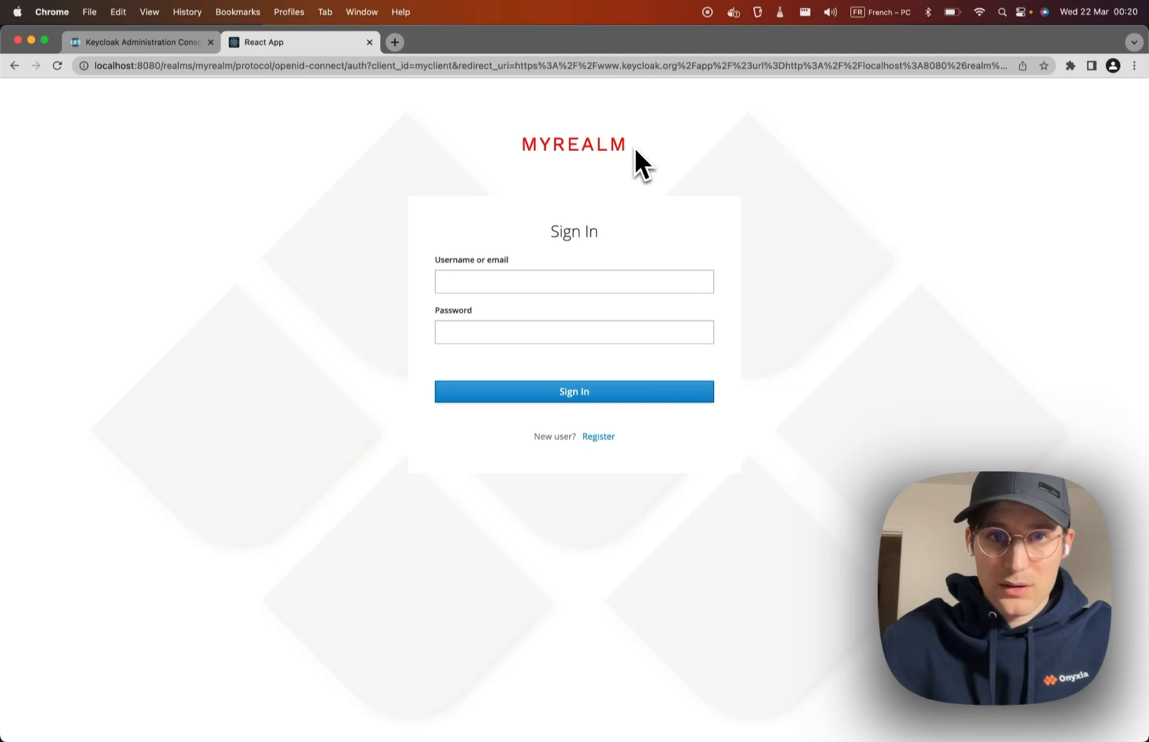
{"action": "mouse_move", "coordinate": [275, 311]}
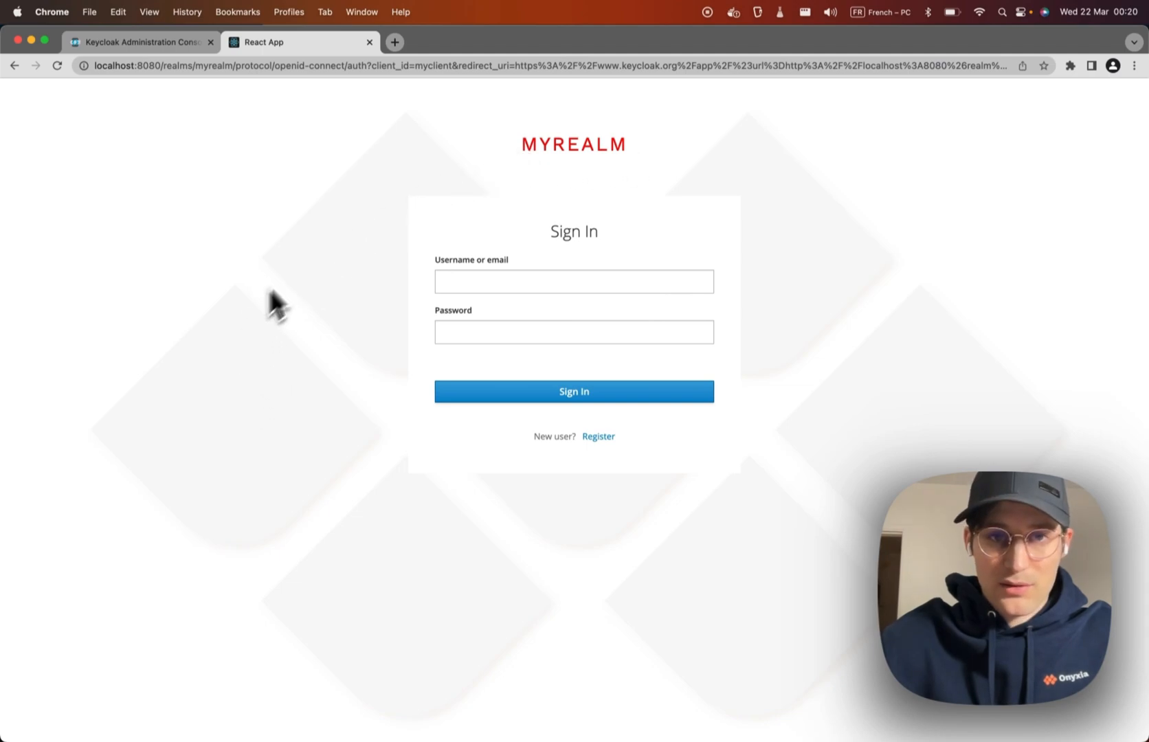
{"action": "mouse_move", "coordinate": [352, 323]}
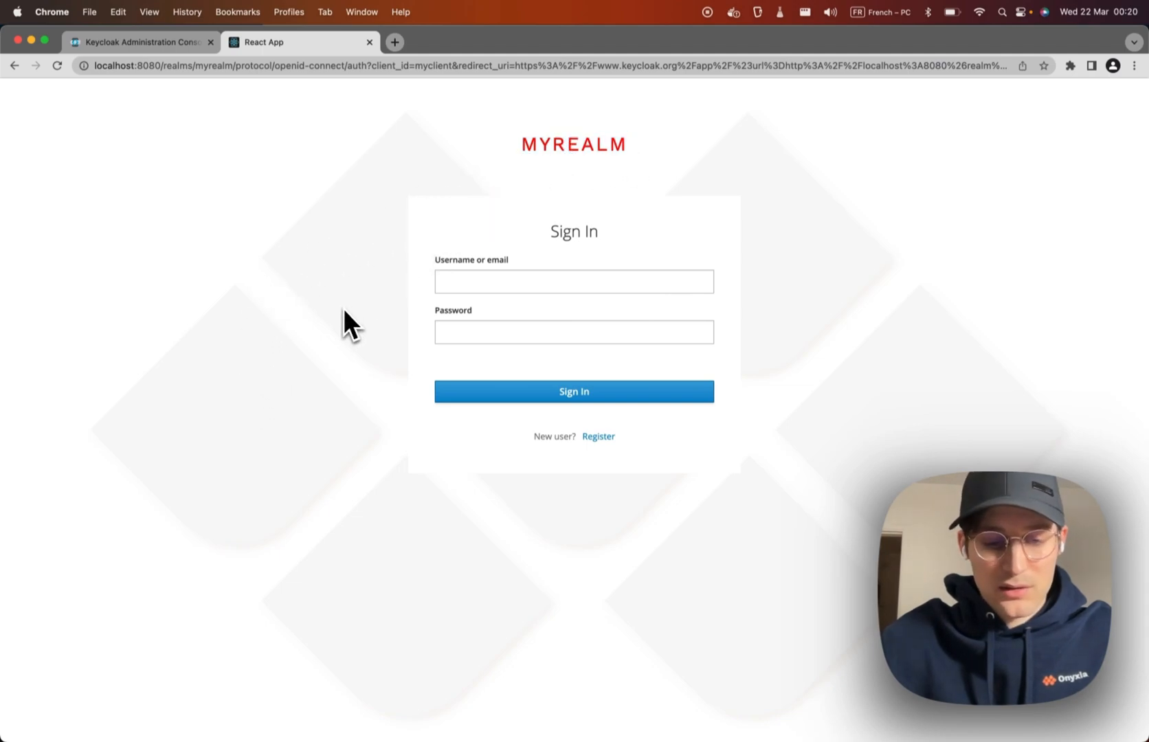
- Evaluate and expand kcContext in the DevTools console, then open the registration form
{"action": "key", "text": "F12"}
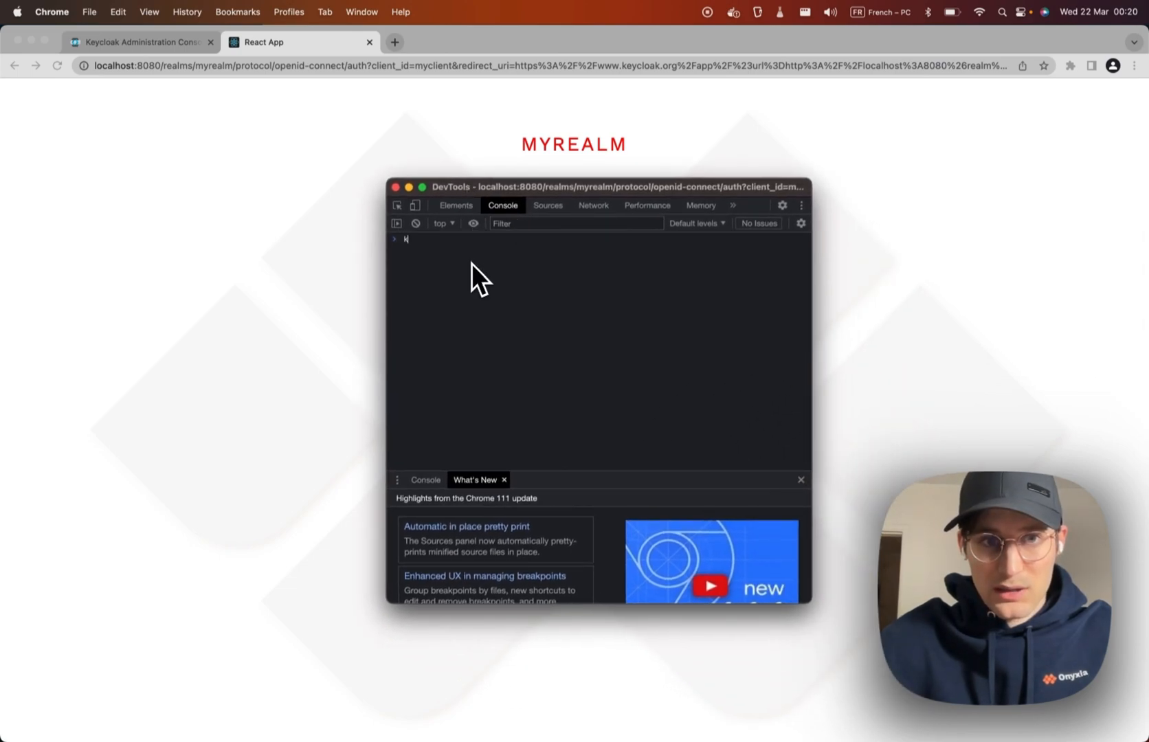
{"action": "key", "text": "Return"}
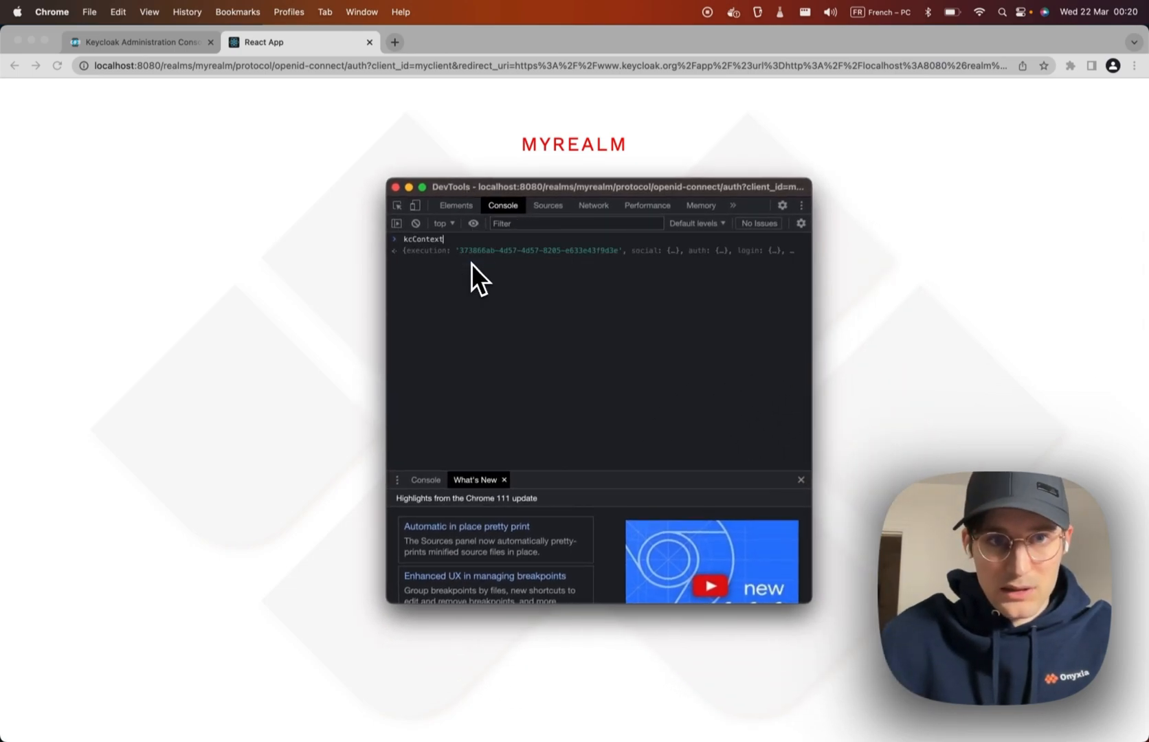
{"action": "left_click", "coordinate": [395, 251]}
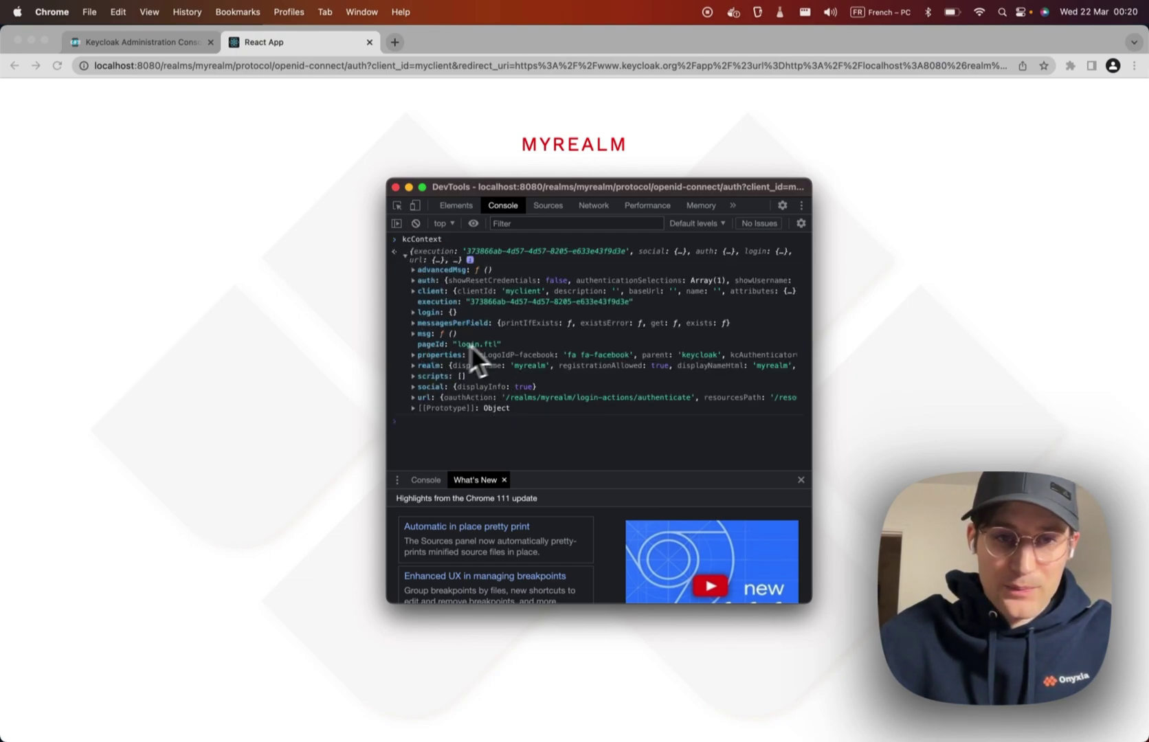
{"action": "mouse_move", "coordinate": [484, 345]}
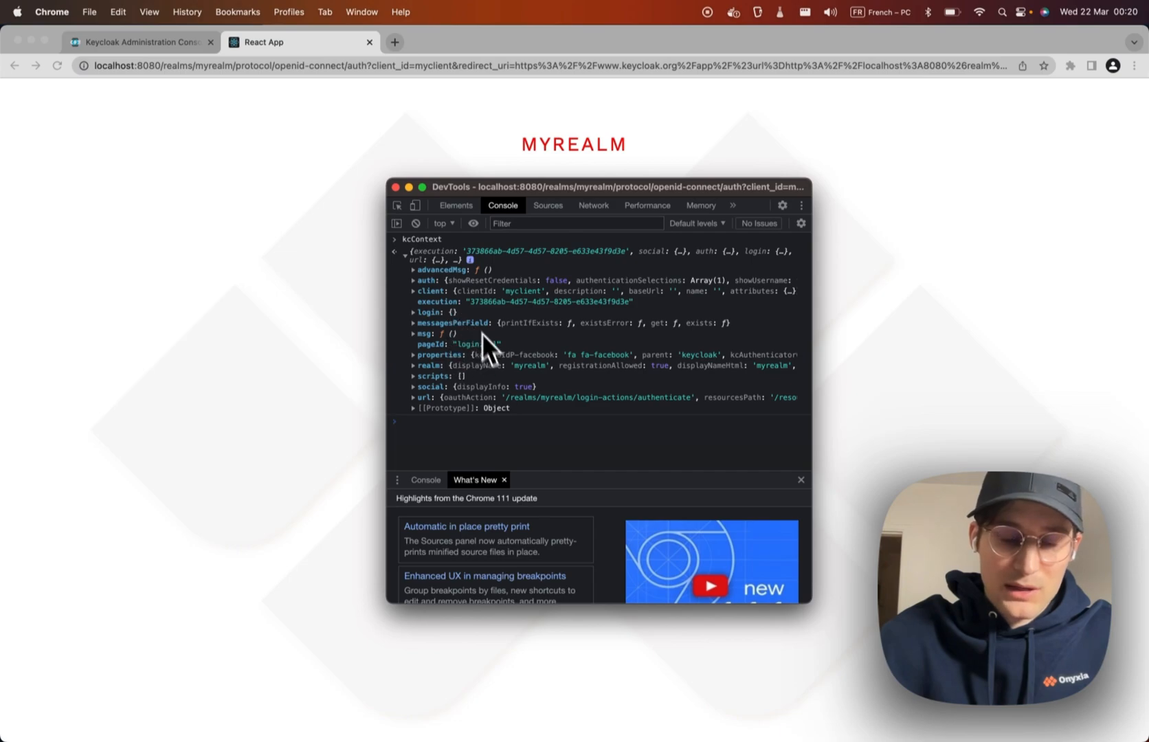
{"action": "mouse_move", "coordinate": [402, 225]}
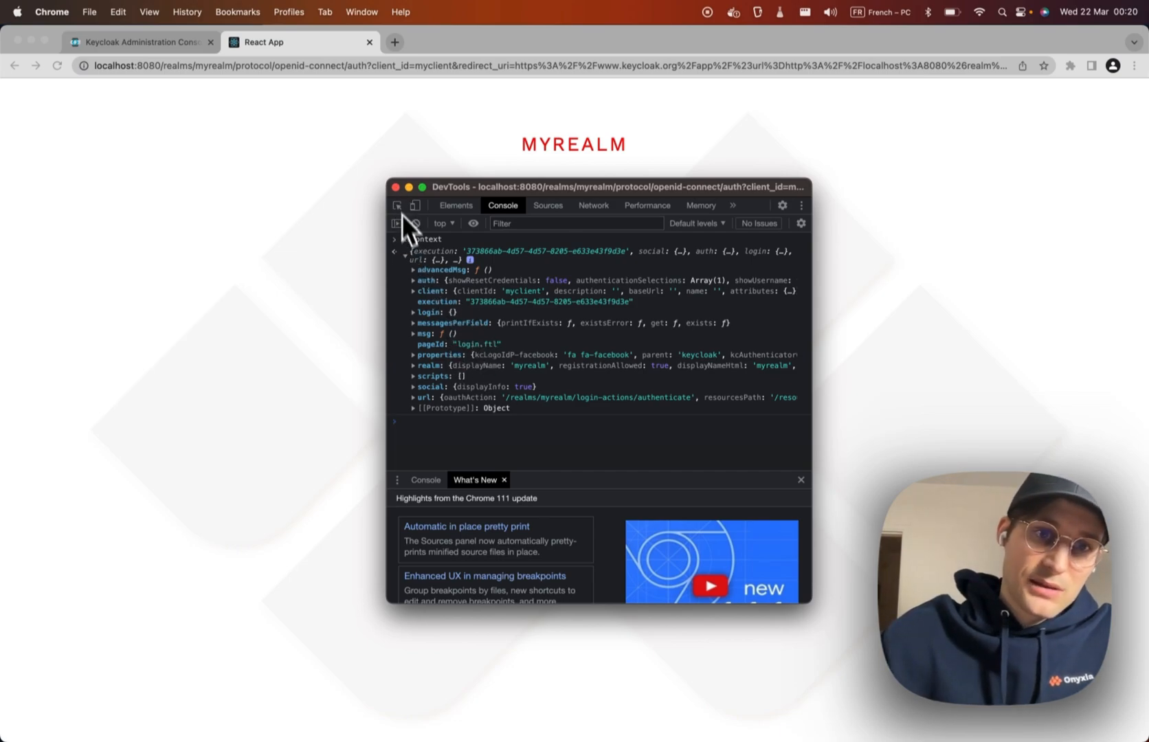
{"action": "mouse_move", "coordinate": [476, 391]}
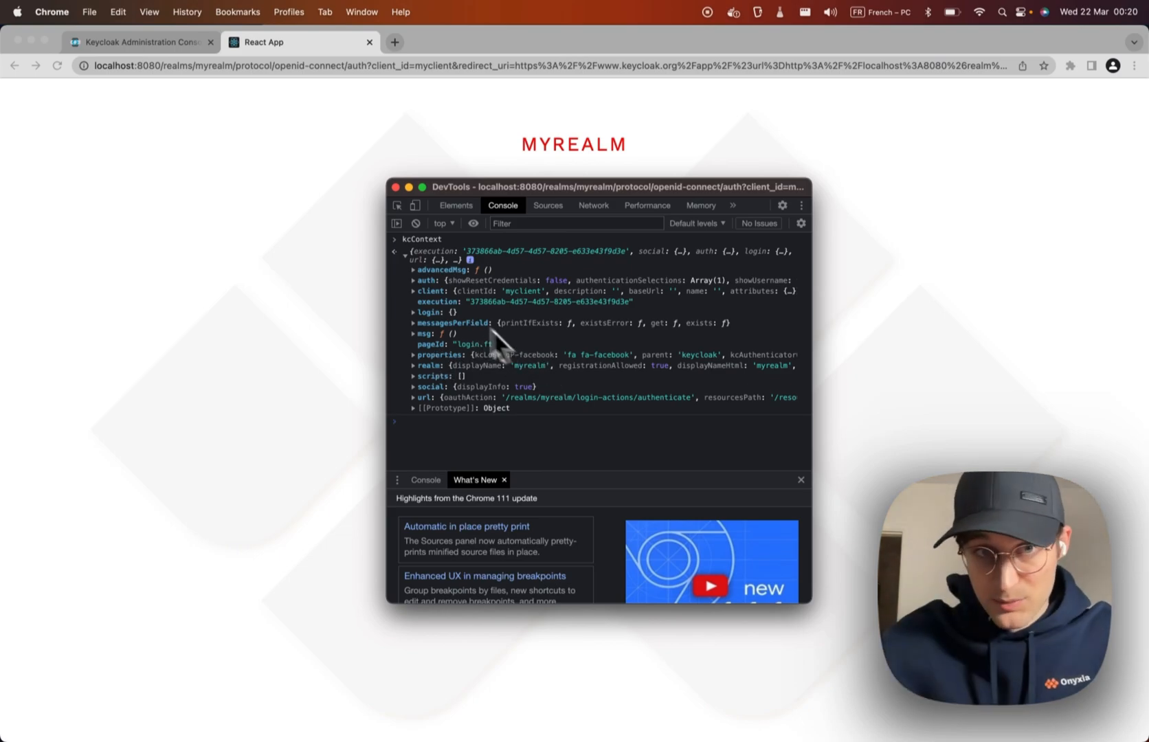
{"action": "mouse_move", "coordinate": [454, 264]}
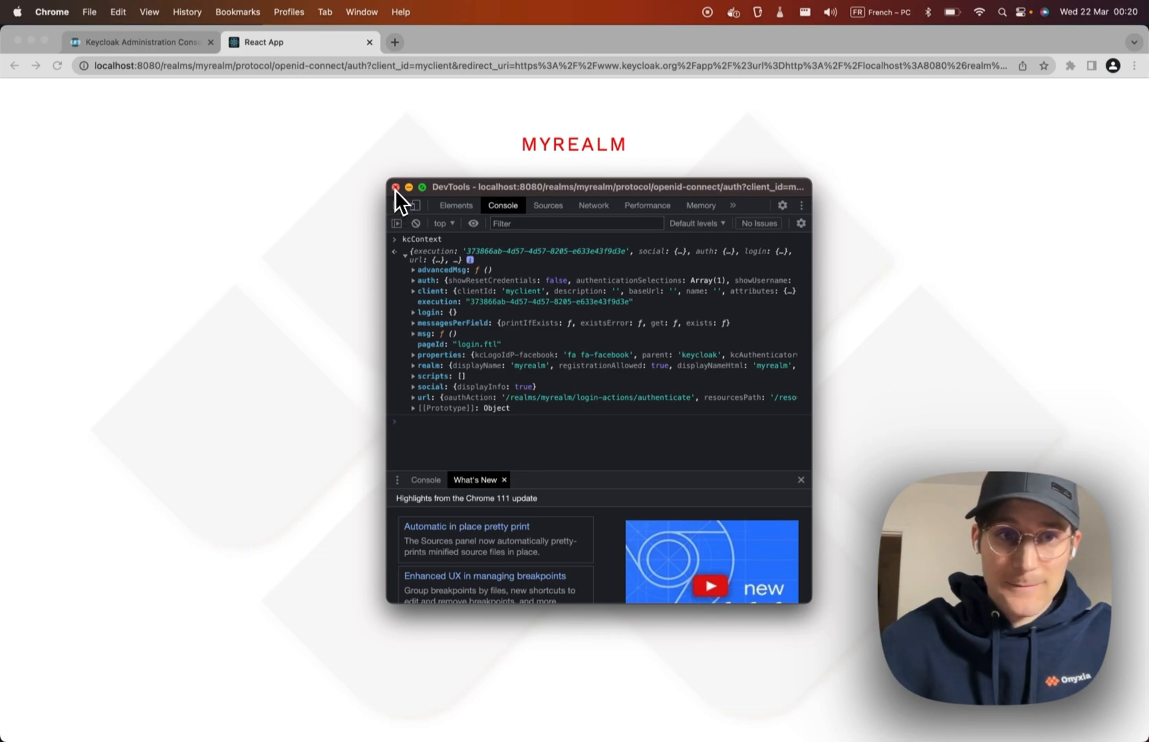
{"action": "left_click", "coordinate": [396, 187]}
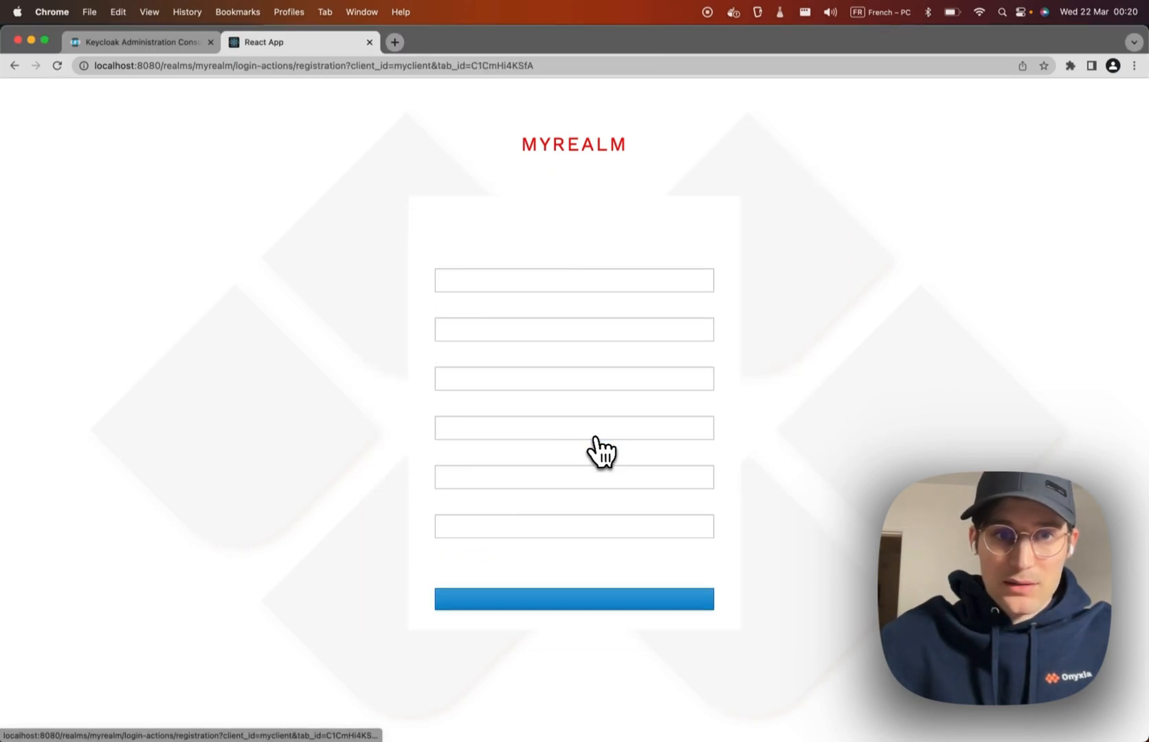
- Register user garronej (Joseph Garrone) and open his myrealm account page
{"action": "left_click", "coordinate": [574, 280]}
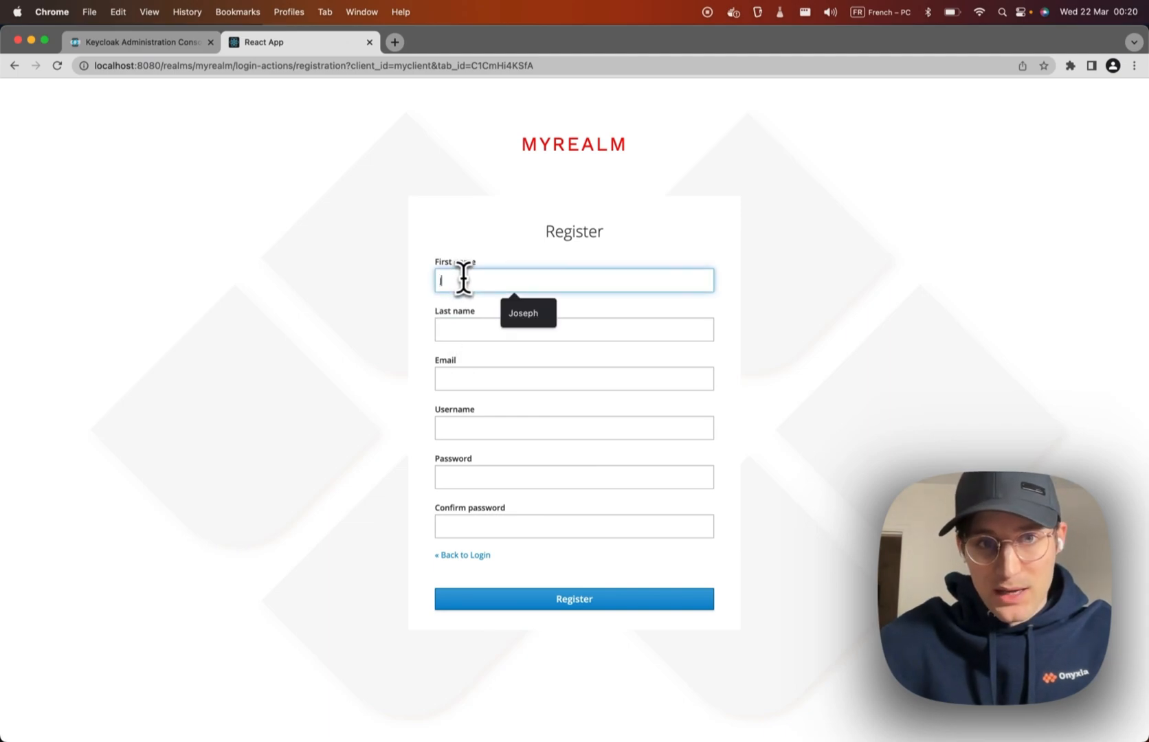
{"action": "type", "text": "Joseph"}
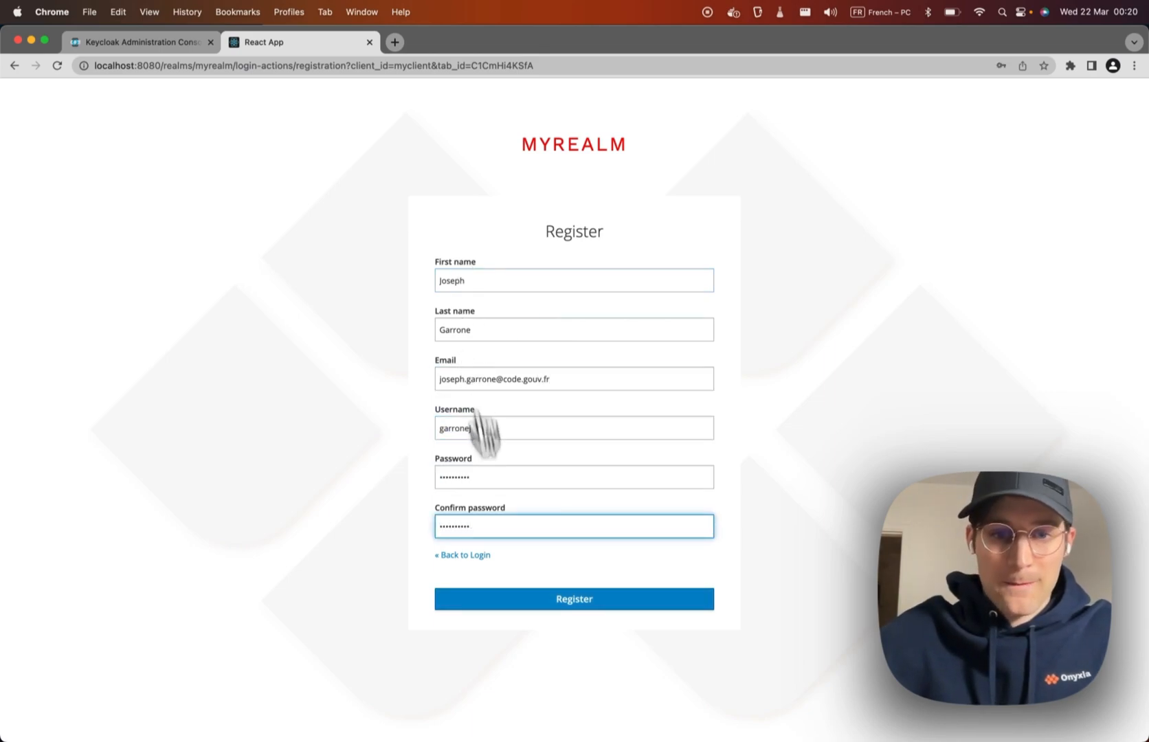
{"action": "left_click", "coordinate": [573, 598]}
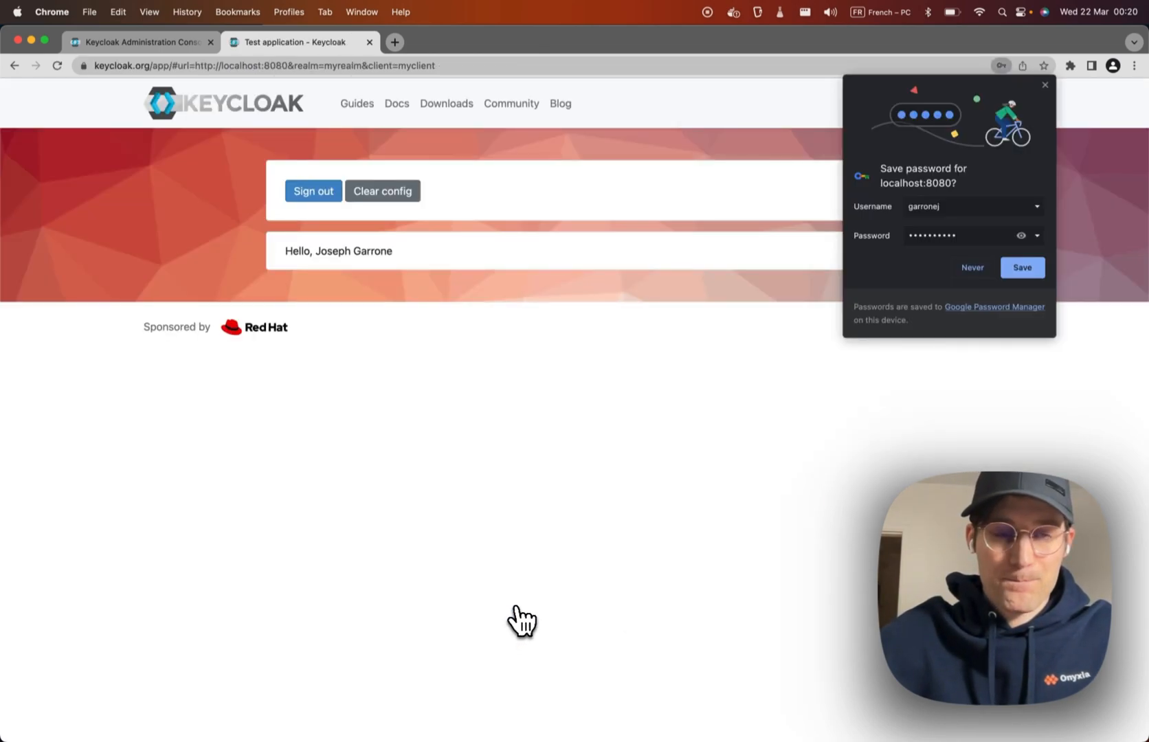
{"action": "mouse_move", "coordinate": [383, 352]}
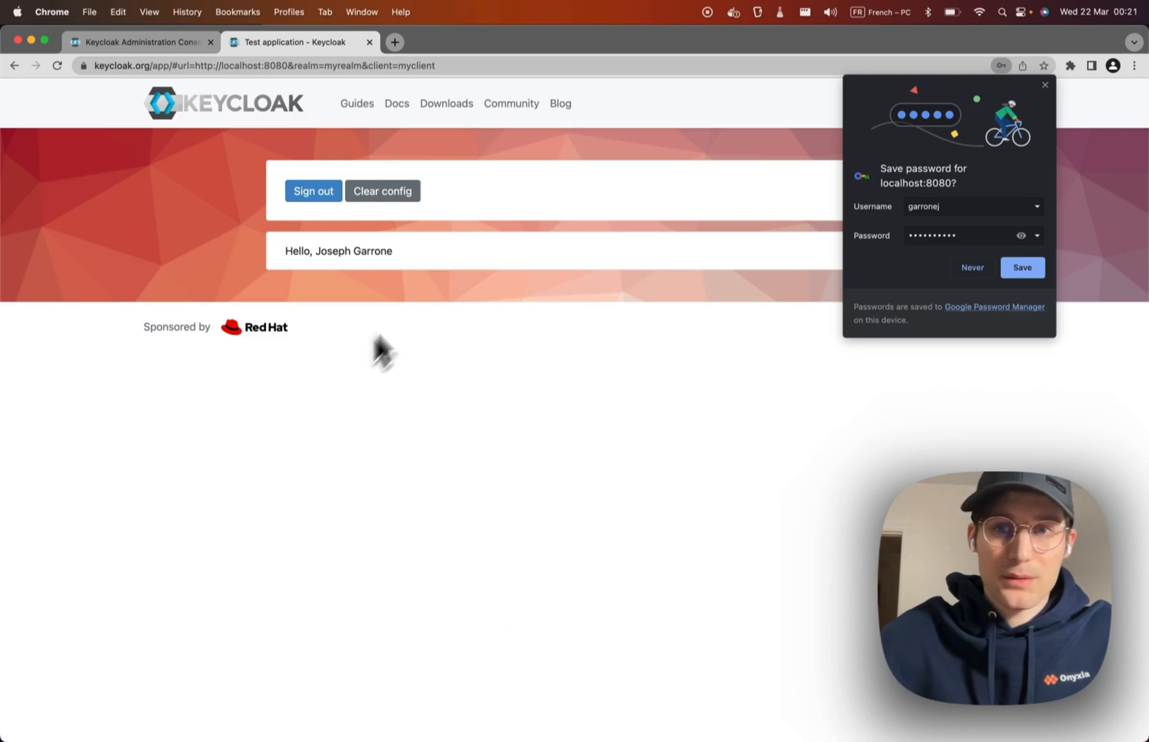
{"action": "left_click", "coordinate": [1045, 86]}
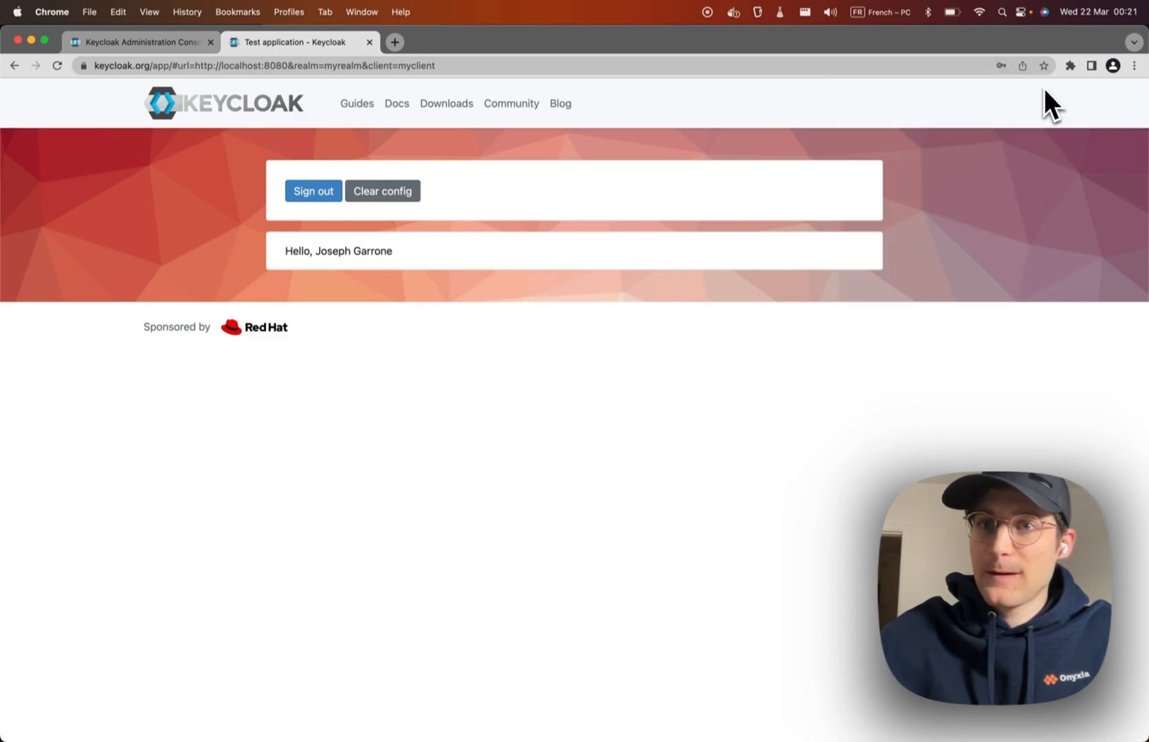
{"action": "mouse_move", "coordinate": [336, 277]}
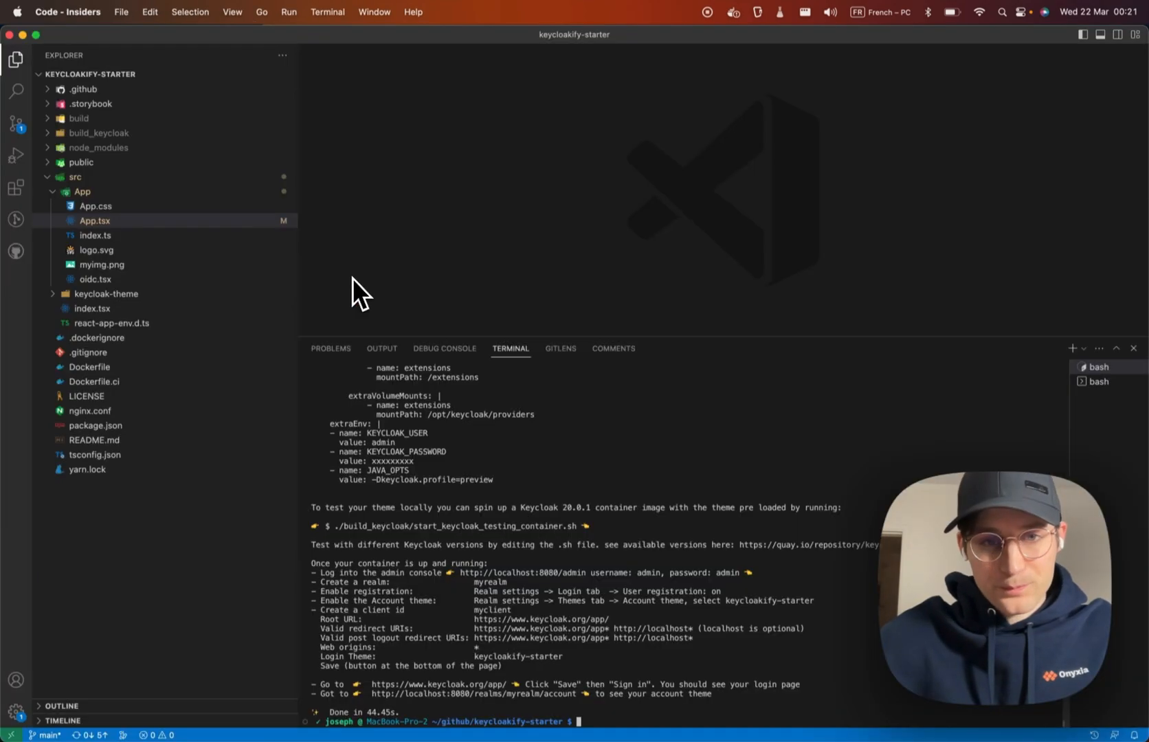
{"action": "mouse_move", "coordinate": [436, 696]}
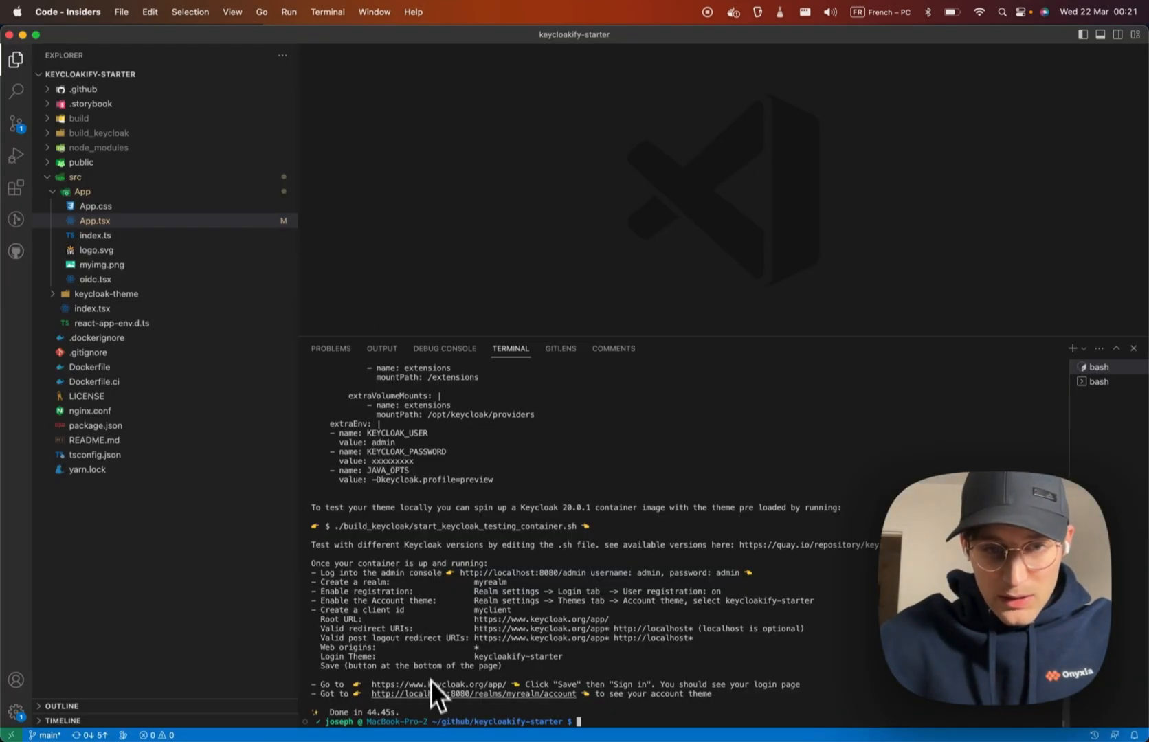
{"action": "mouse_move", "coordinate": [432, 693]}
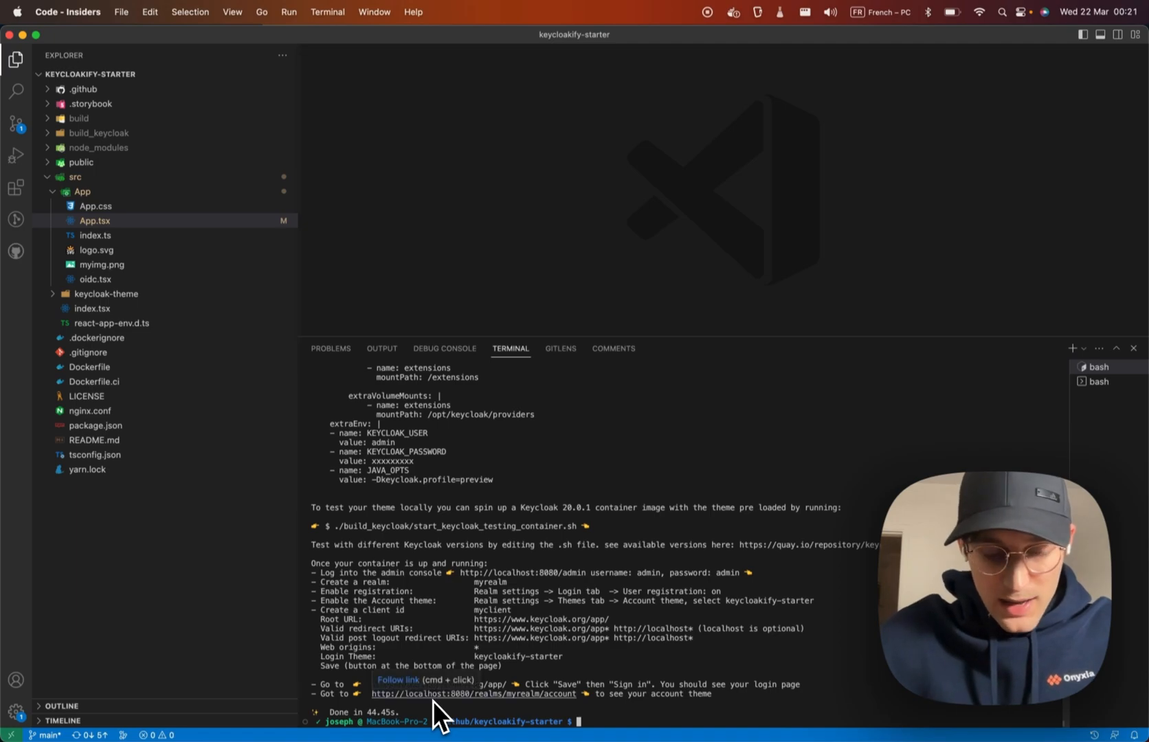
{"action": "left_click", "coordinate": [473, 698]}
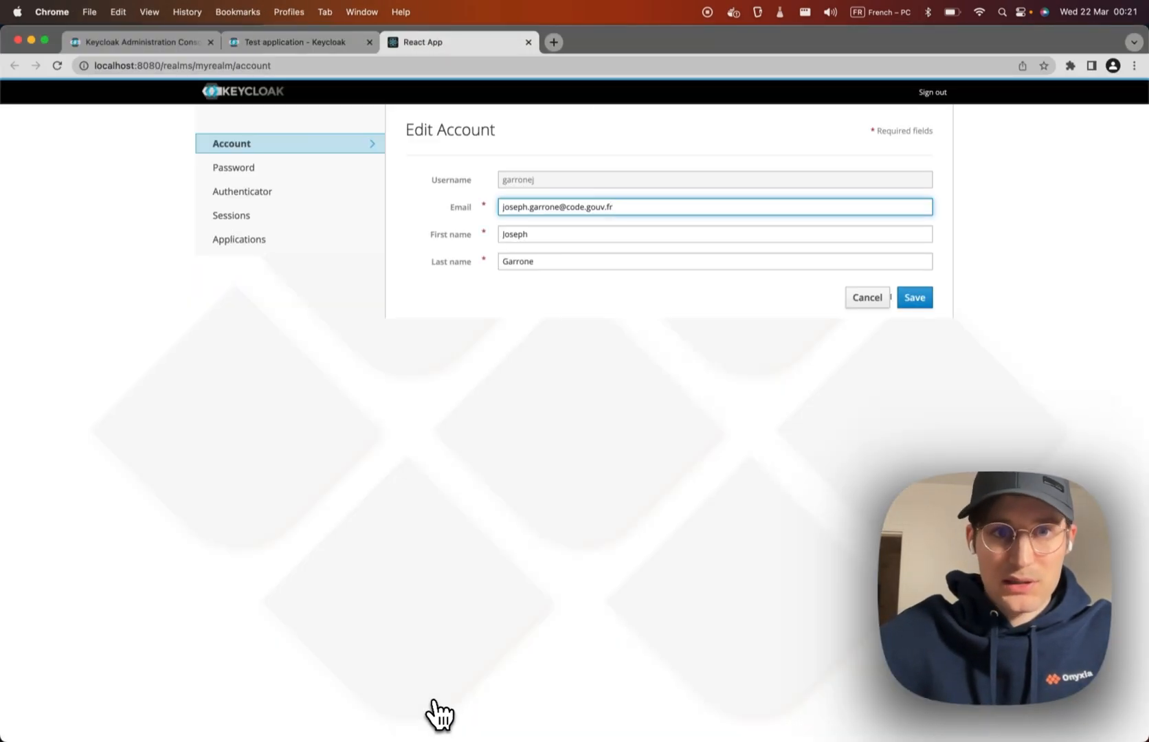
{"action": "mouse_move", "coordinate": [457, 475]}
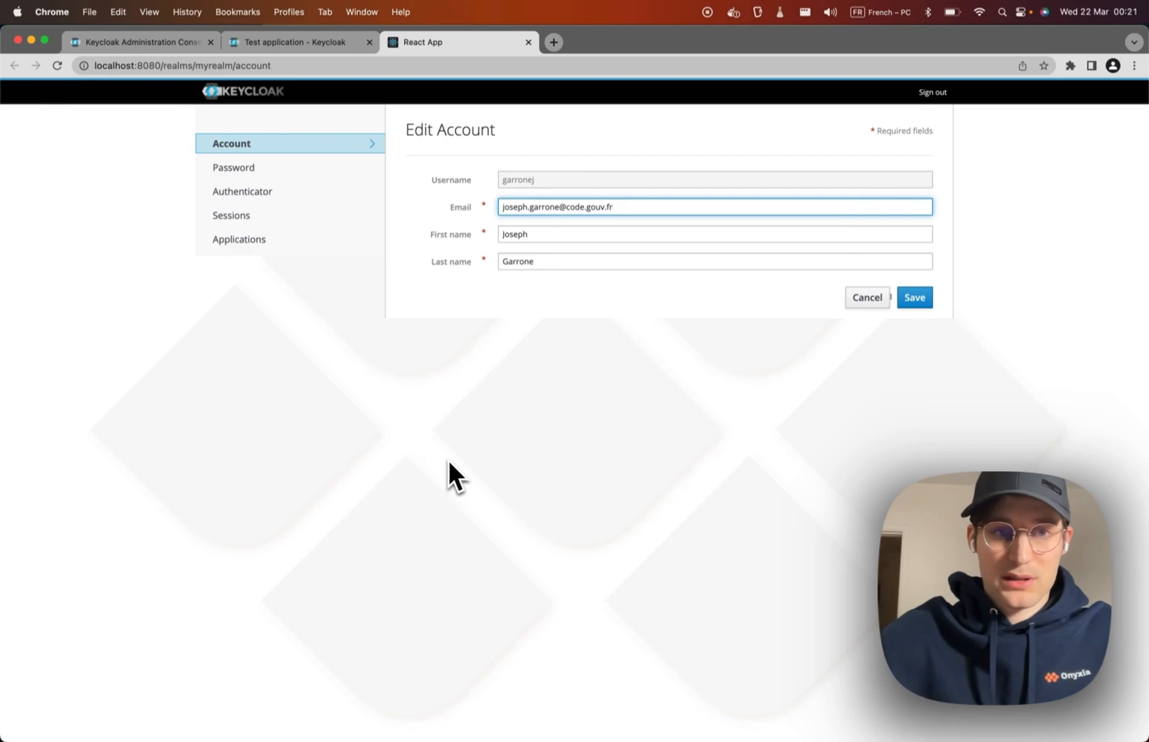
- Expand the account page's kcContext object in the DevTools console, then close DevTools
{"action": "key", "text": "F12"}
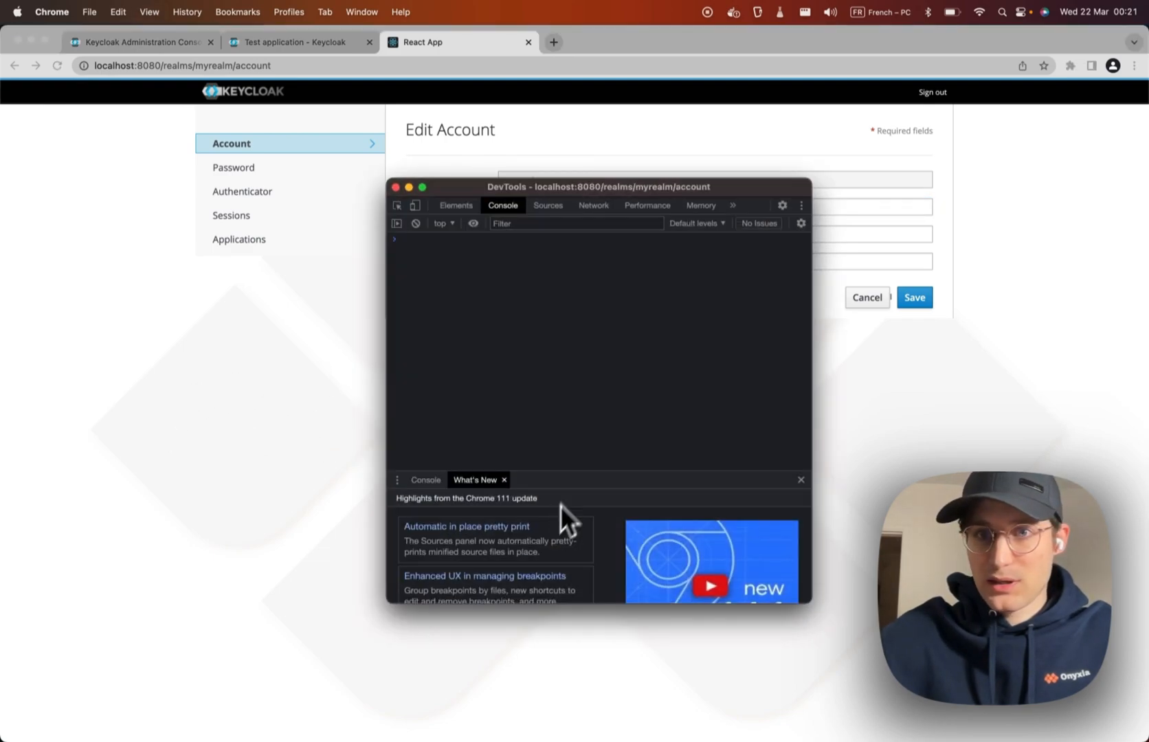
{"action": "type", "text": "kcContext"}
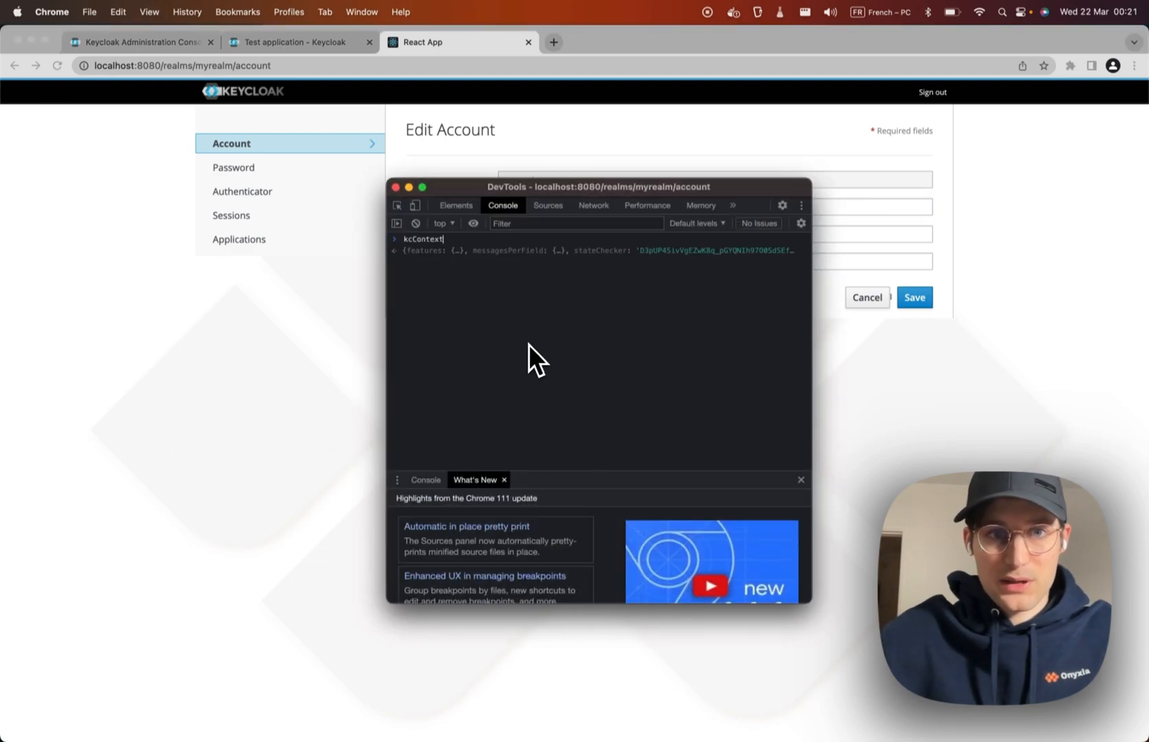
{"action": "left_click", "coordinate": [395, 253]}
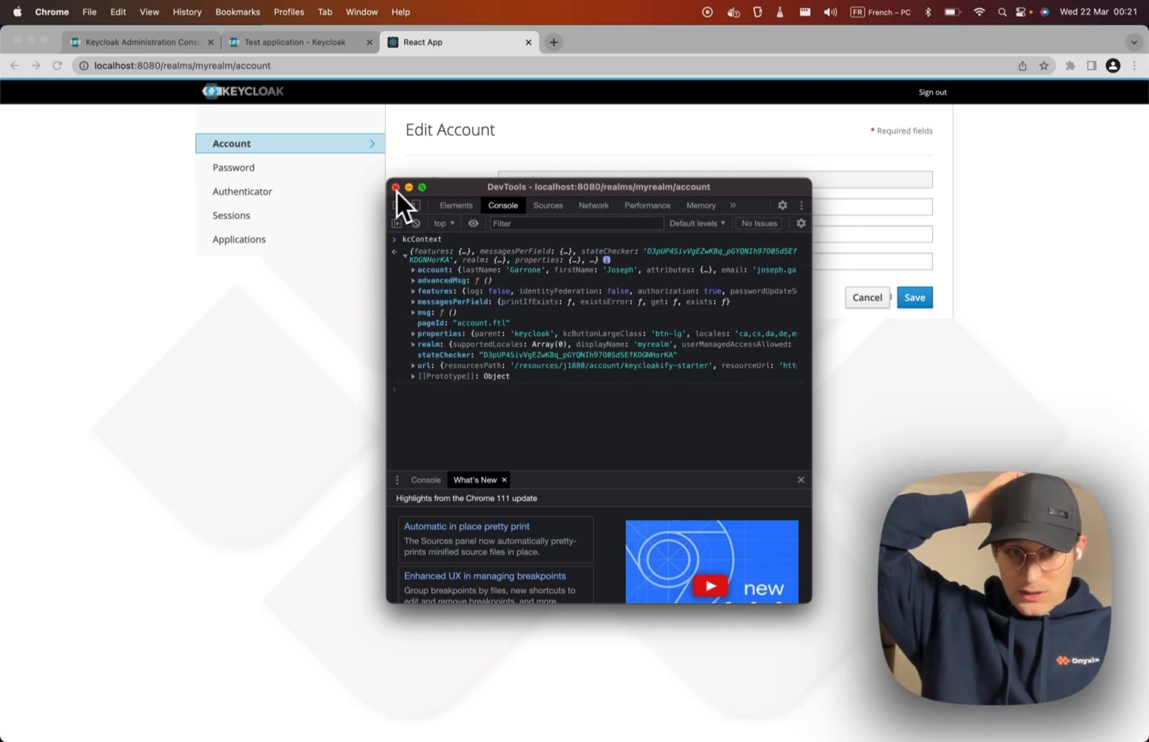
{"action": "left_click", "coordinate": [396, 188]}
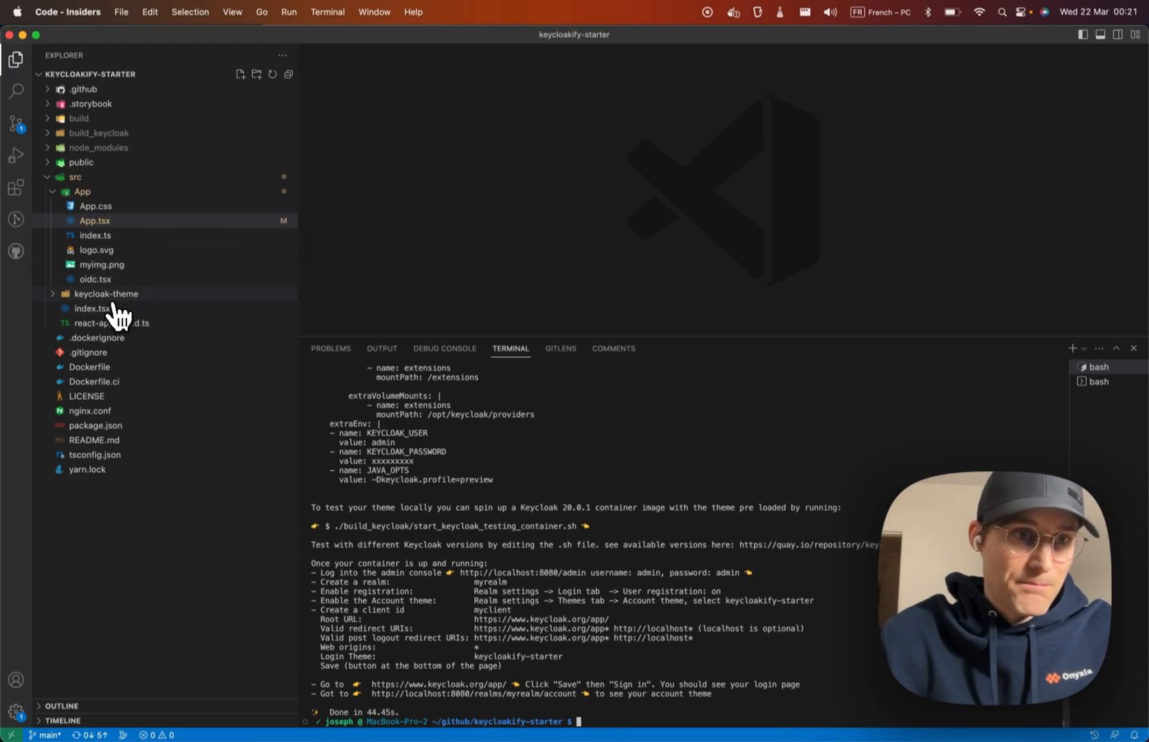
{"action": "left_click", "coordinate": [95, 220]}
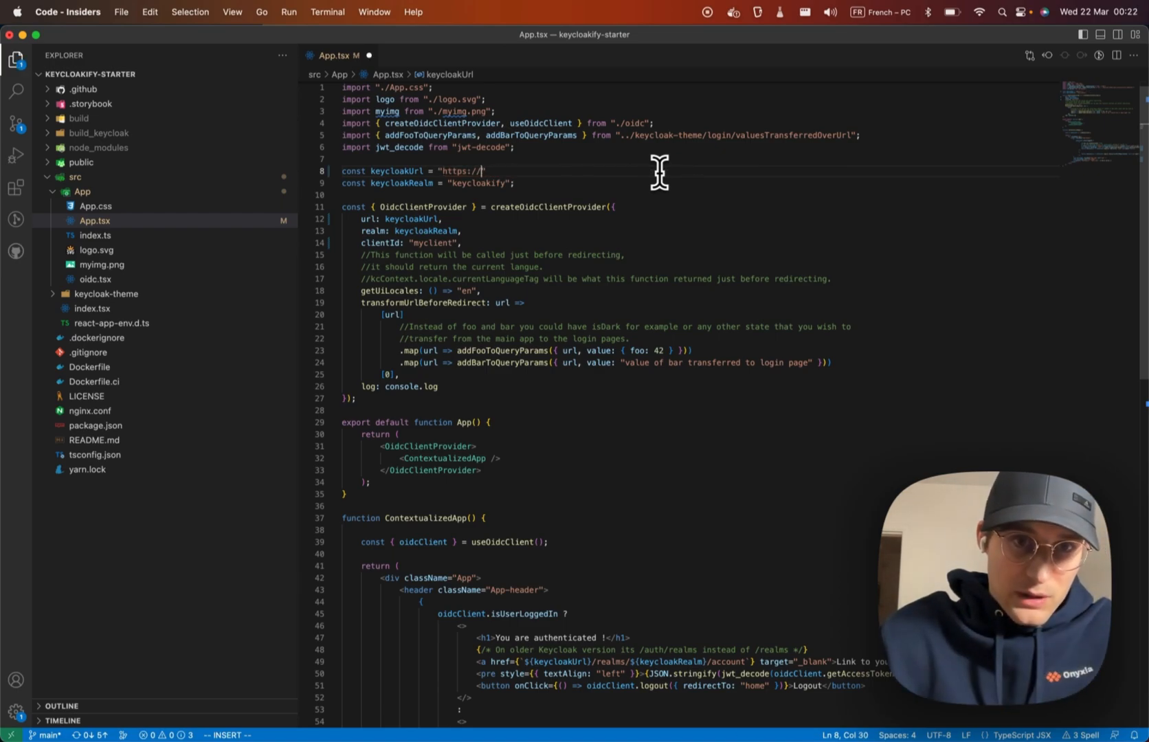
{"action": "key", "text": "Backspace"}
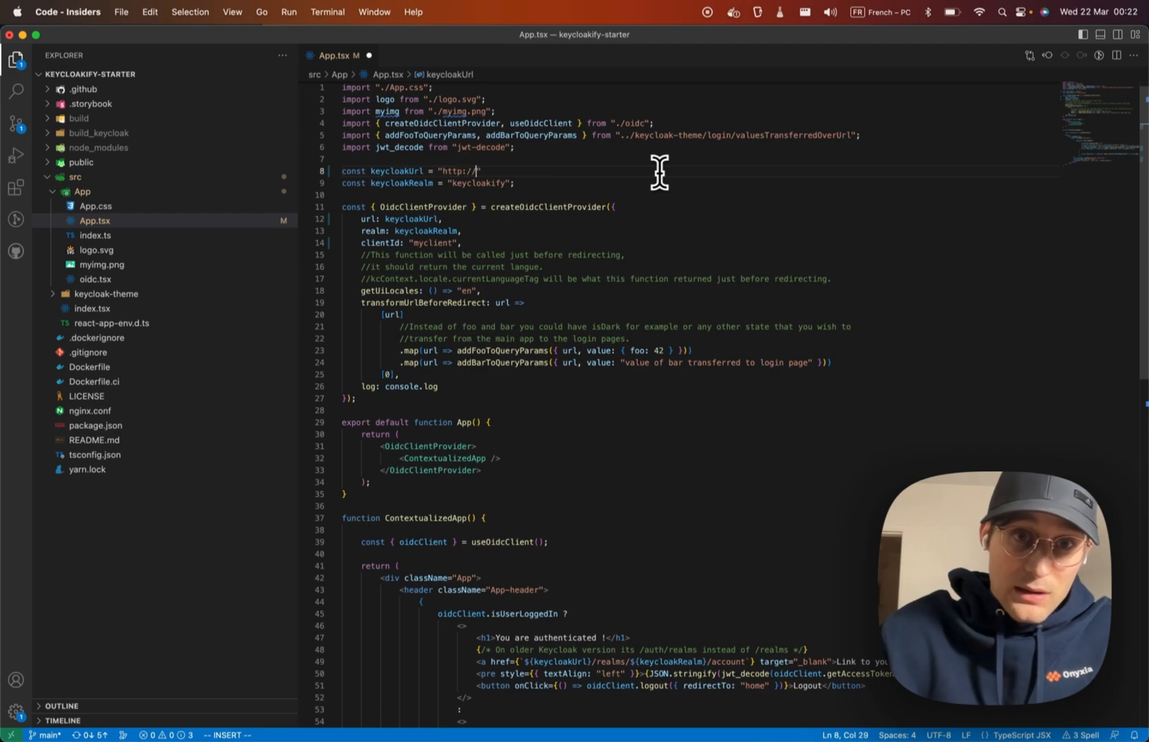
{"action": "type", "text": "localhost"}
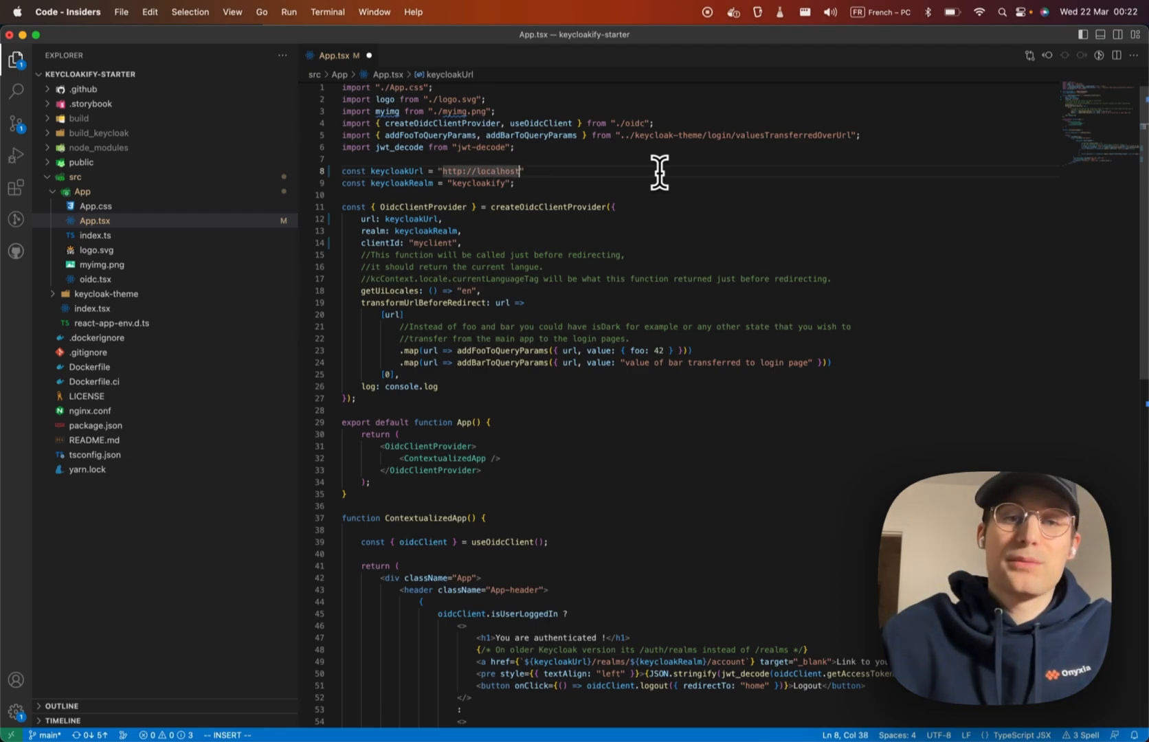
{"action": "type", "text": ":"}
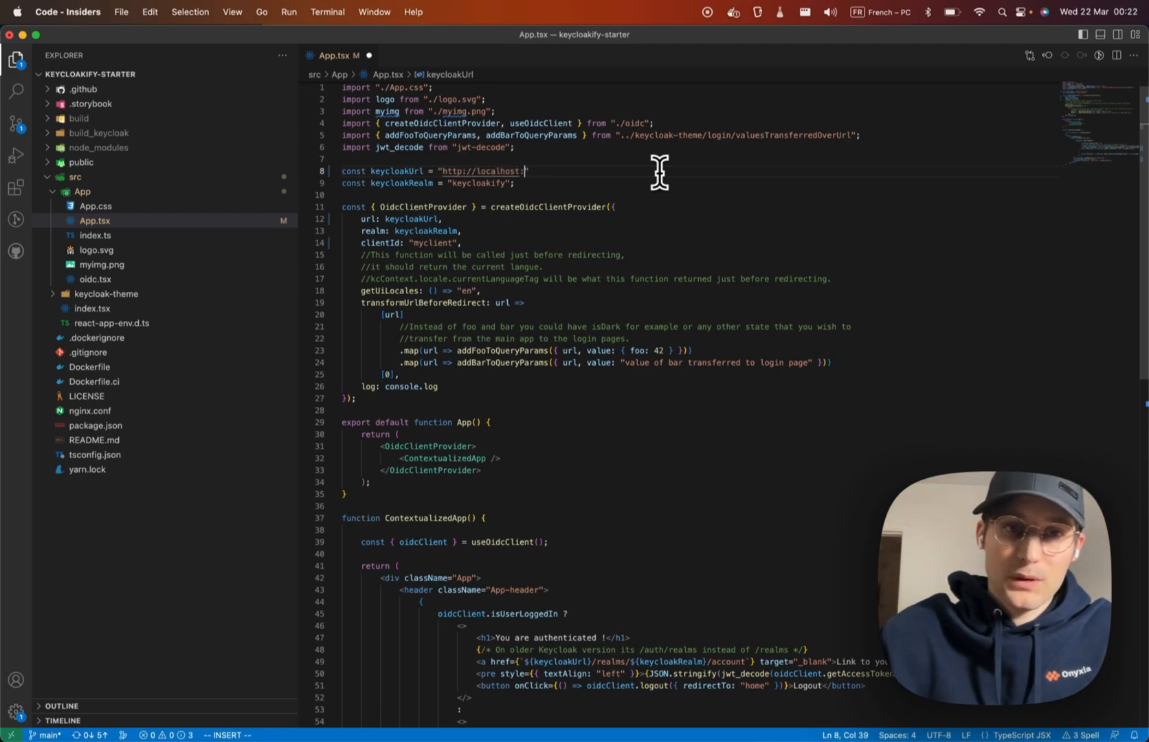
{"action": "type", "text": "8080"}
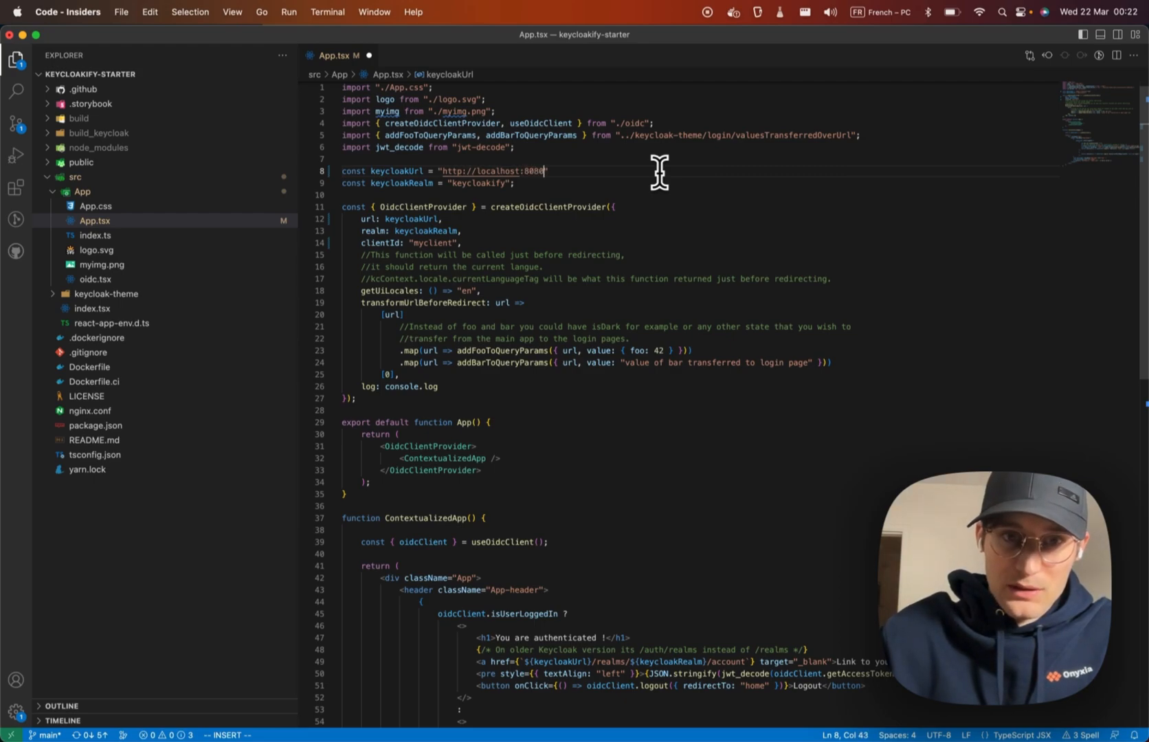
{"action": "key", "text": "Escape"}
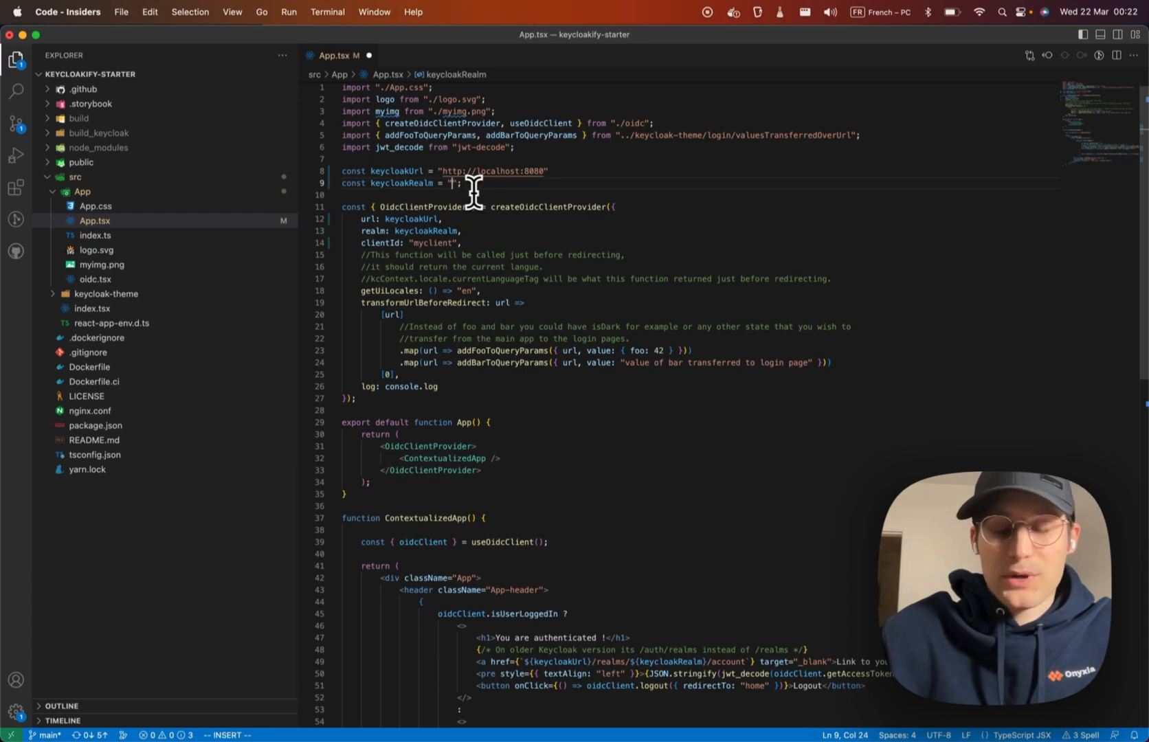
{"action": "type", "text": "myrealm"}
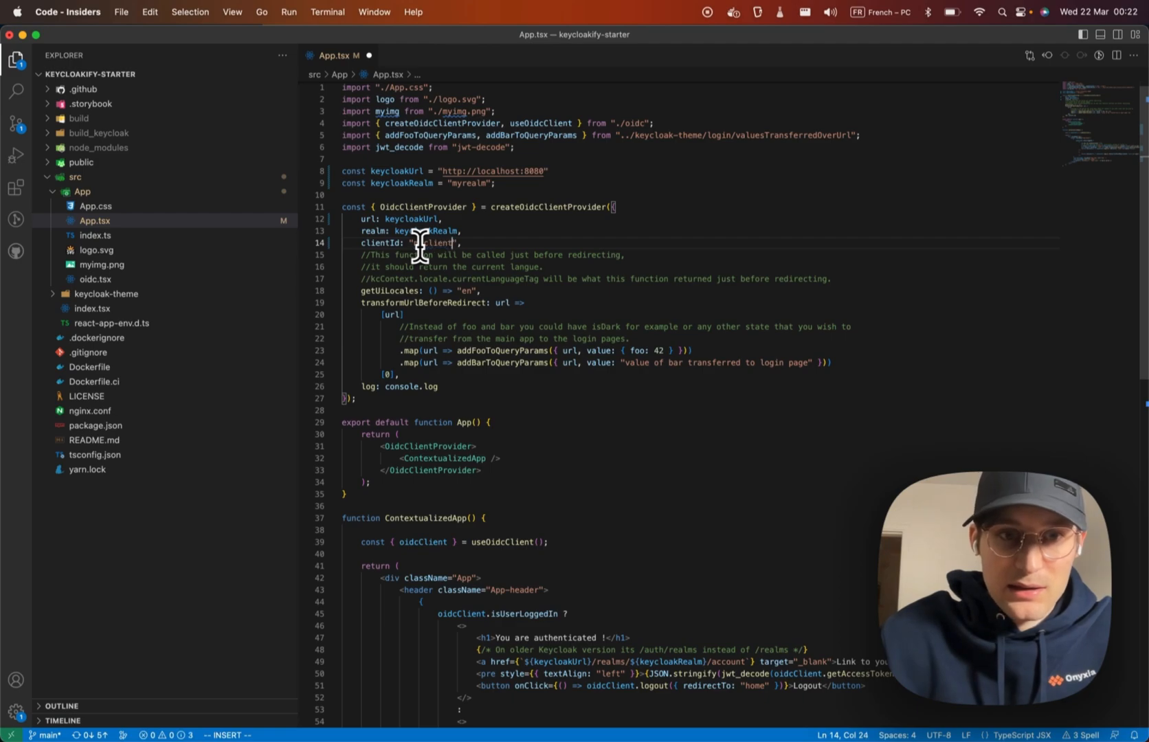
{"action": "key", "text": "Escape"}
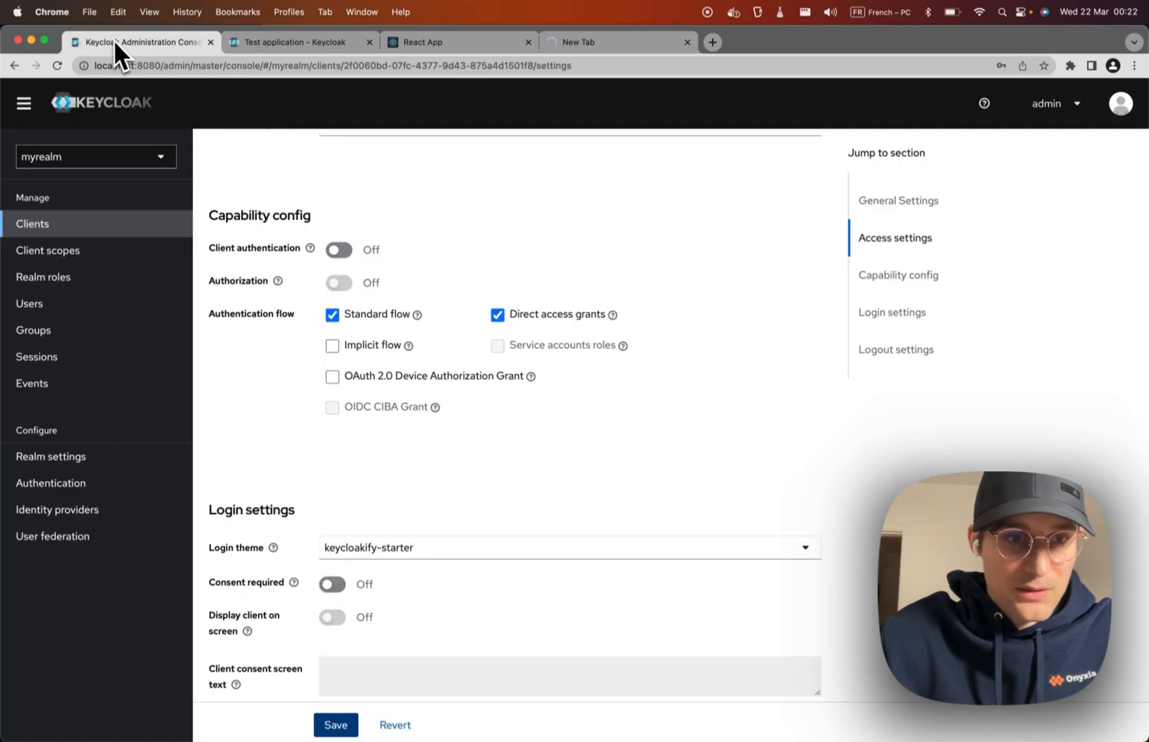
{"action": "scroll", "scroll_direction": "down", "scroll_amount": 3}
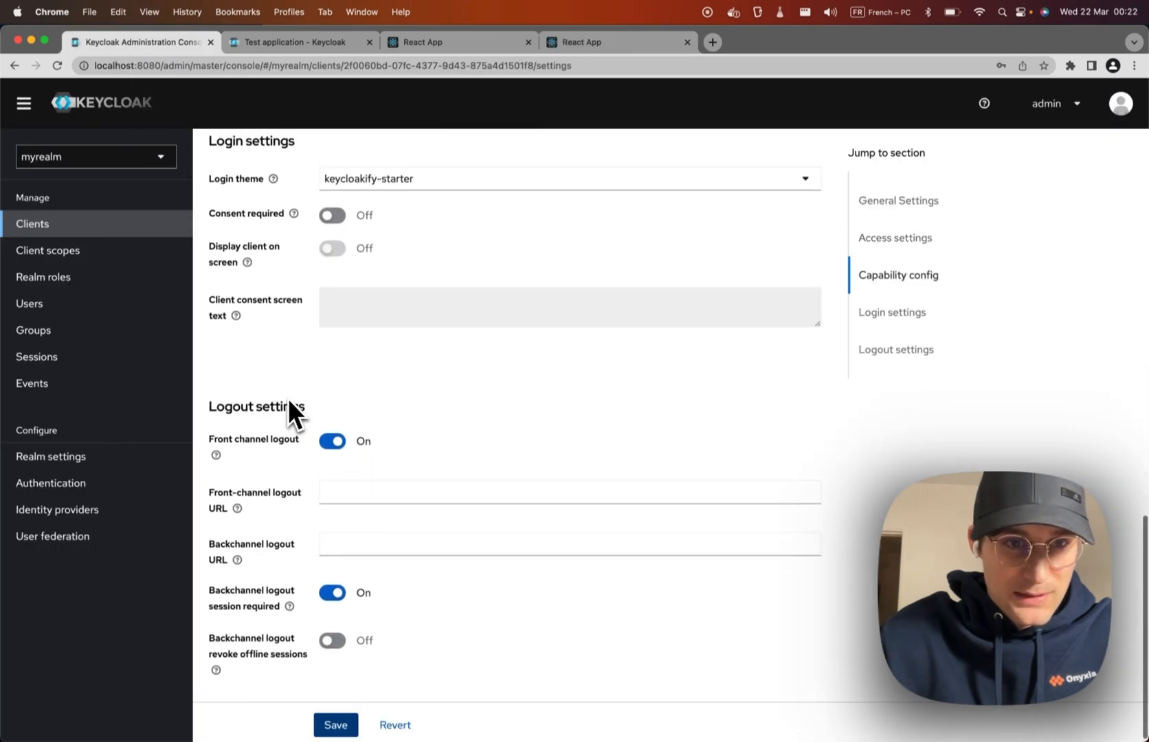
{"action": "scroll", "scroll_direction": "up", "scroll_amount": 3}
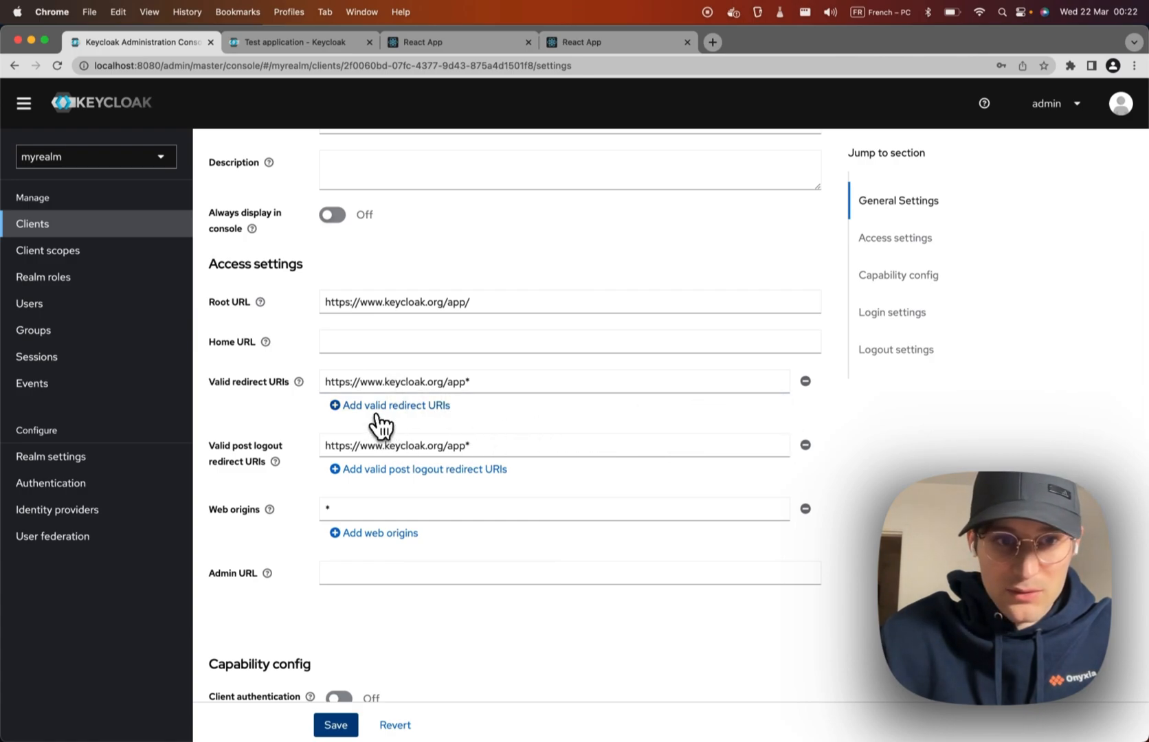
{"action": "left_click", "coordinate": [390, 406]}
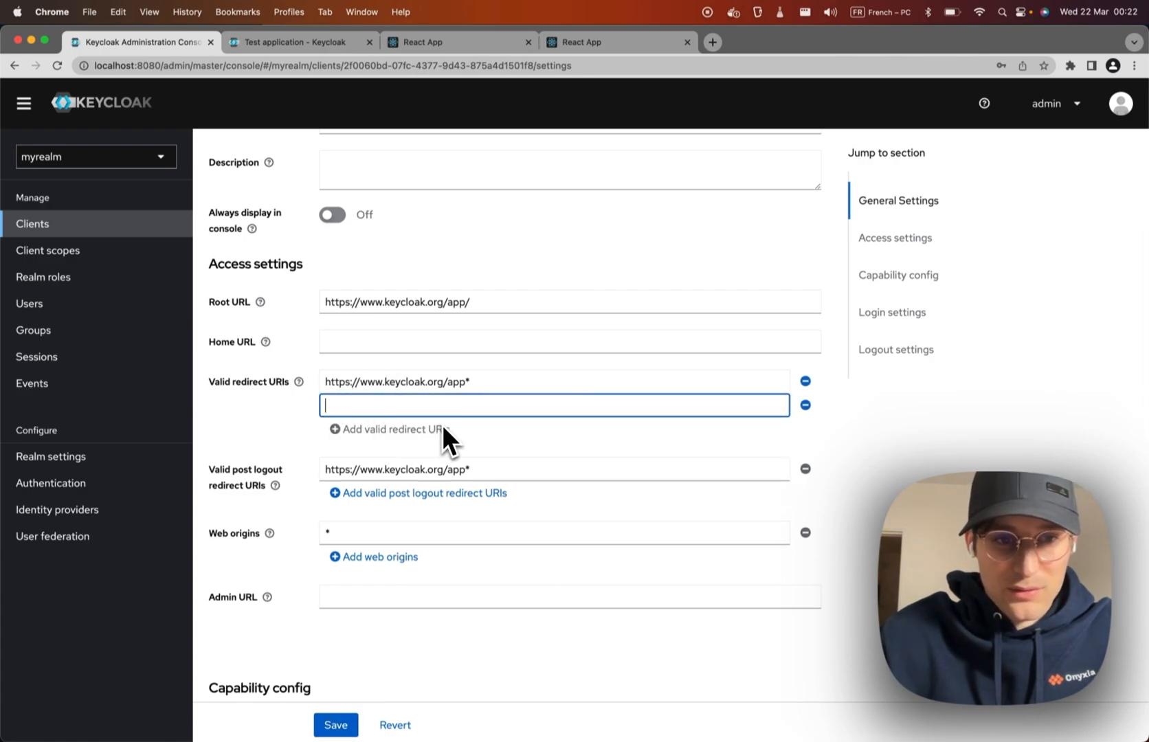
{"action": "type", "text": "http://"}
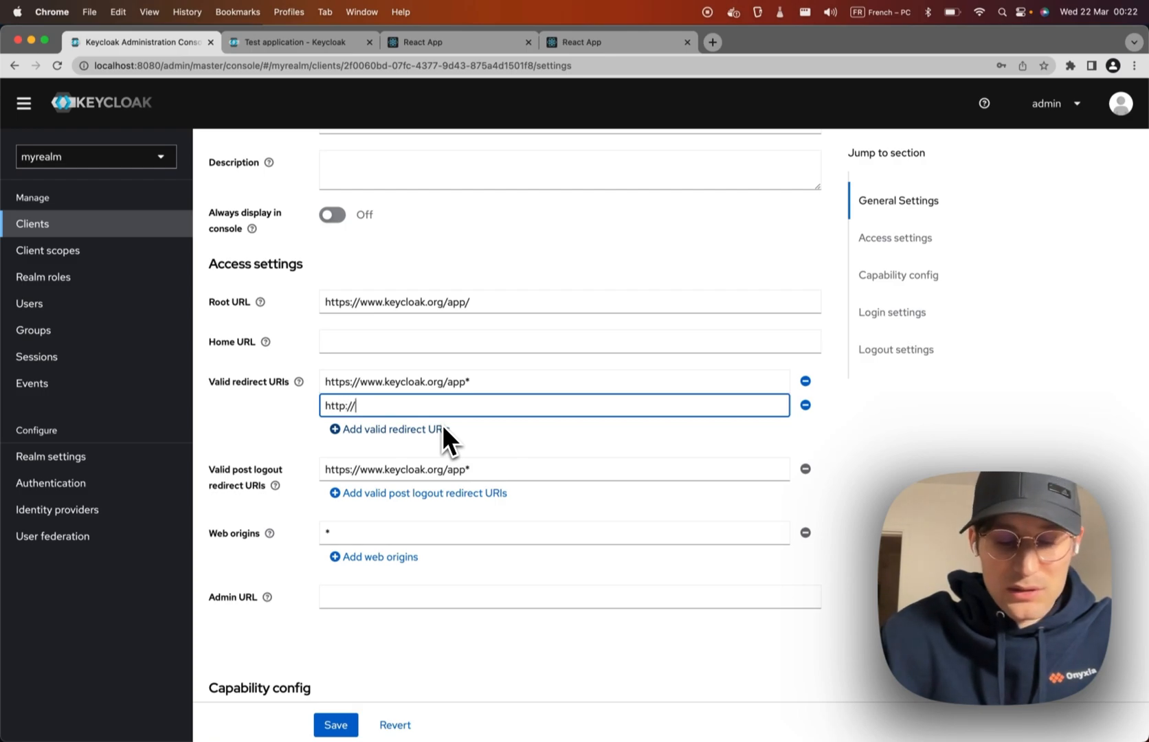
{"action": "type", "text": "localhost"}
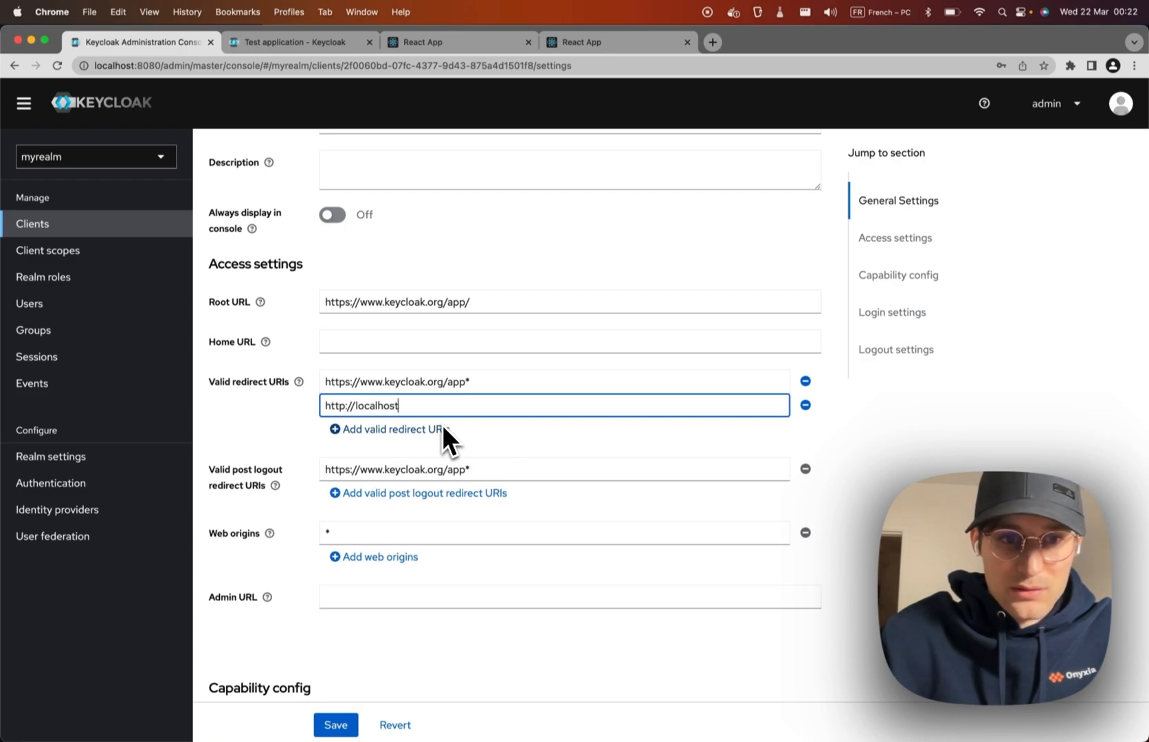
{"action": "type", "text": "*"}
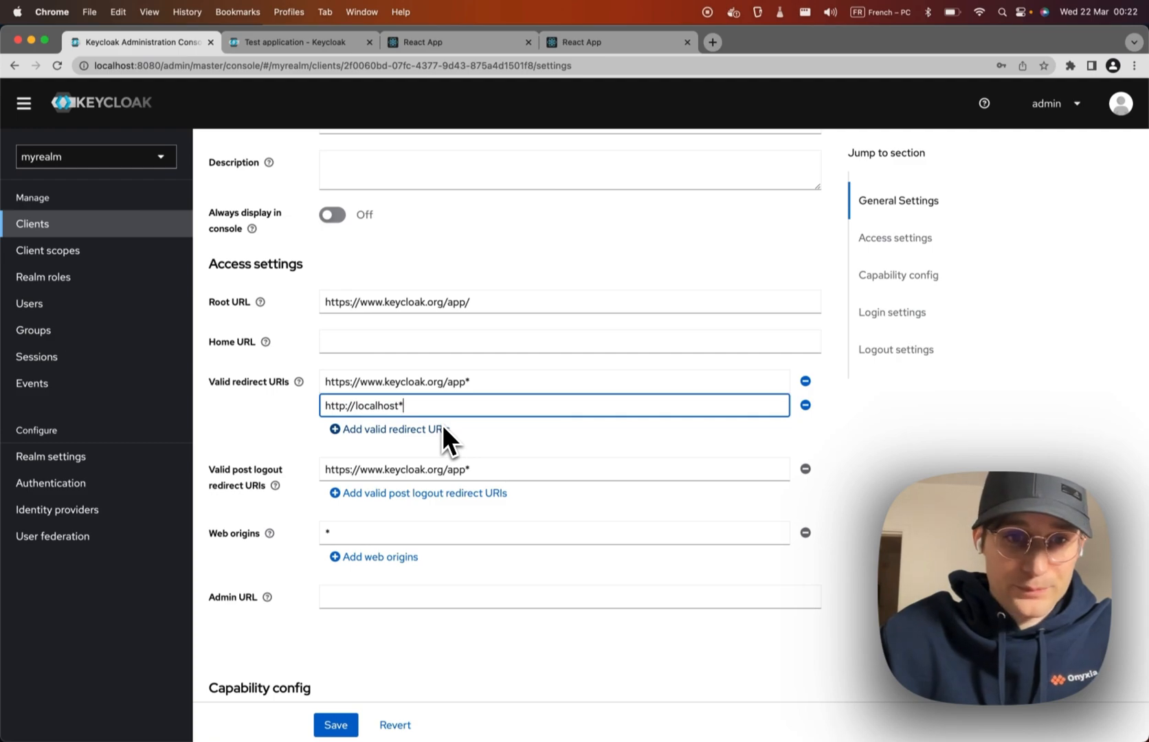
{"action": "mouse_move", "coordinate": [436, 513]}
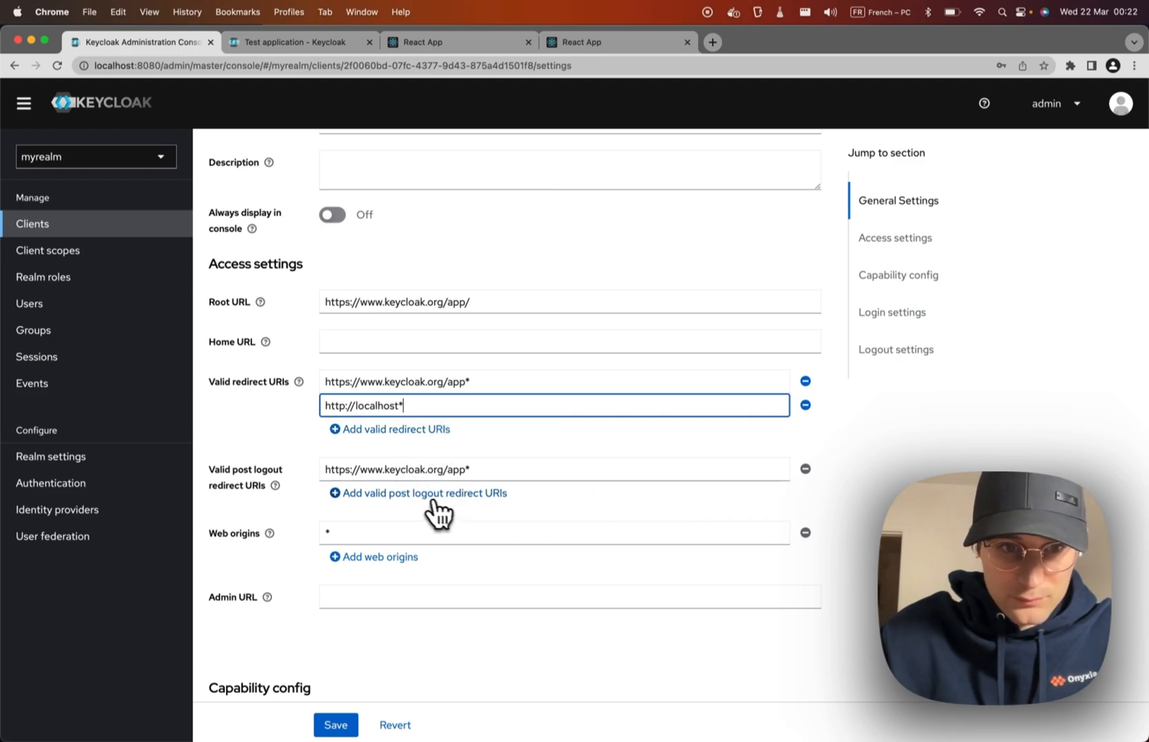
{"action": "left_click", "coordinate": [417, 492]}
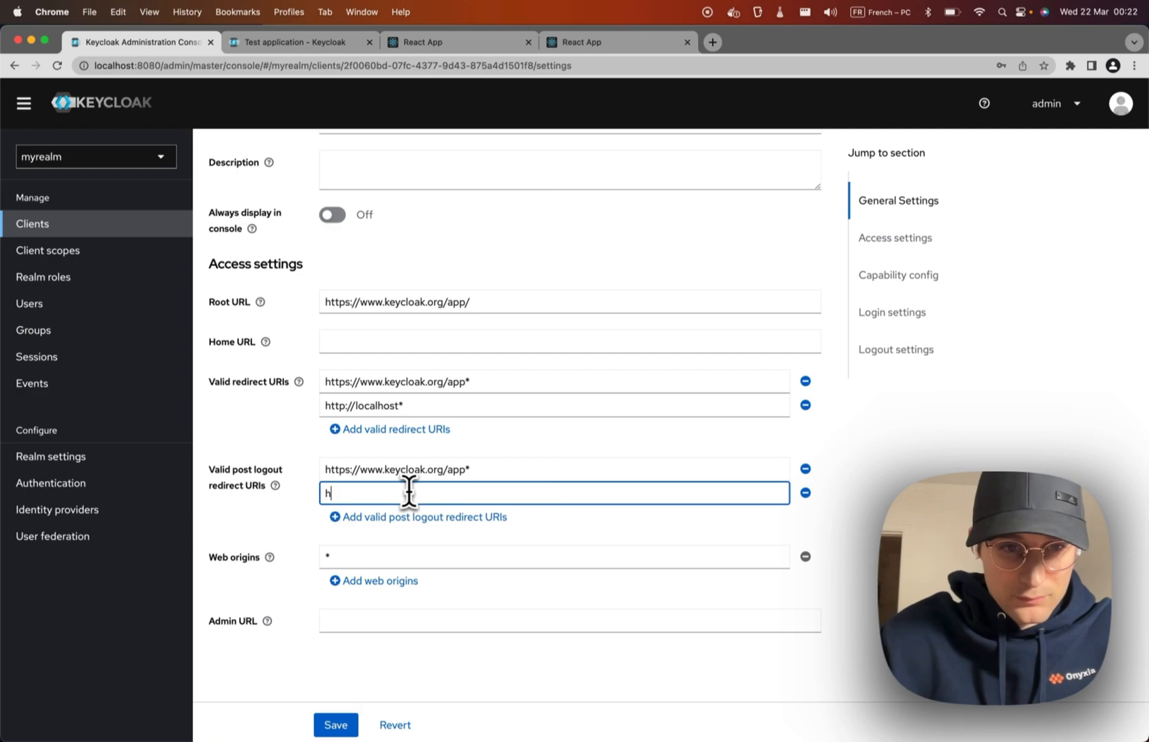
{"action": "type", "text": "ttp"}
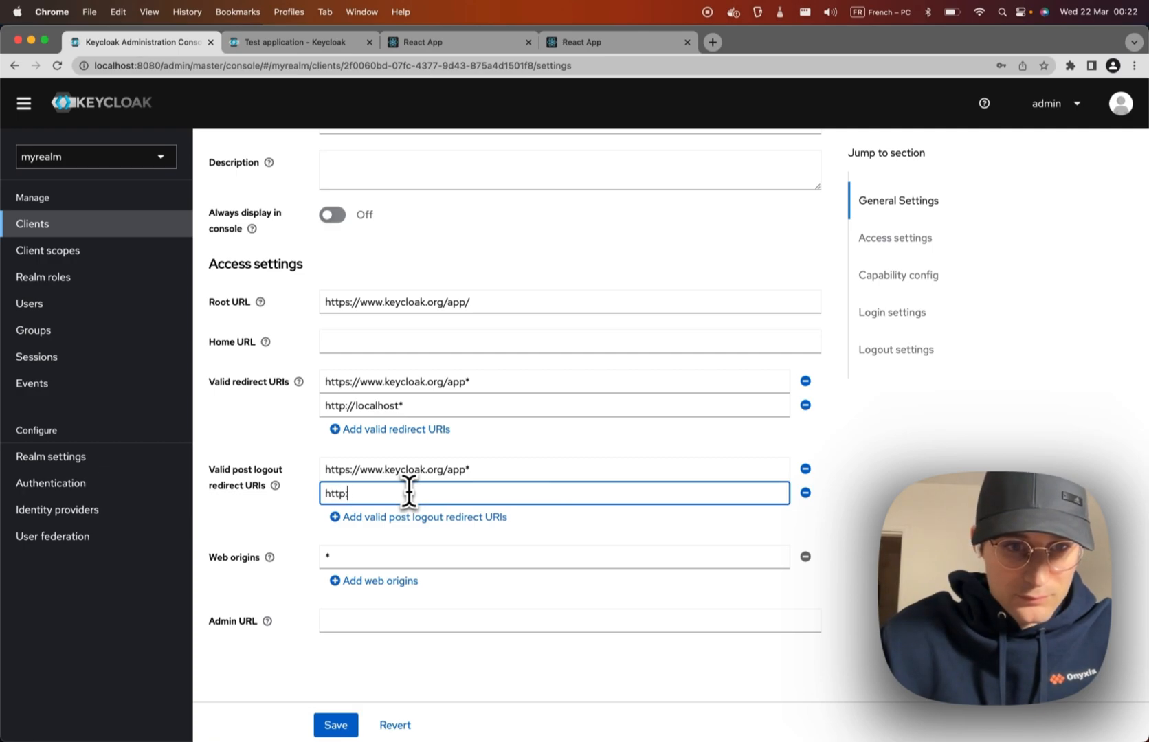
{"action": "type", "text": "://localh"}
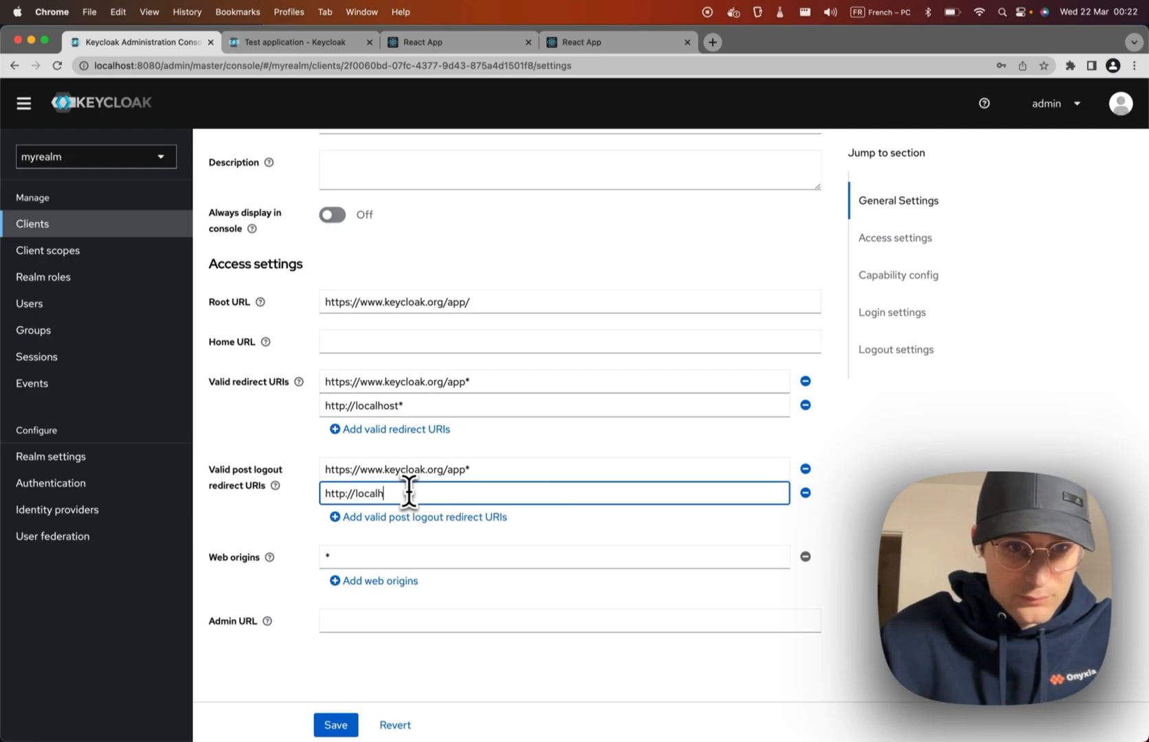
{"action": "type", "text": "ost*"}
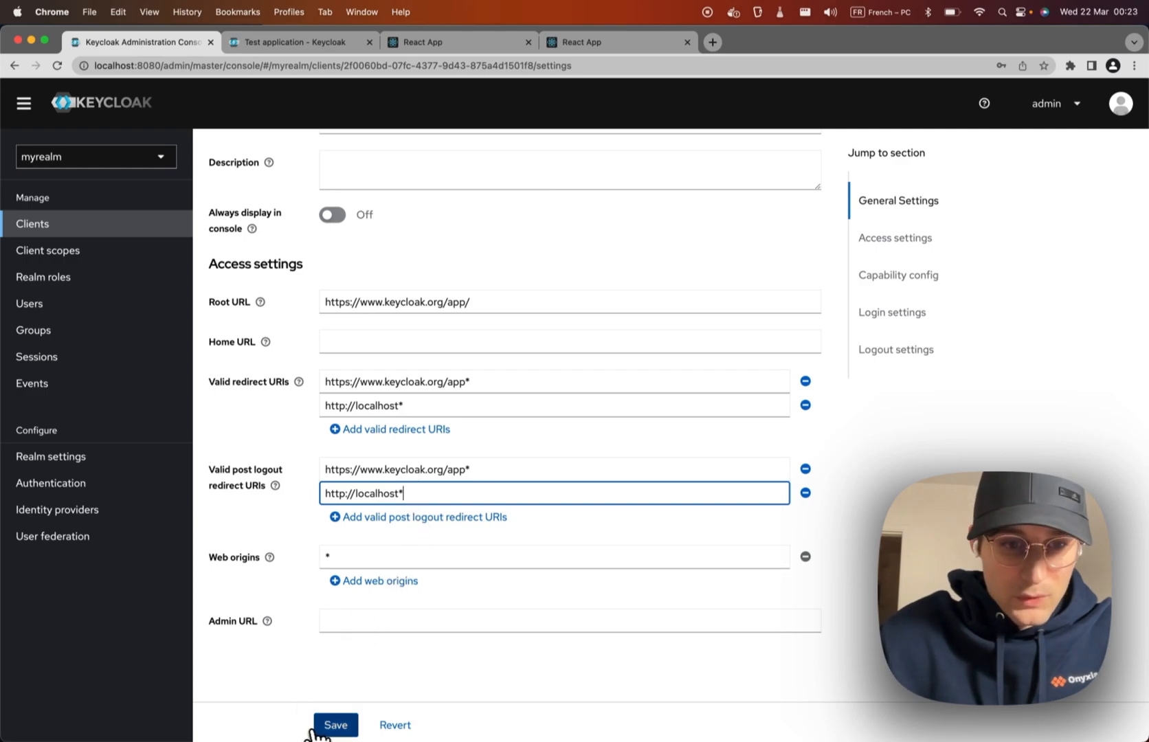
{"action": "left_click", "coordinate": [618, 41]}
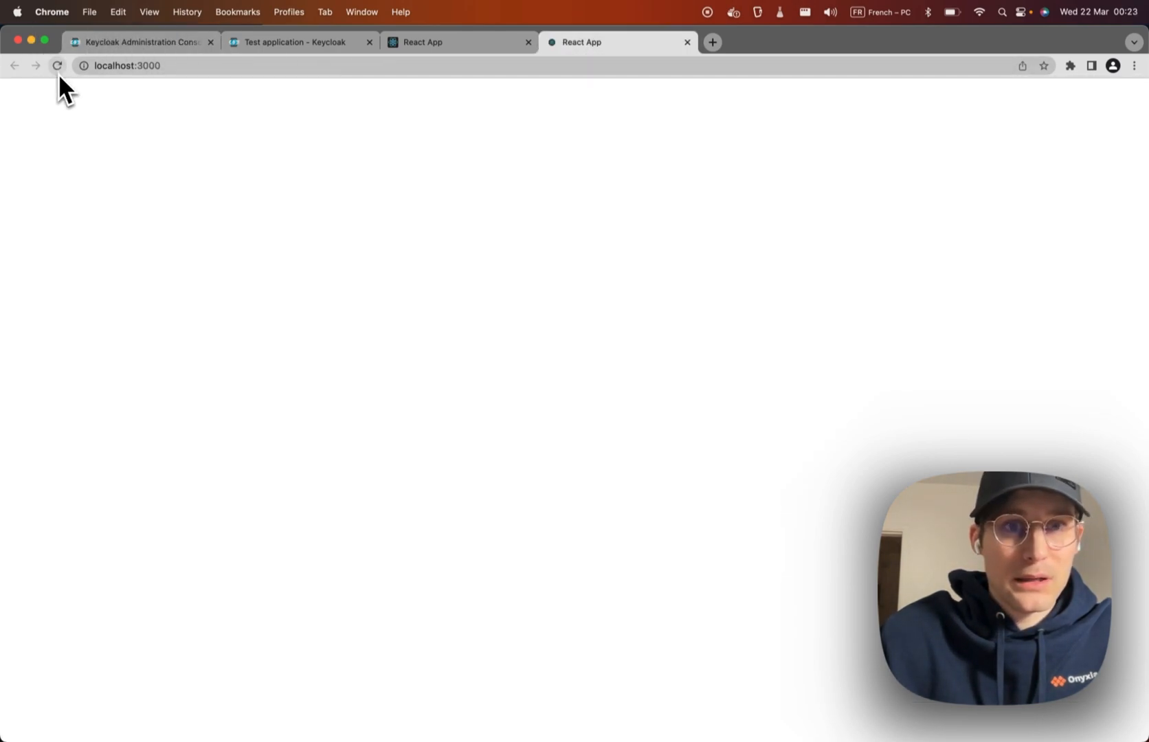
- Reload the React app at localhost:3000 and scroll through the decoded token claims
{"action": "left_click", "coordinate": [58, 66]}
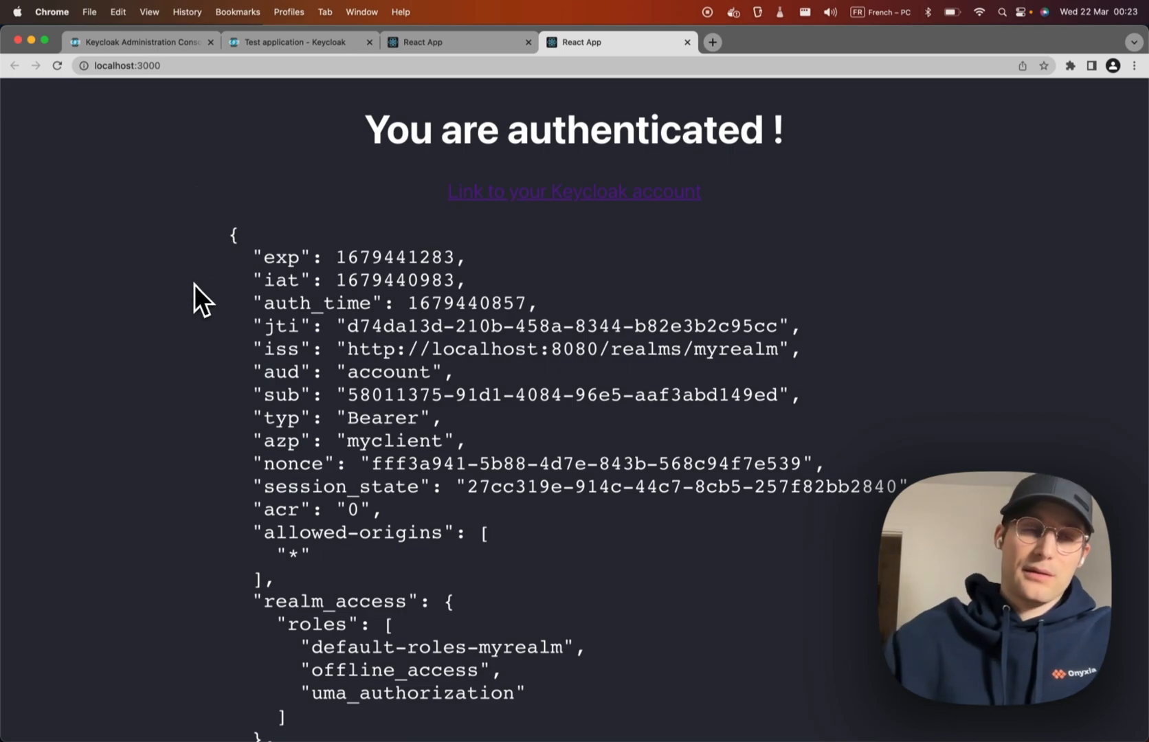
{"action": "mouse_move", "coordinate": [264, 304]}
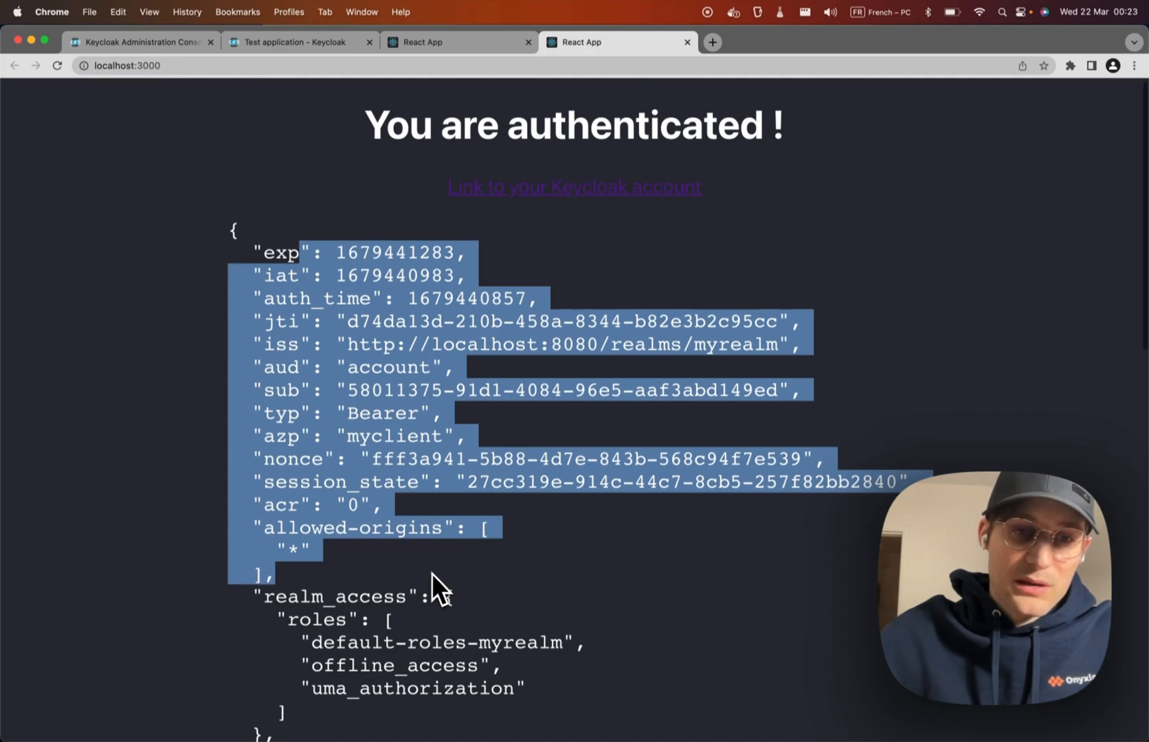
{"action": "scroll", "scroll_direction": "down", "scroll_amount": 3}
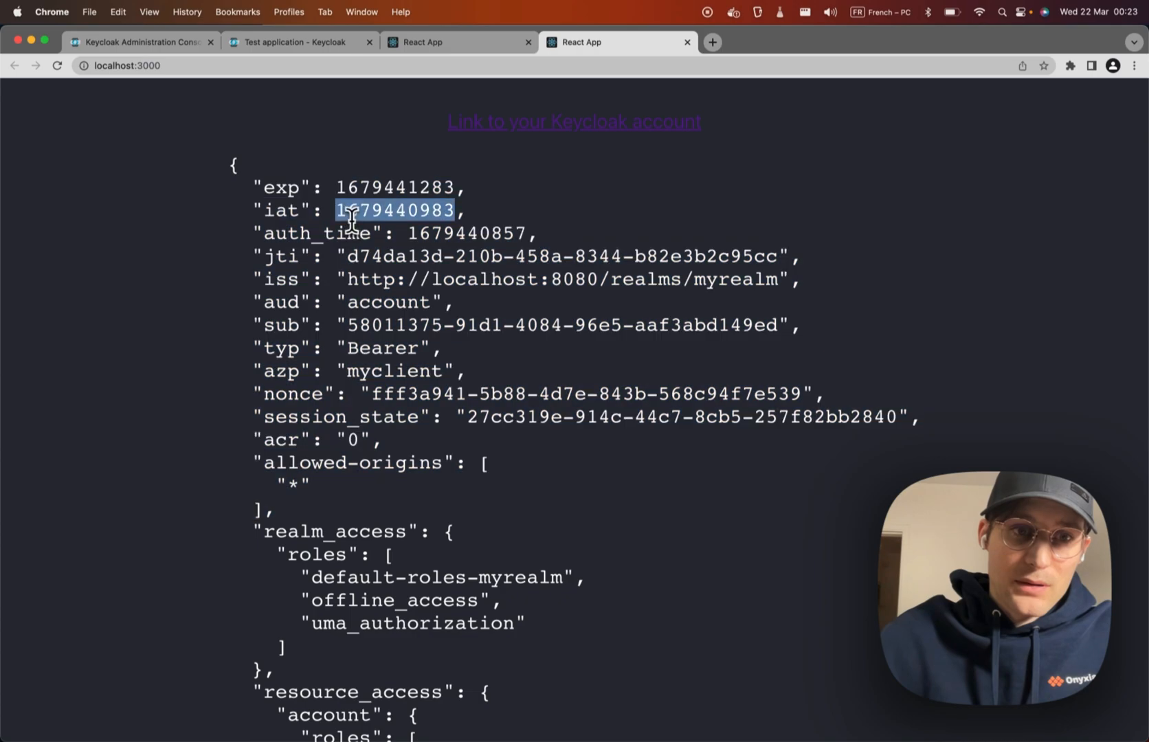
{"action": "scroll", "scroll_direction": "down", "scroll_amount": 3}
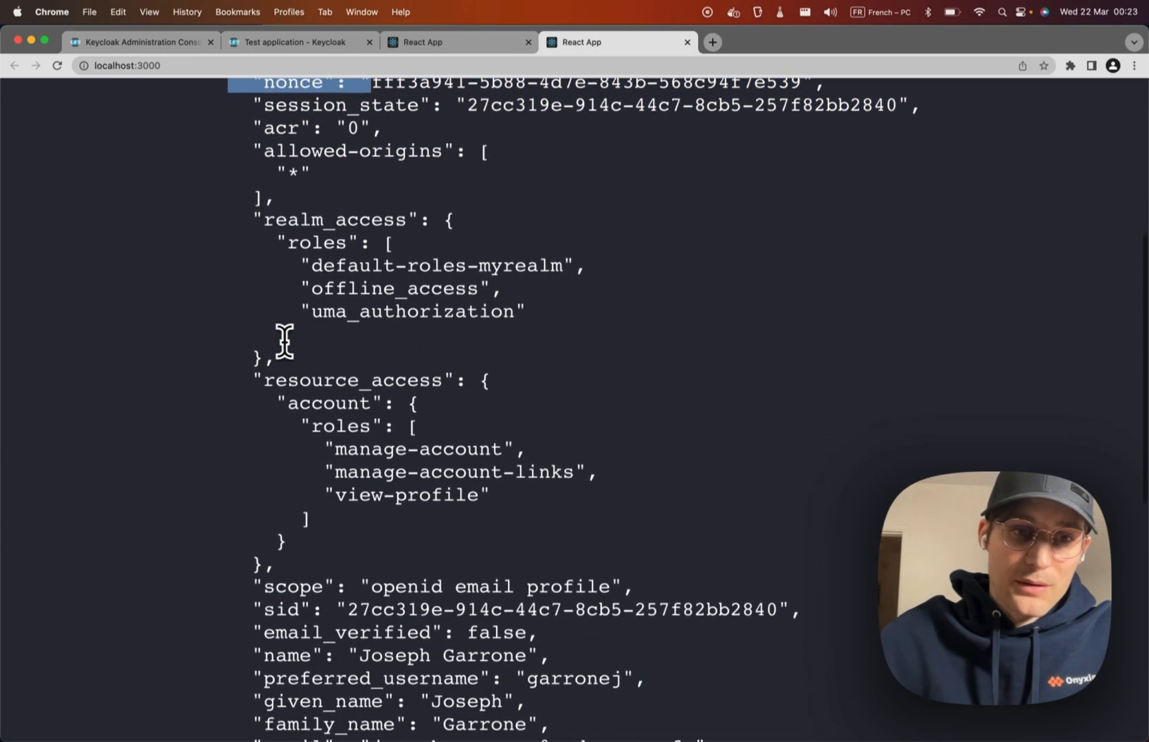
{"action": "scroll", "scroll_direction": "down", "scroll_amount": 3}
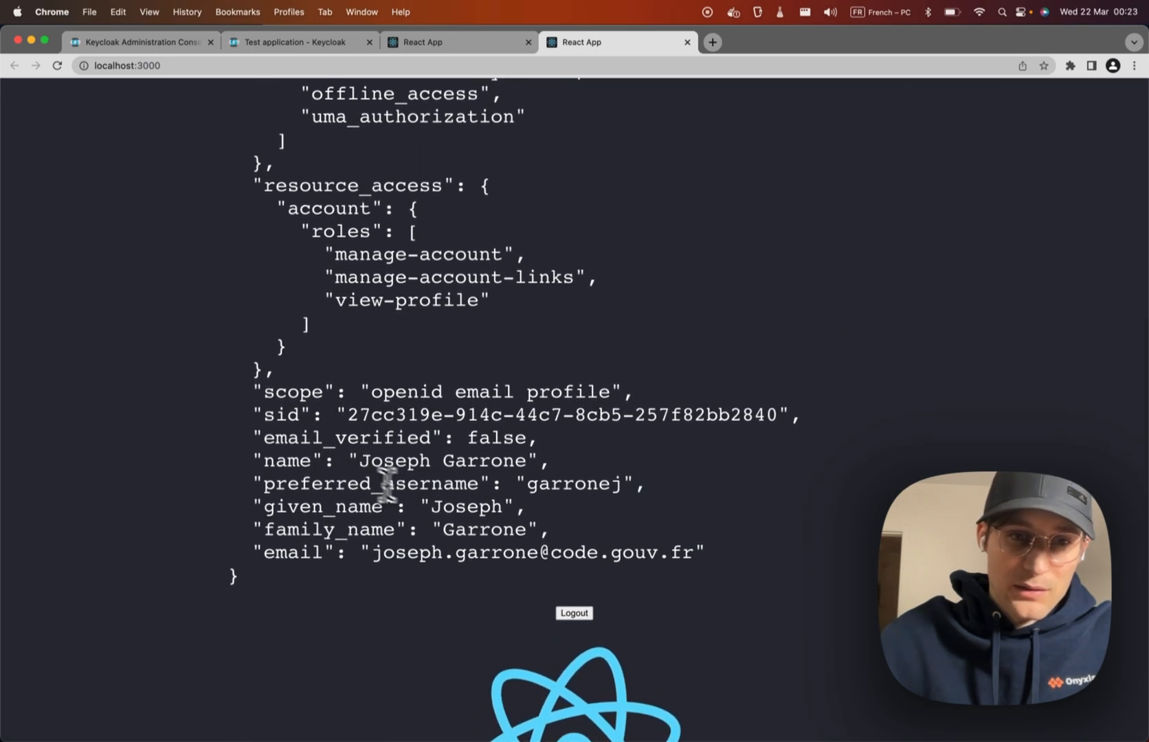
{"action": "mouse_move", "coordinate": [376, 553]}
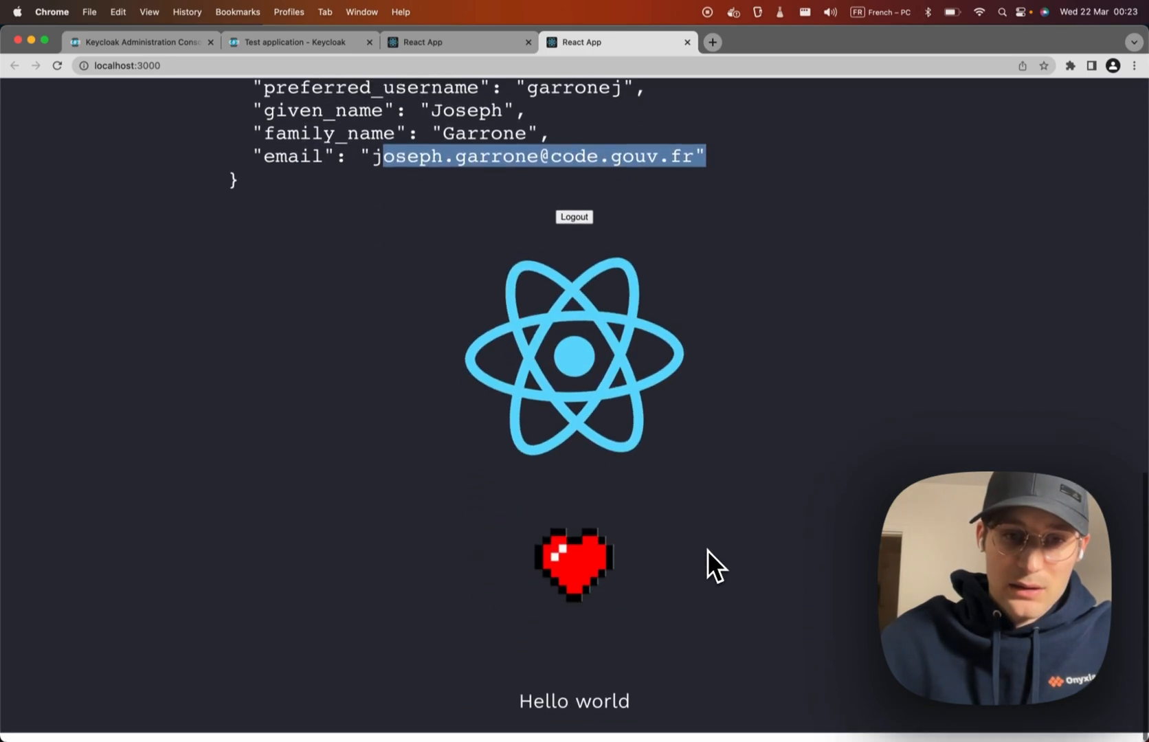
{"action": "scroll", "scroll_direction": "up", "scroll_amount": 3}
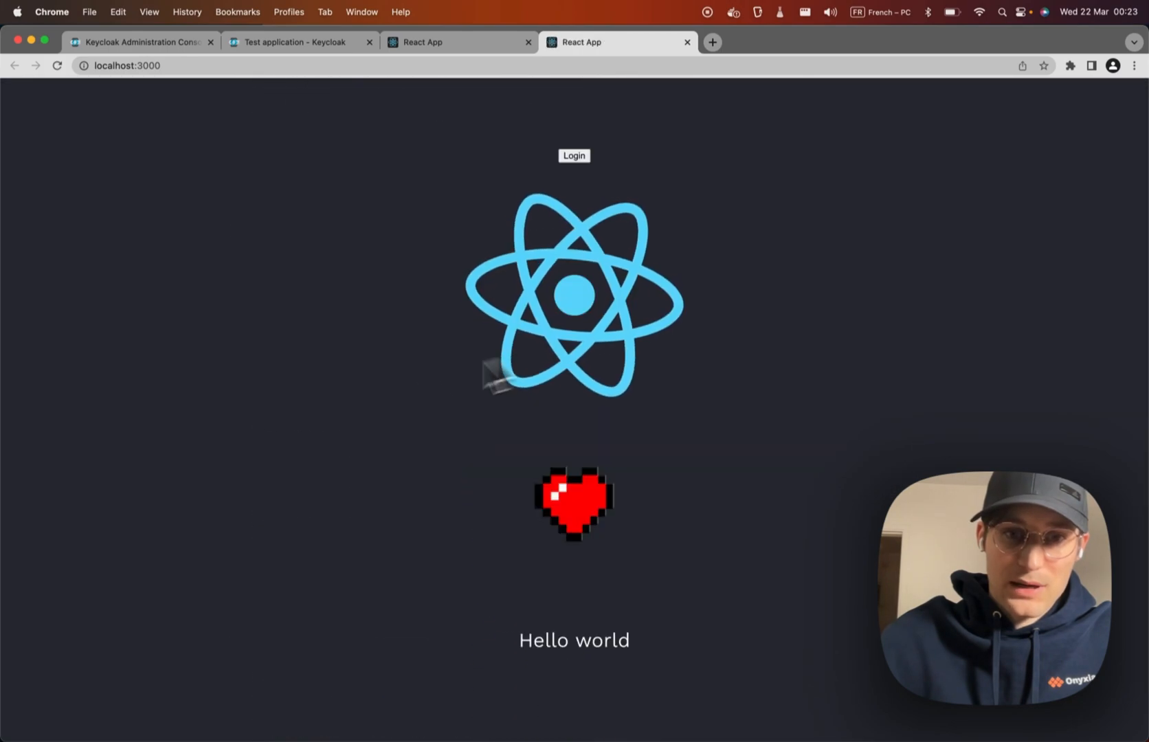
{"action": "left_click", "coordinate": [574, 155]}
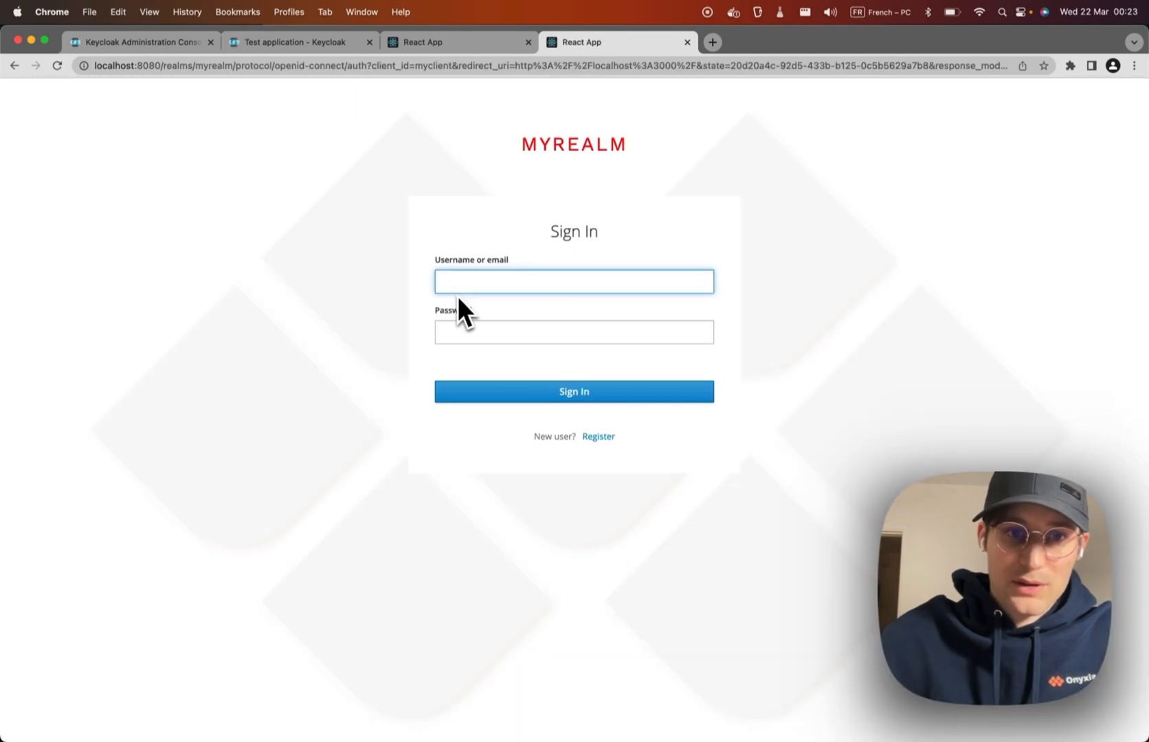
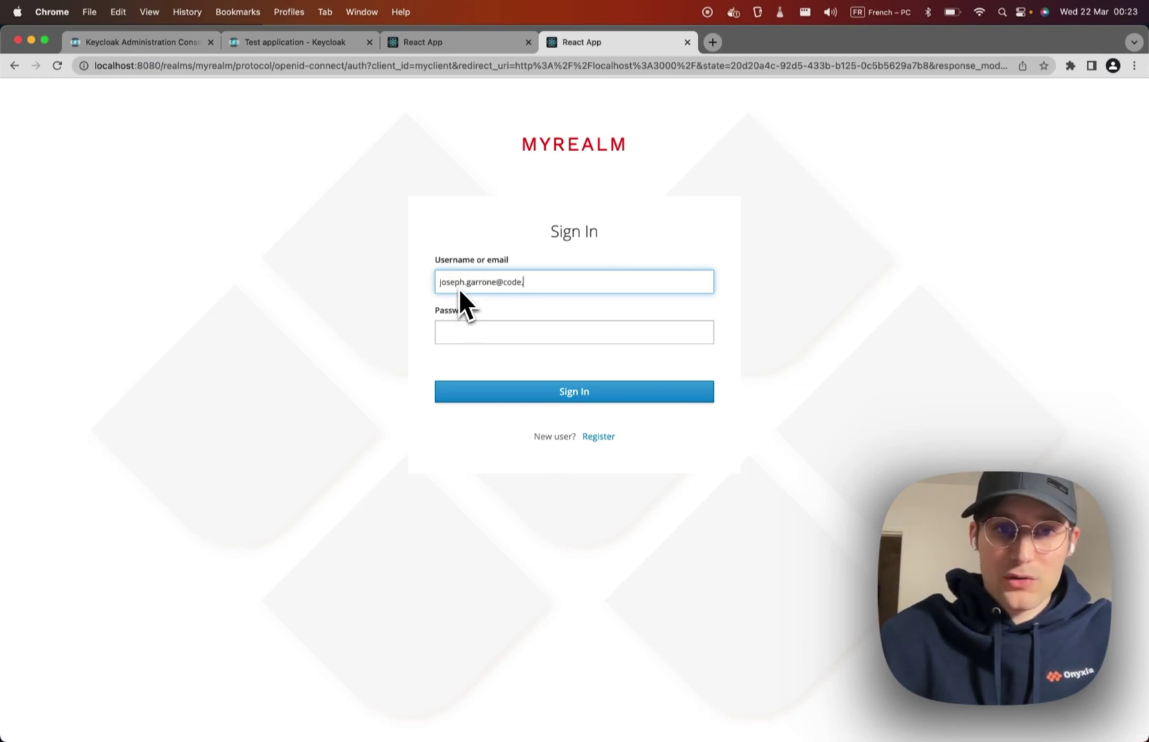
{"action": "left_click", "coordinate": [573, 391]}
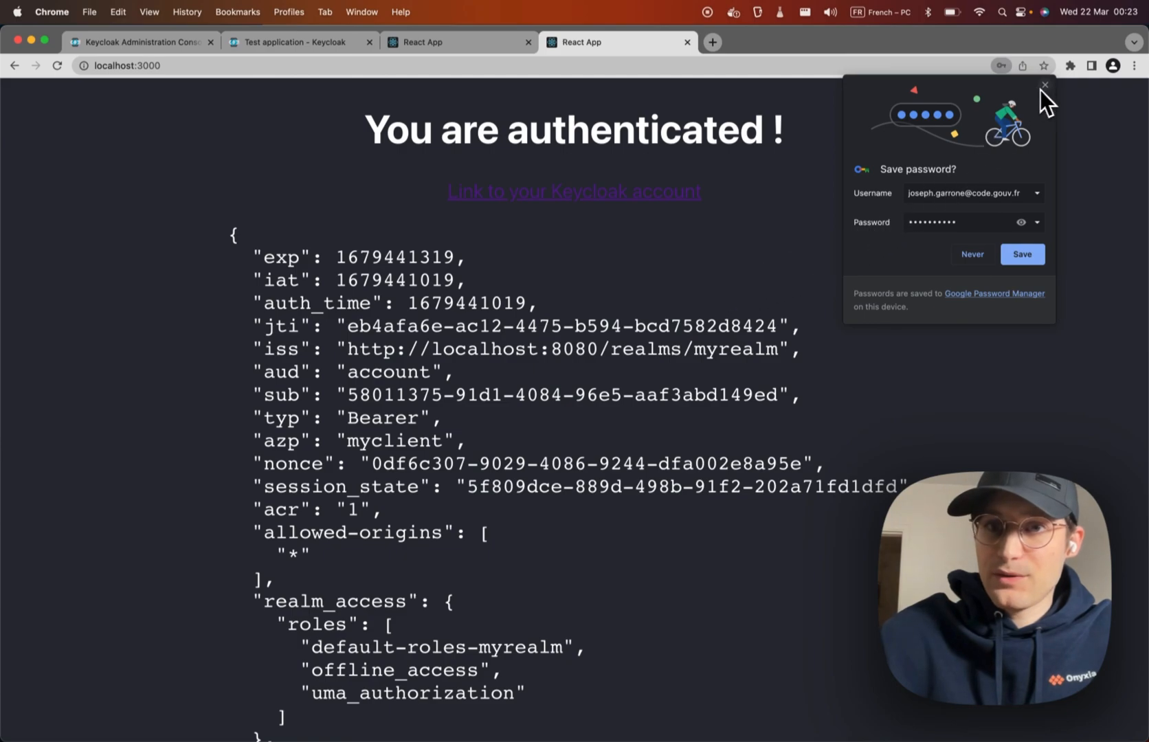
{"action": "left_click", "coordinate": [1047, 85]}
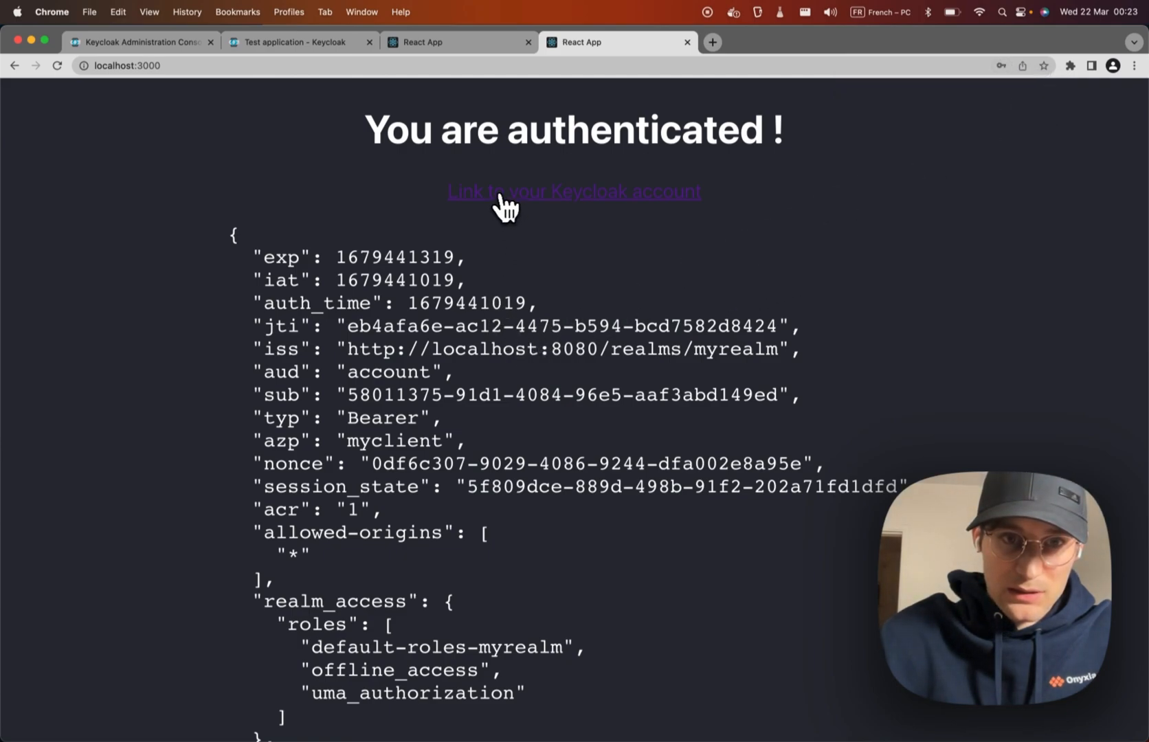
{"action": "left_click", "coordinate": [573, 191]}
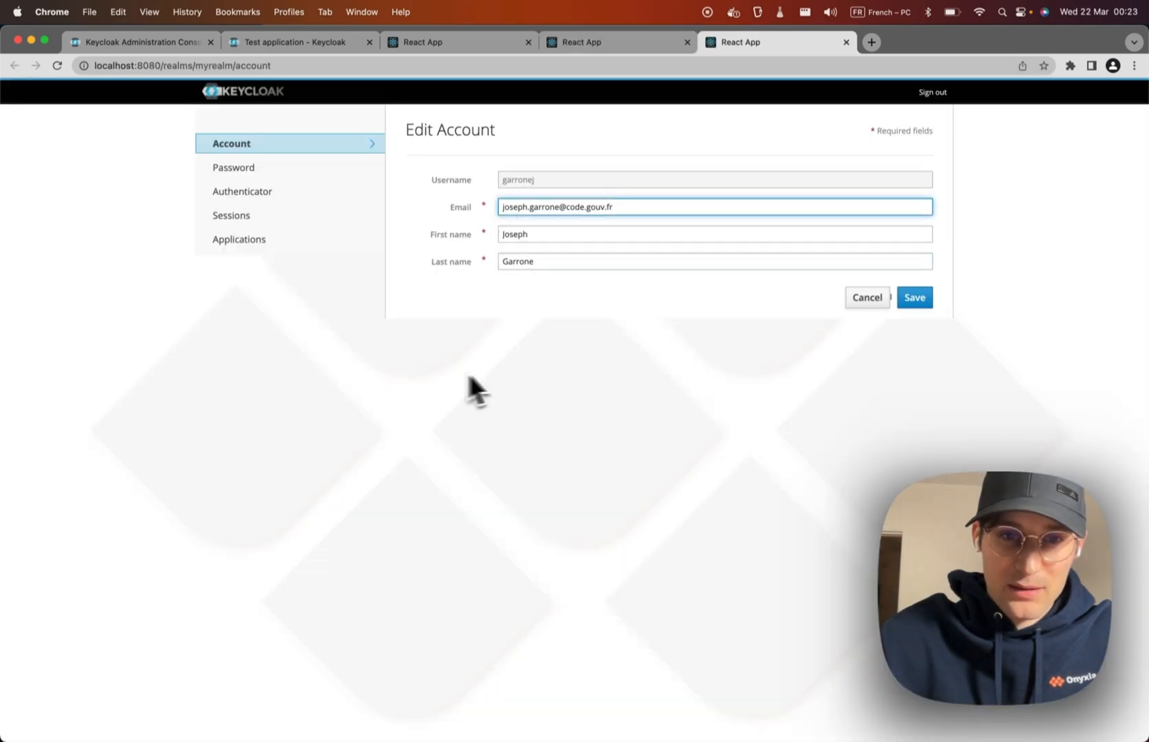
{"action": "mouse_move", "coordinate": [489, 225]}
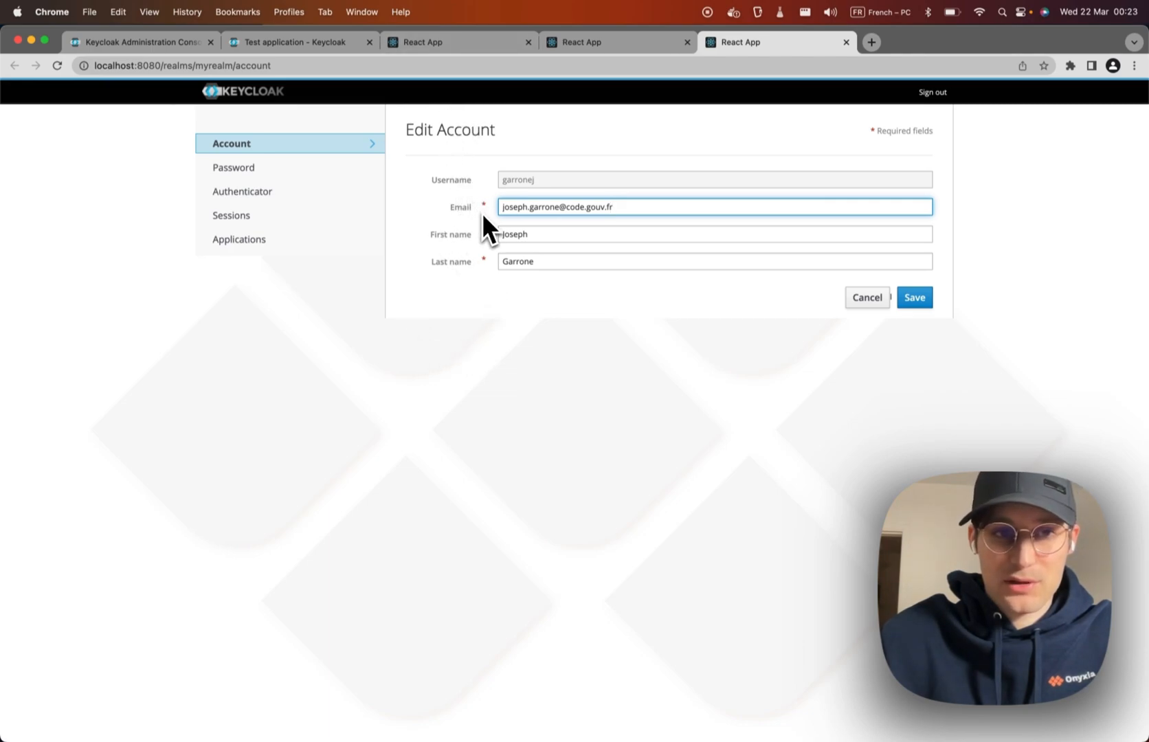